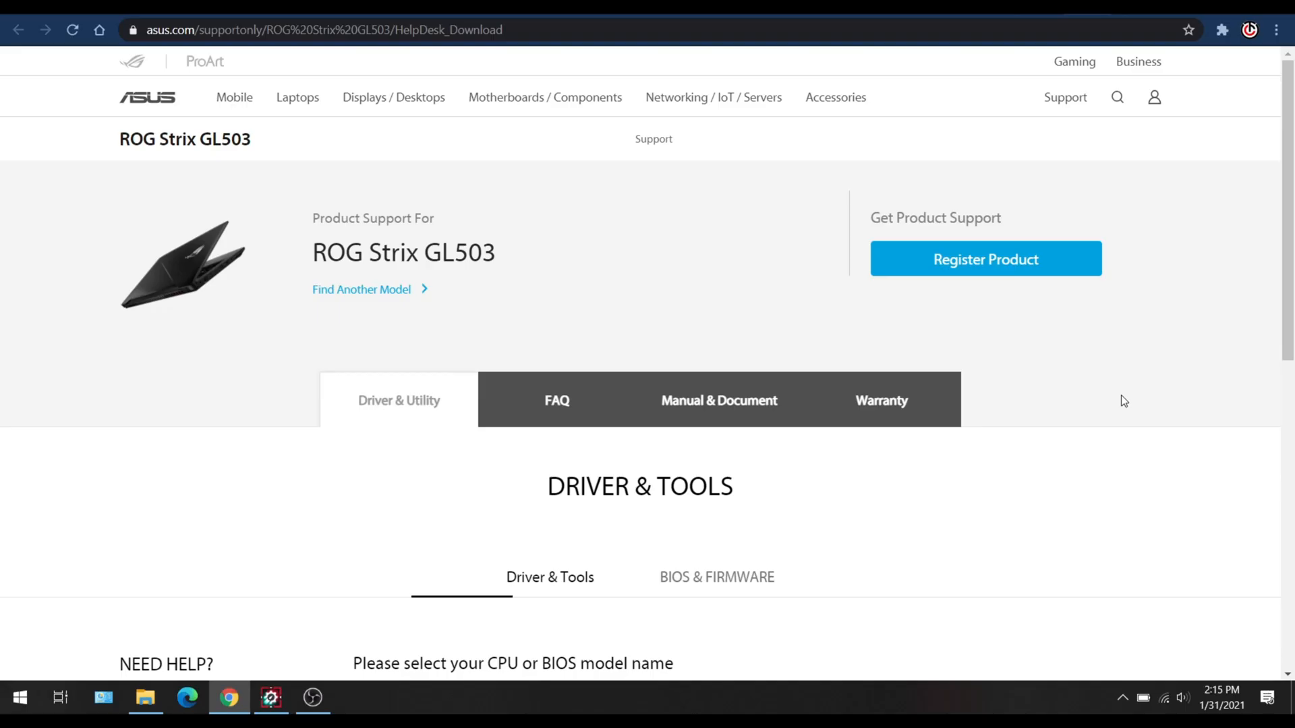
Step: Filter the ROG Strix GL503 driver downloads to model GL503VD and Windows 10 64-bit
scroll("down", 3)
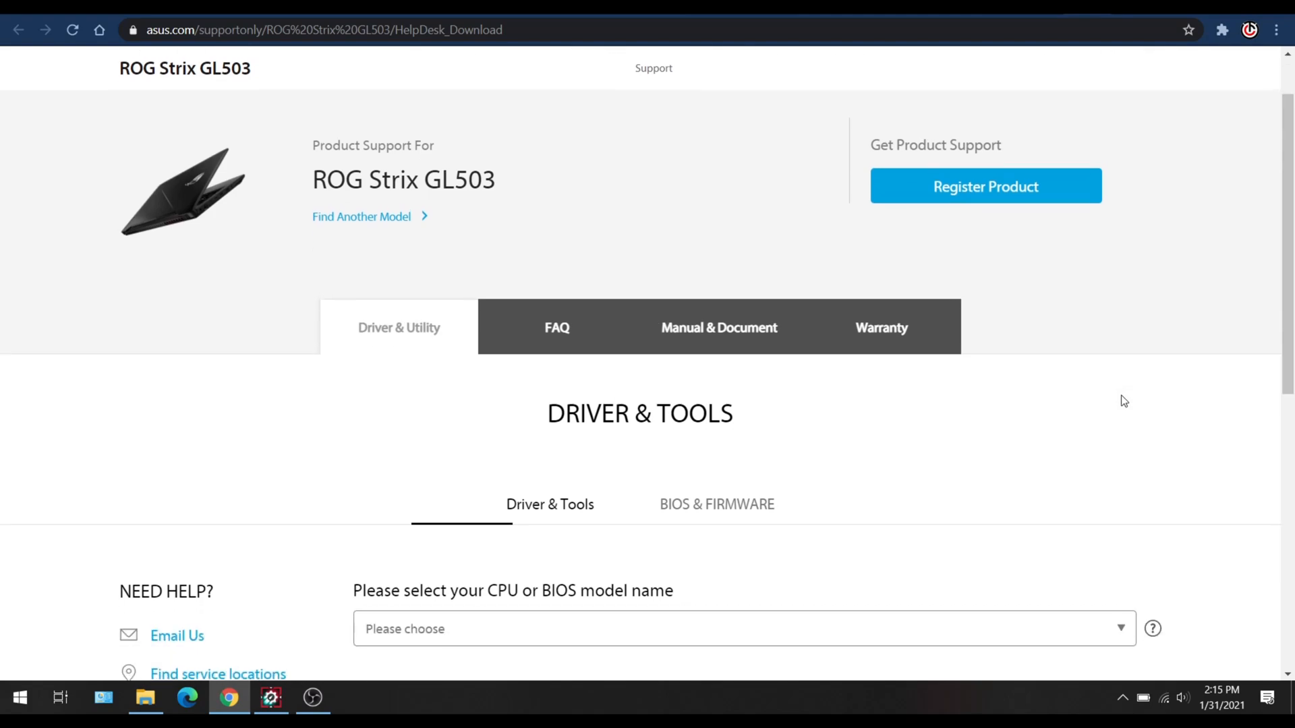
scroll("up", 3)
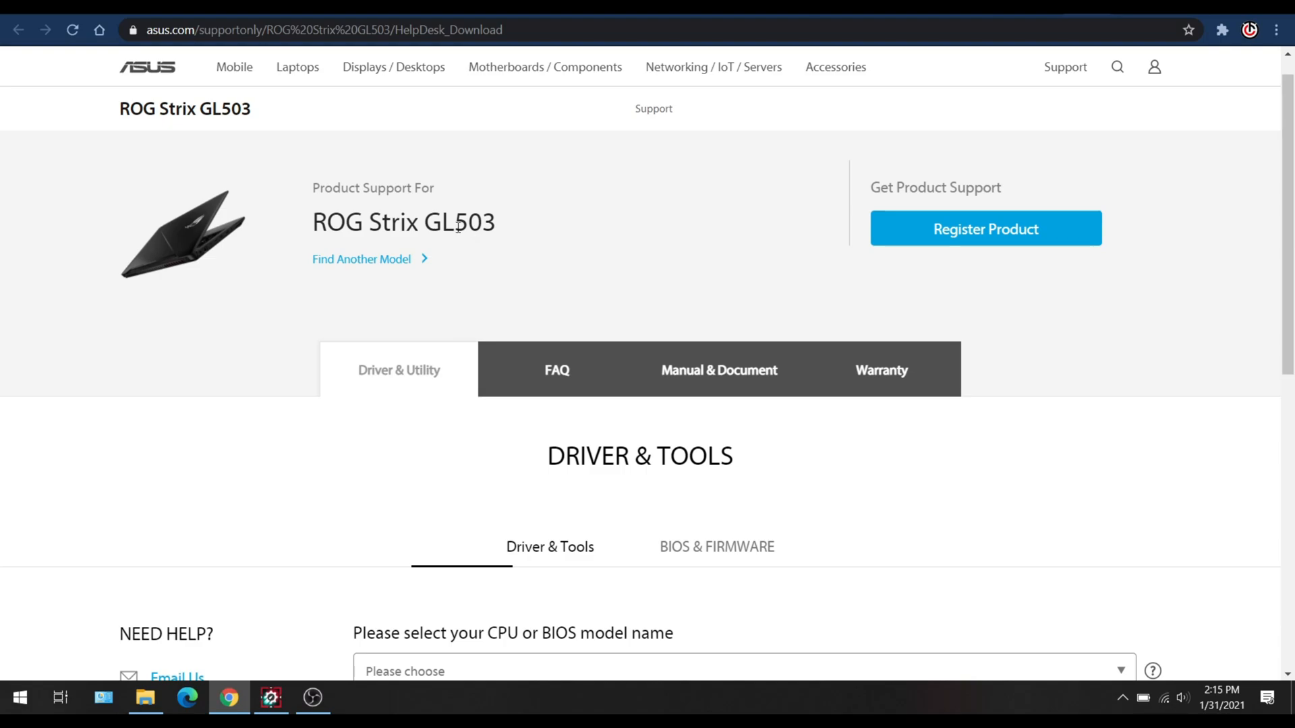
mouse_move(552, 233)
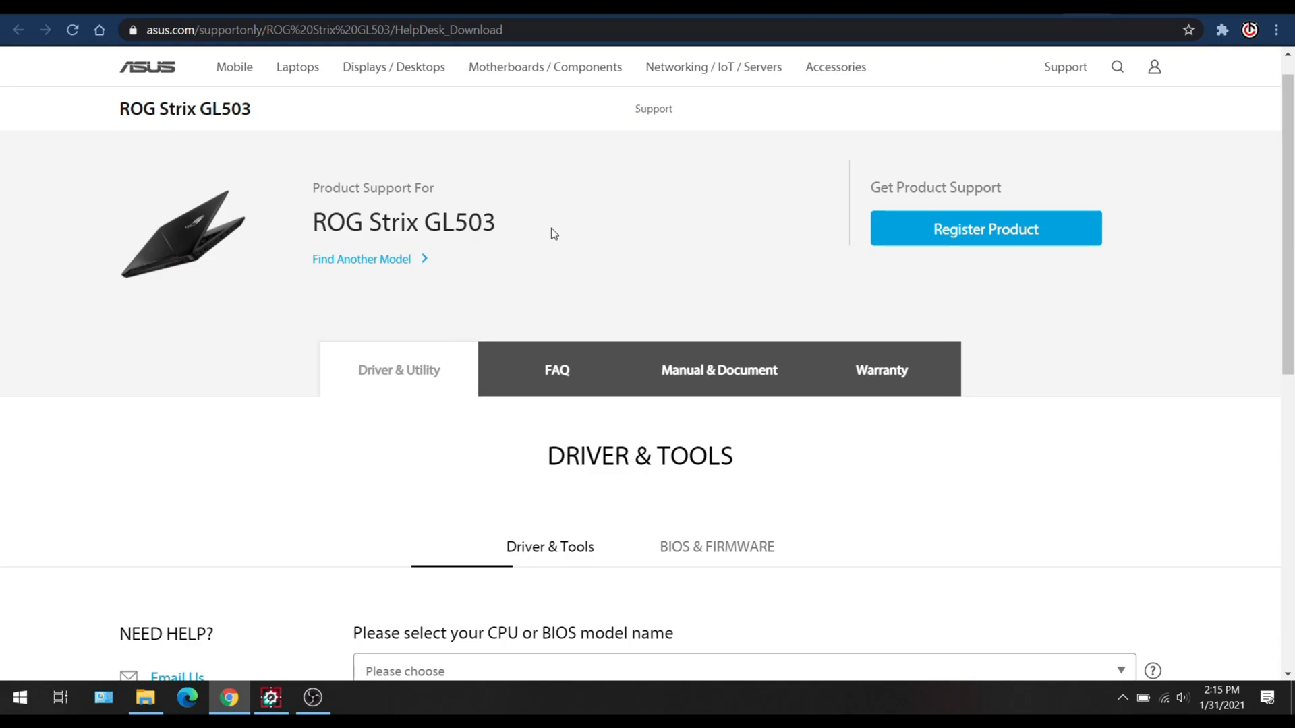
scroll("down", 3)
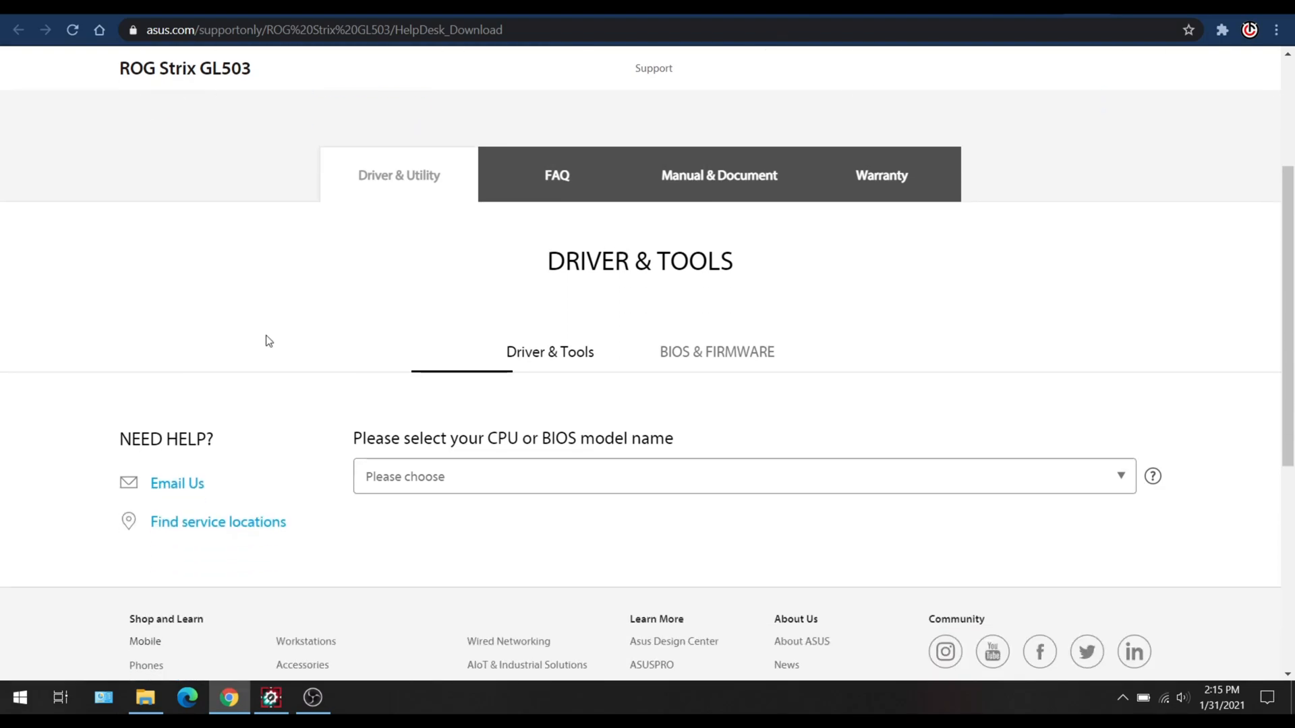
scroll("down", 3)
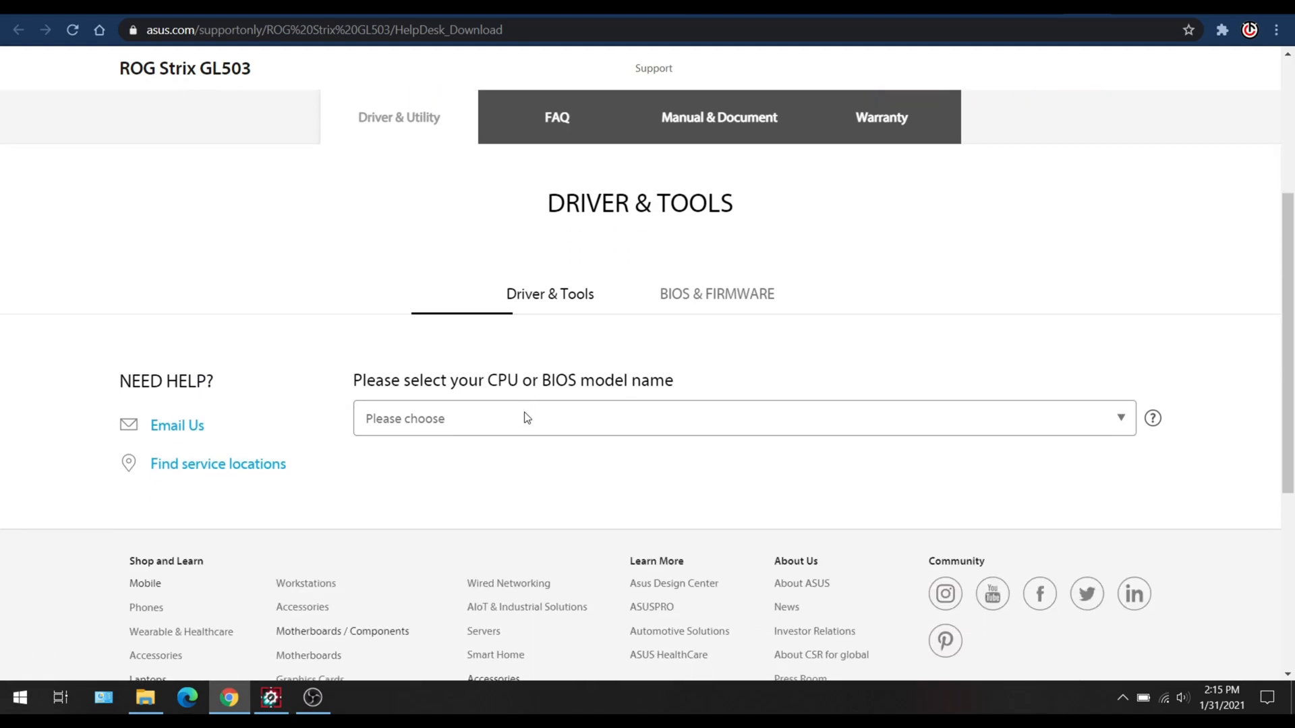
scroll("down", 3)
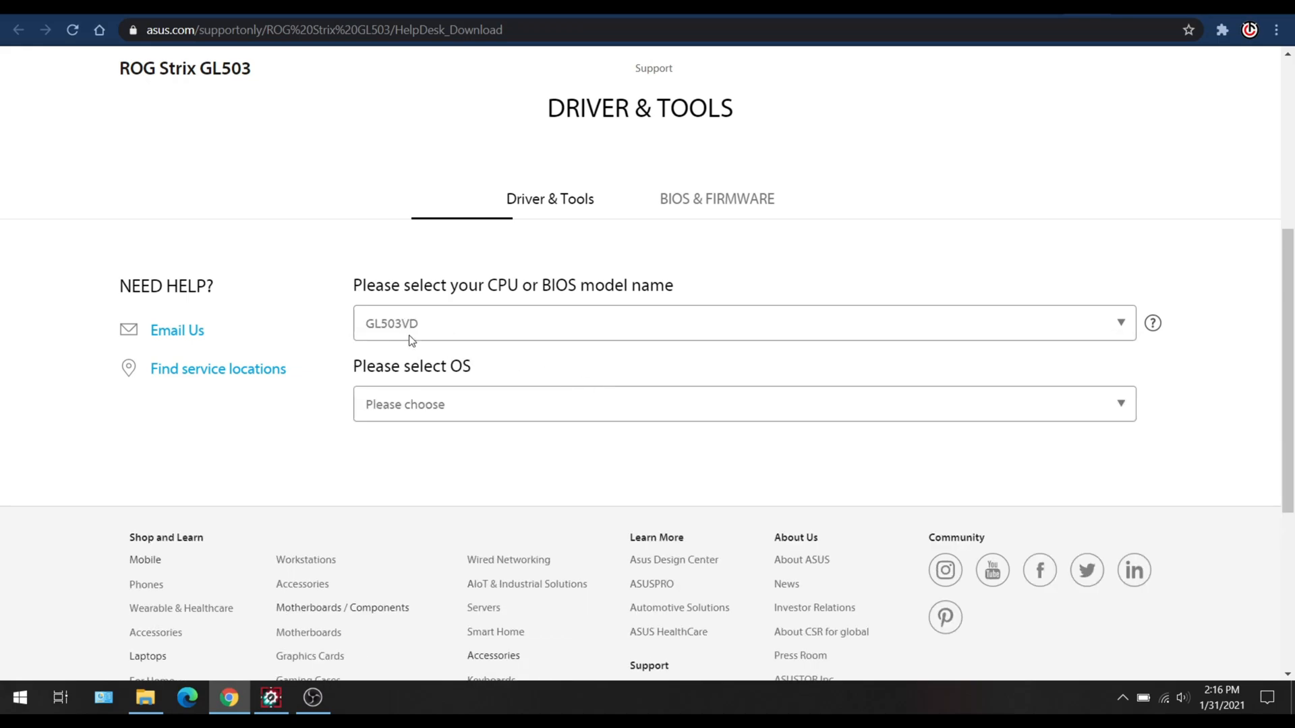
mouse_move(554, 372)
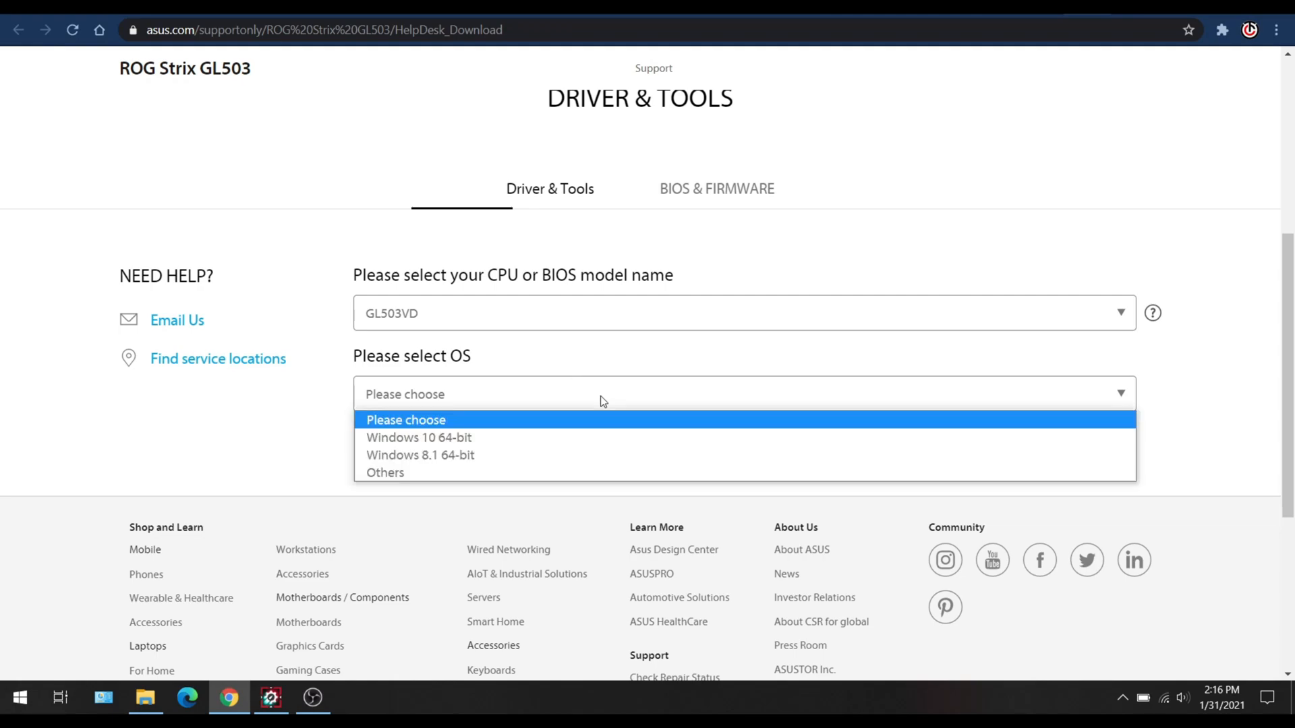
left_click(418, 437)
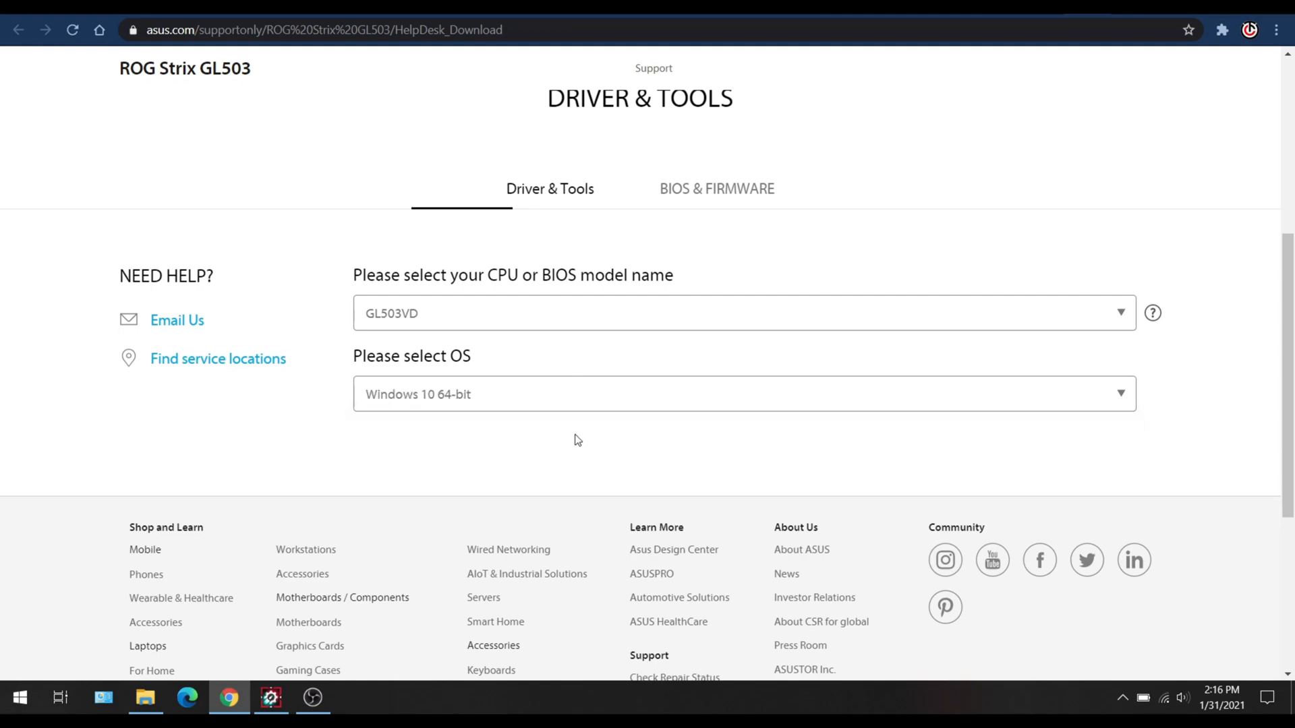
Step: Scroll to the Software and Utility section and open the ROG Aura Core Windows 10 64-bit package
scroll("down", 3)
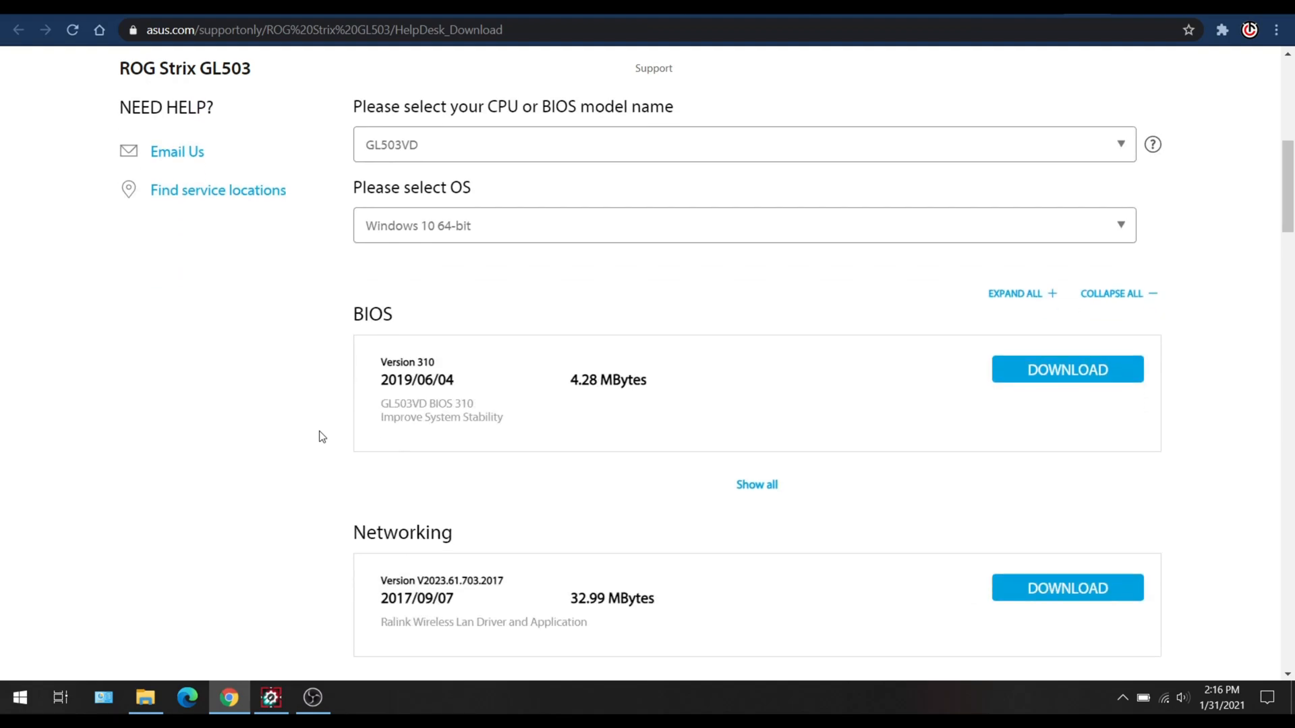
scroll("down", 3)
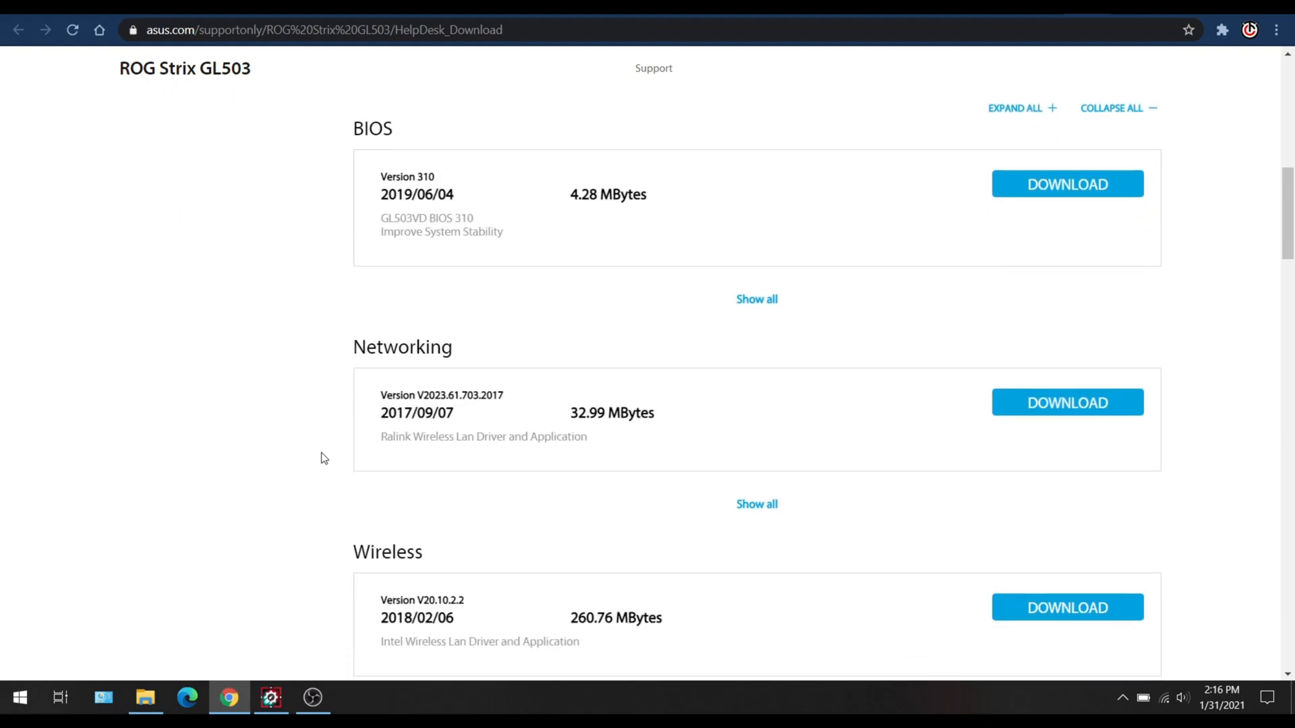
scroll("down", 3)
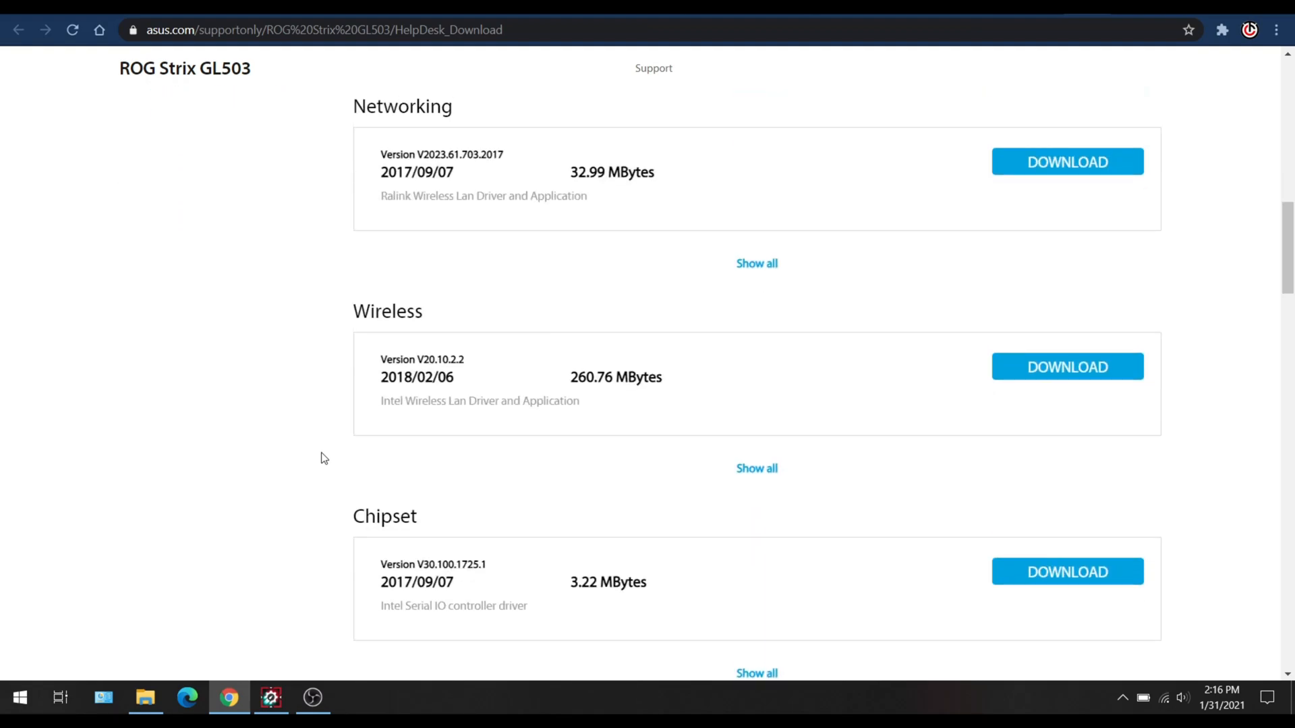
scroll("down", 3)
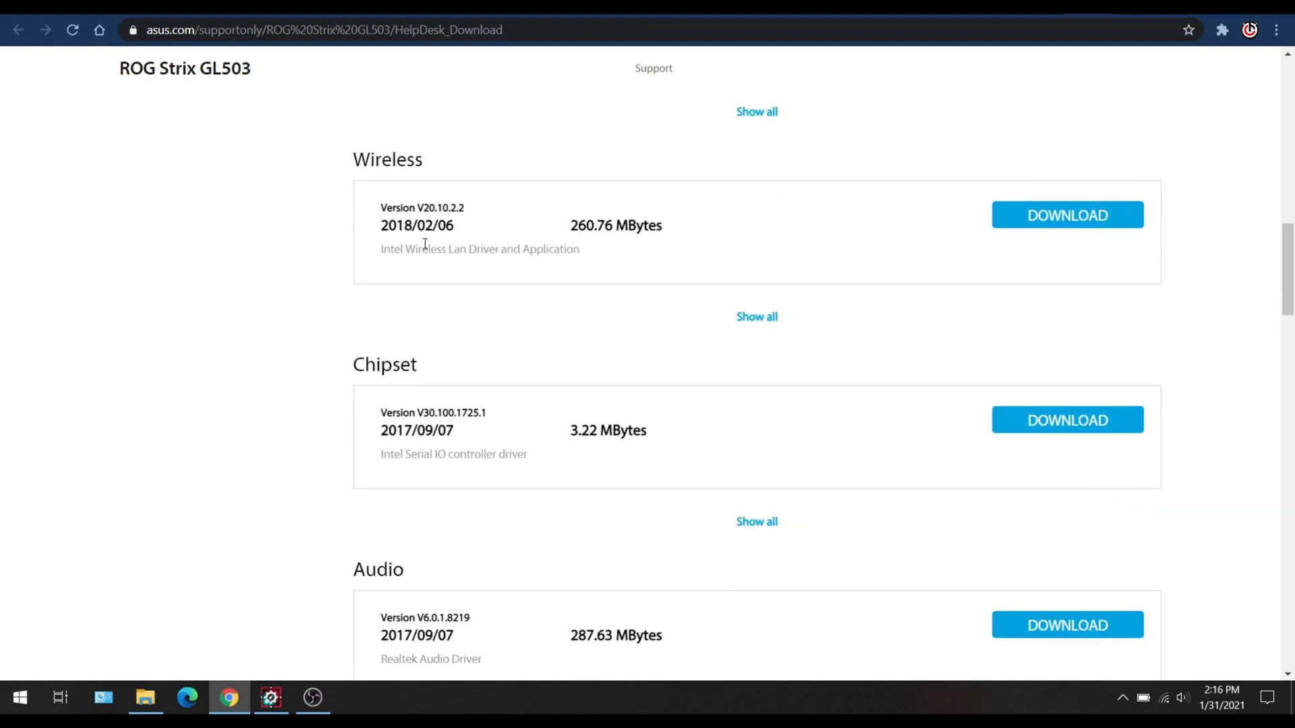
scroll("down", 3)
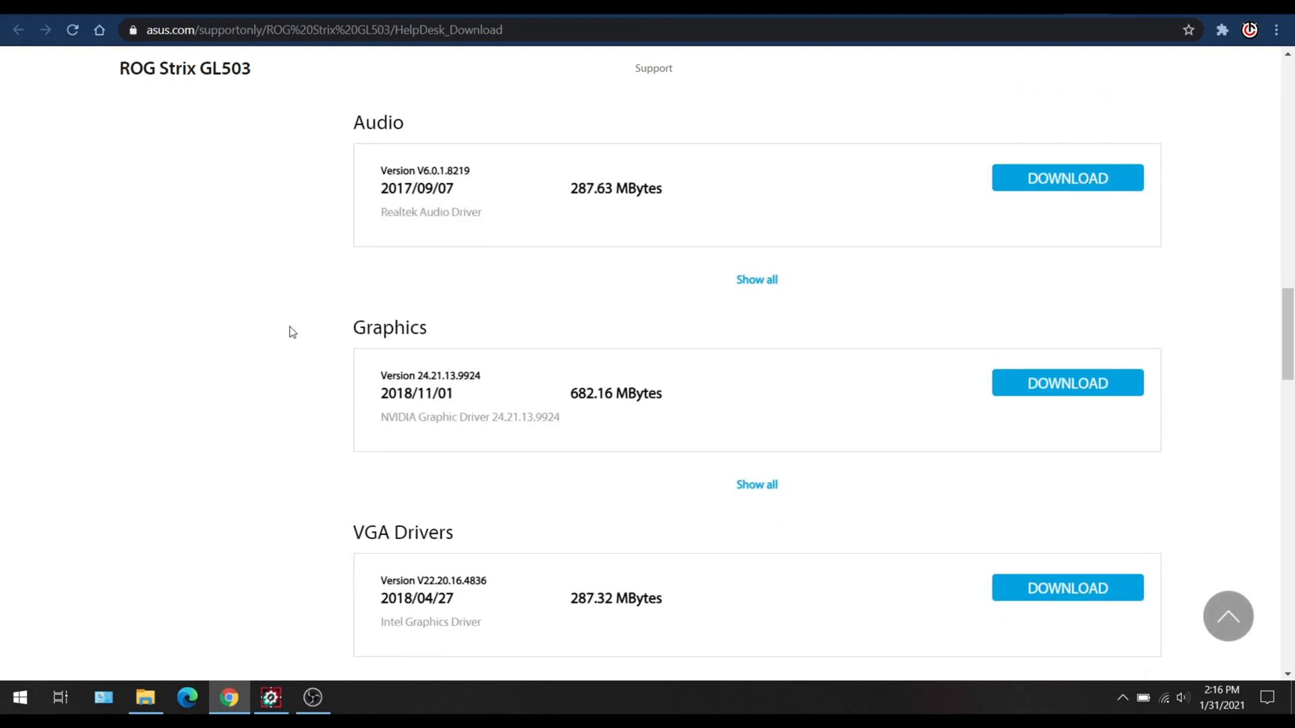
scroll("down", 3)
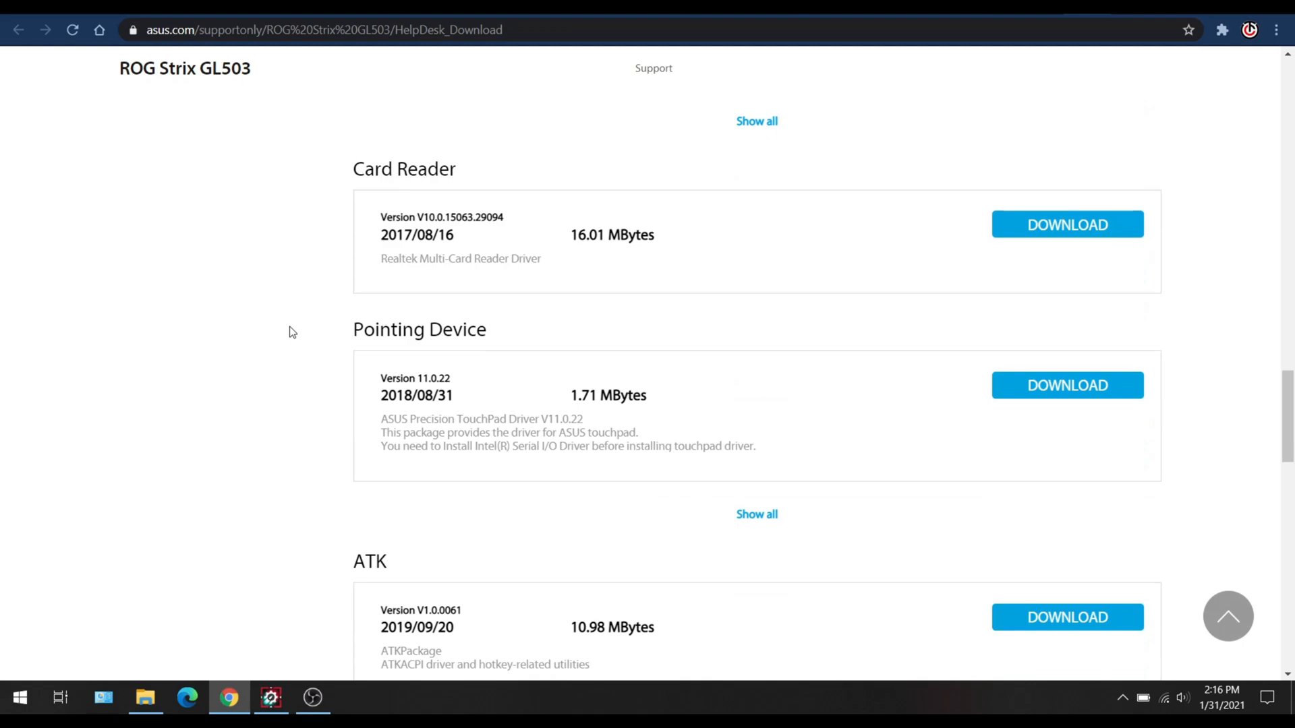
scroll("down", 3)
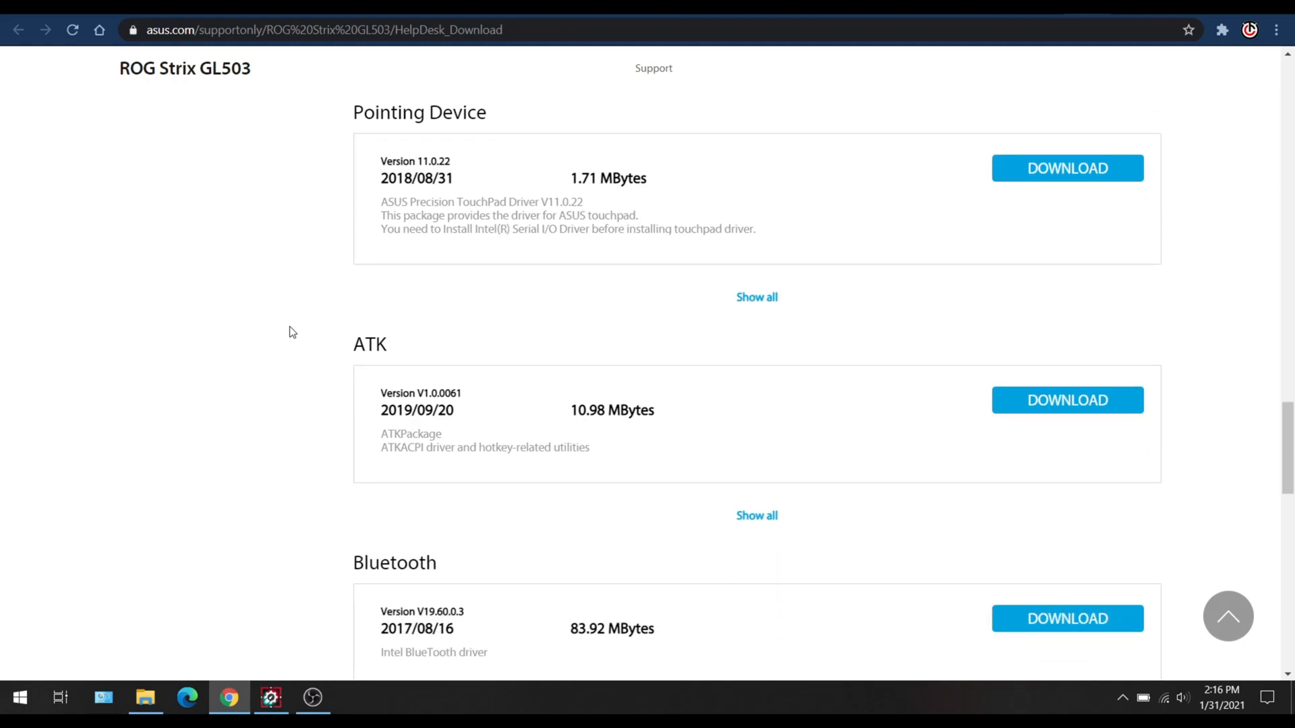
scroll("down", 3)
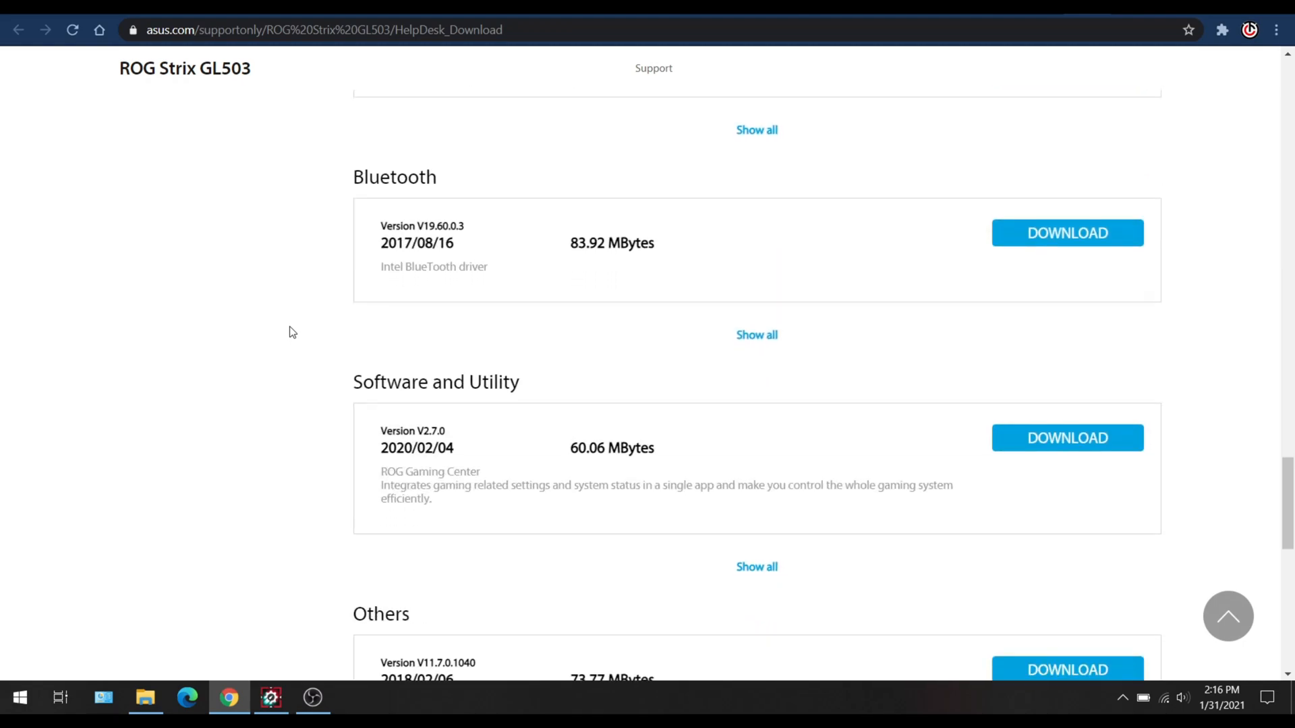
scroll("down", 3)
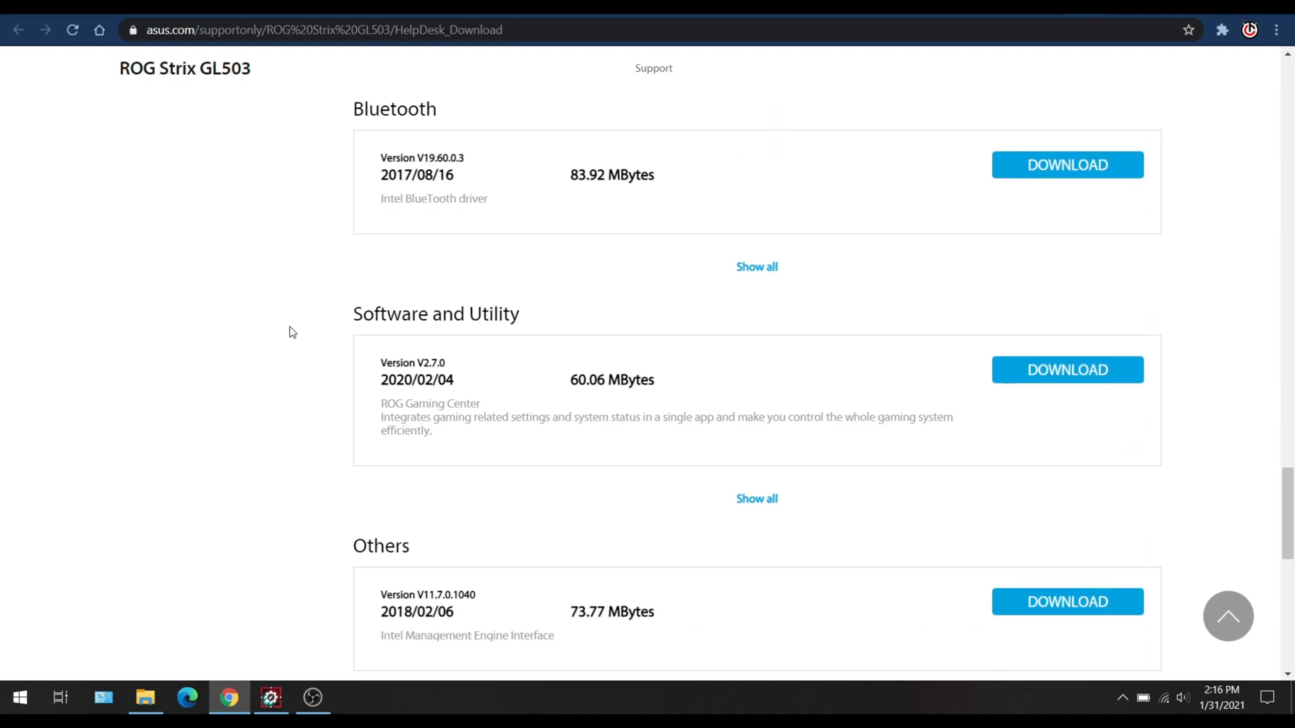
scroll("down", 3)
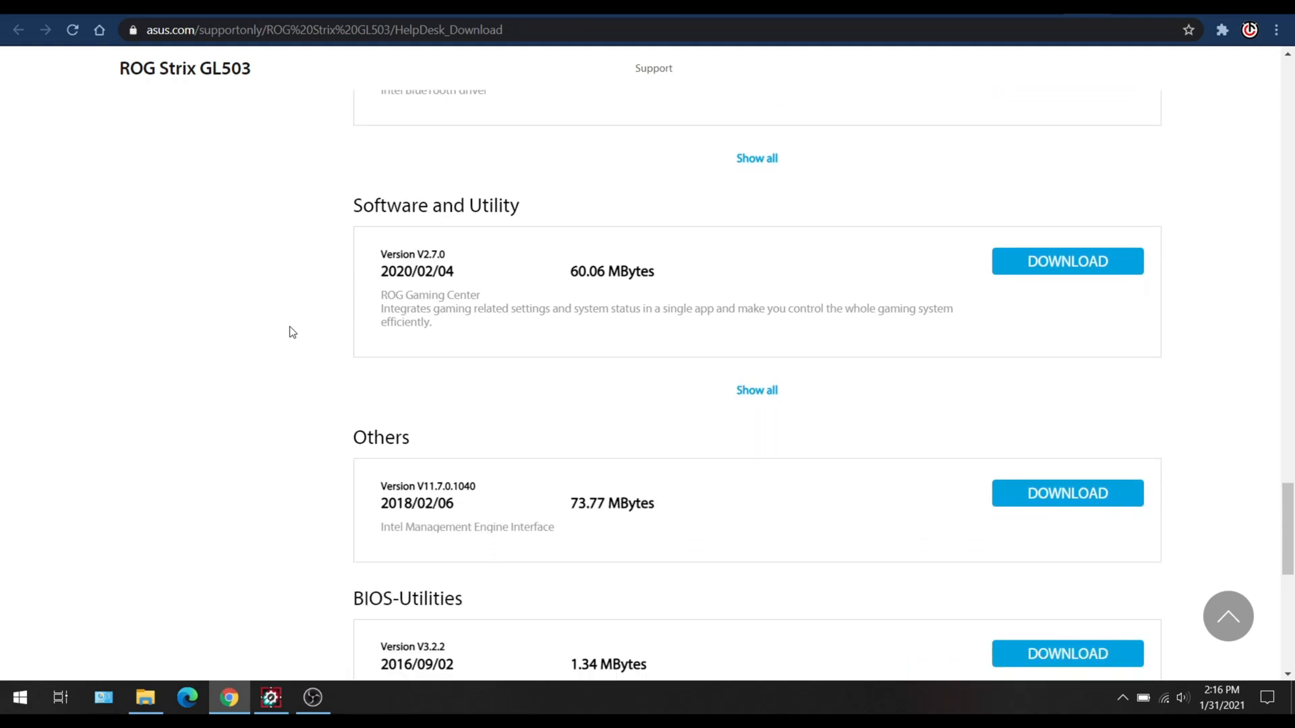
scroll("down", 3)
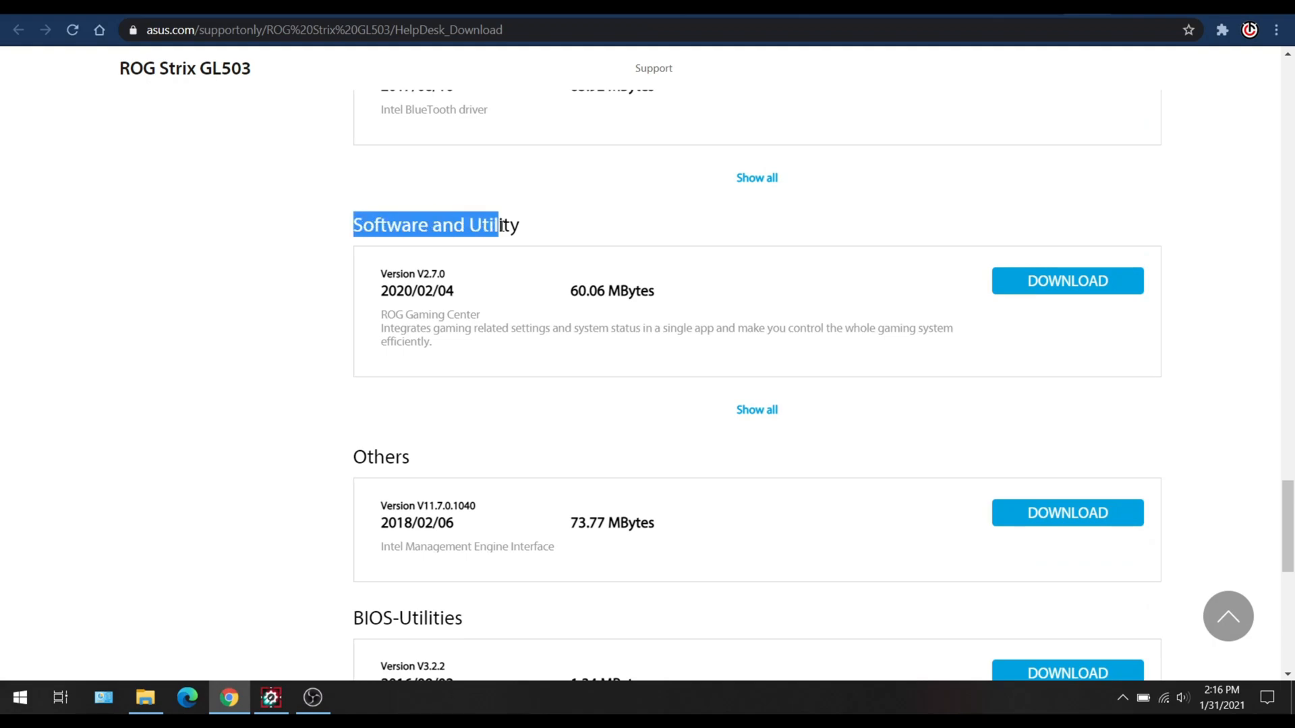
left_click(486, 225)
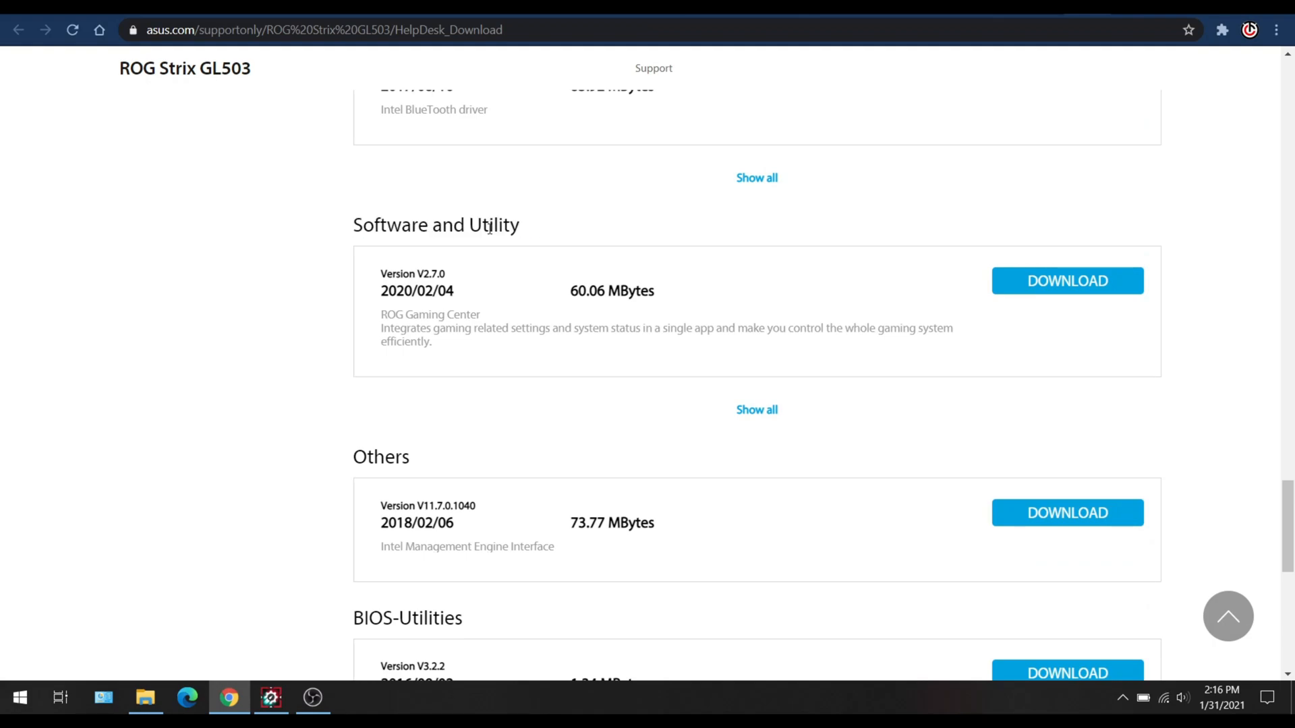
mouse_move(322, 262)
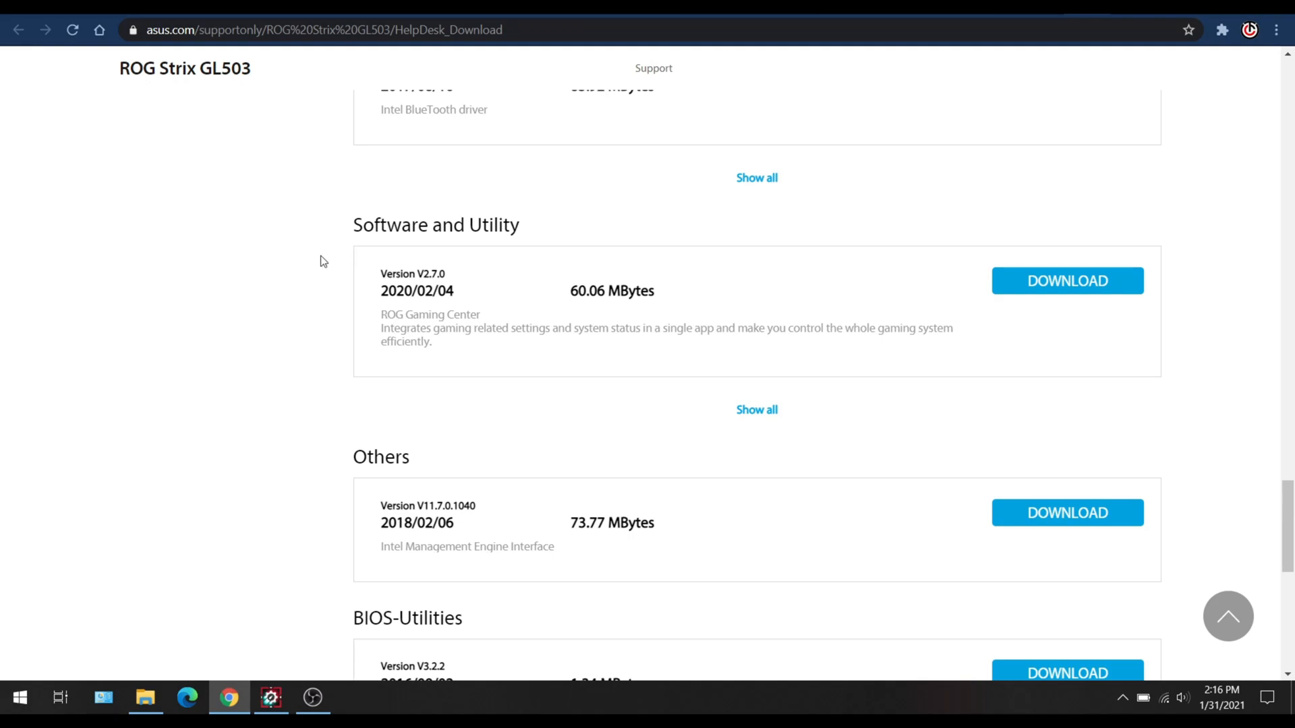
mouse_move(381, 316)
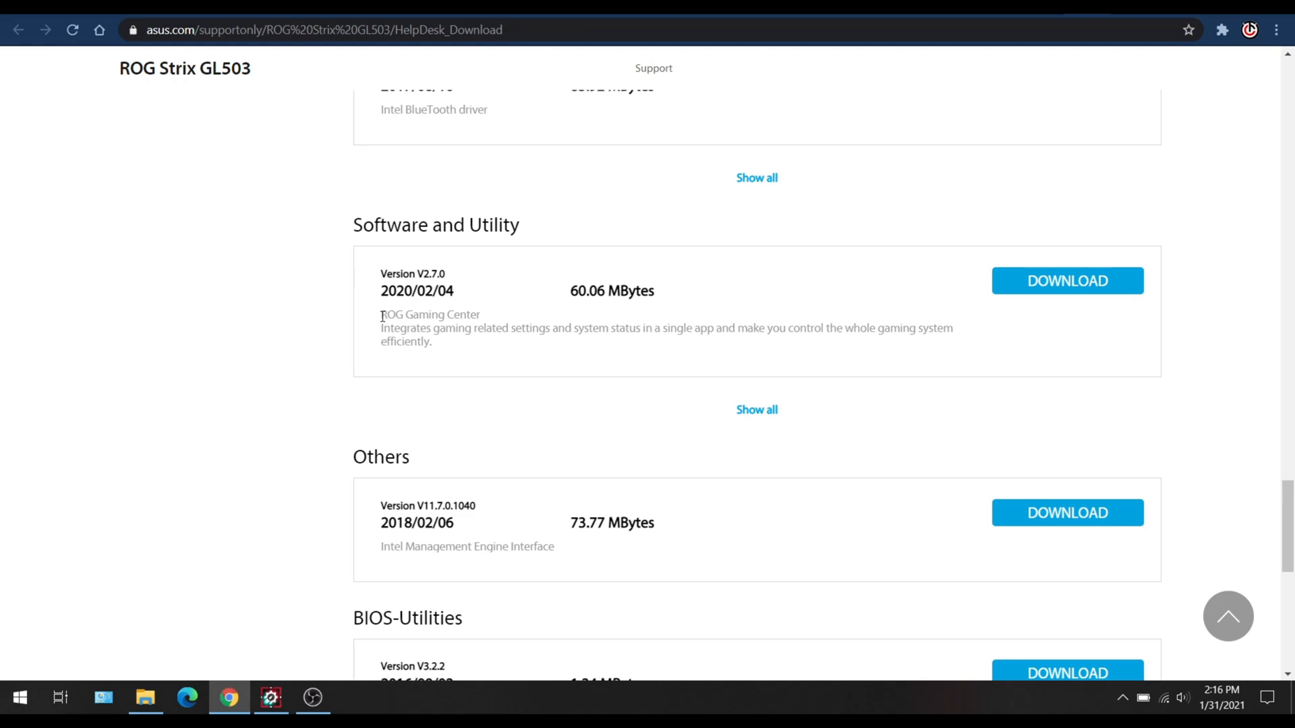
double_click(429, 314)
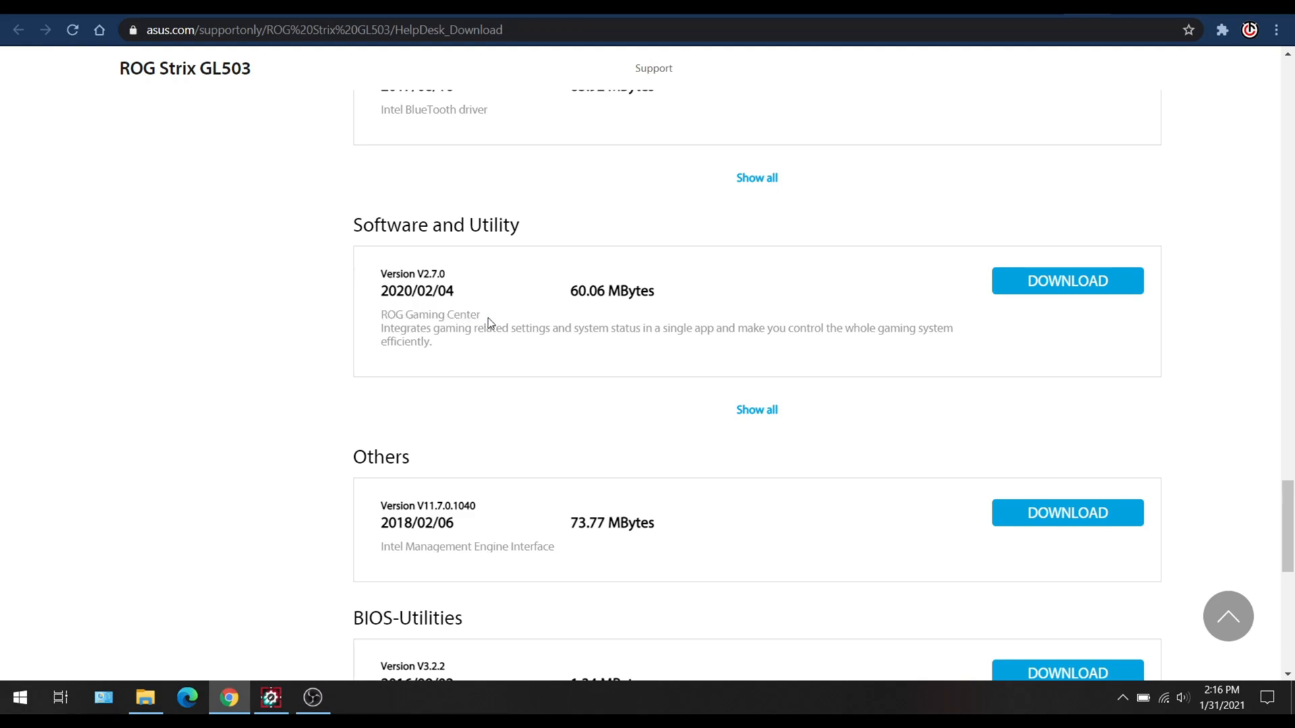
mouse_move(302, 319)
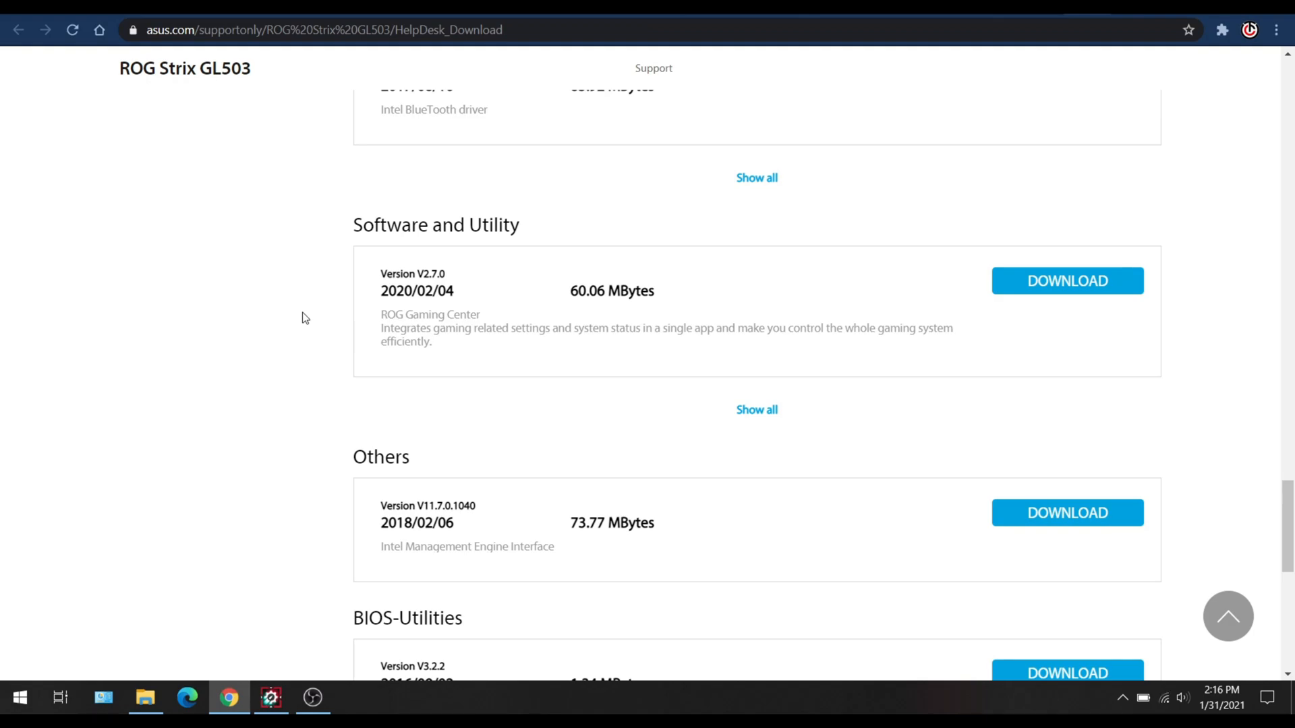
mouse_move(338, 282)
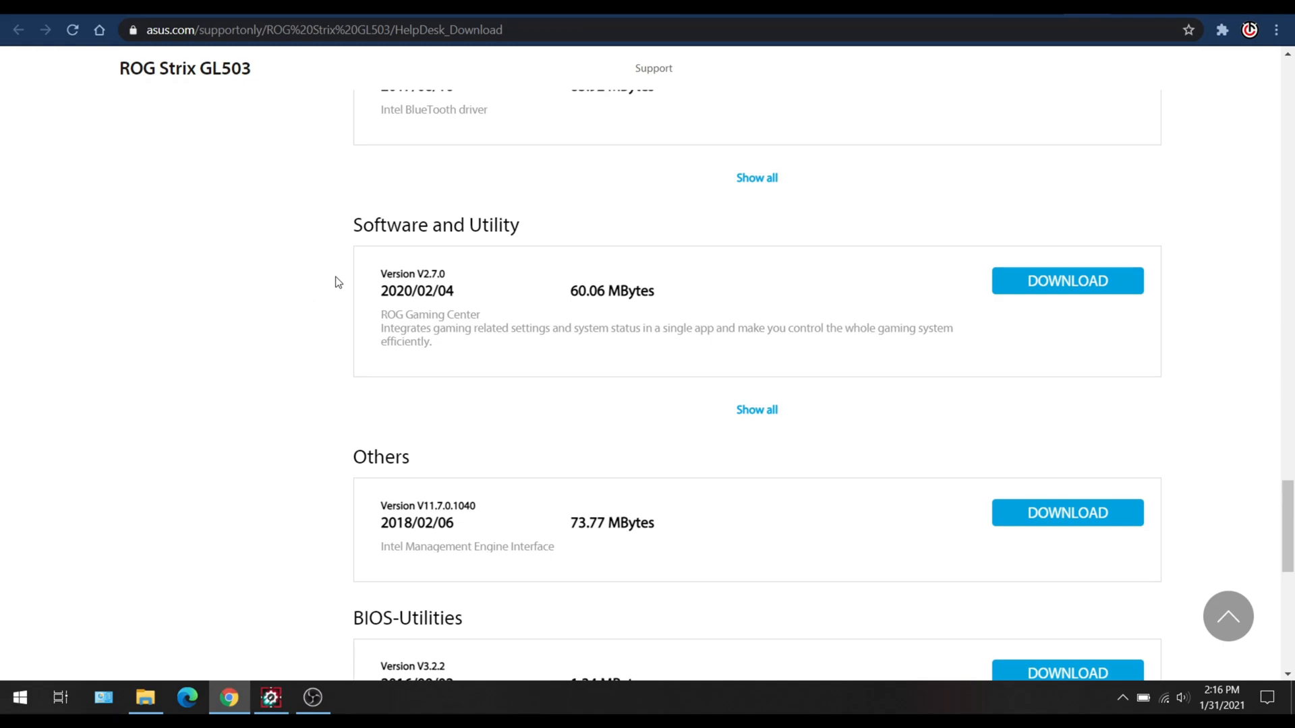
mouse_move(898, 279)
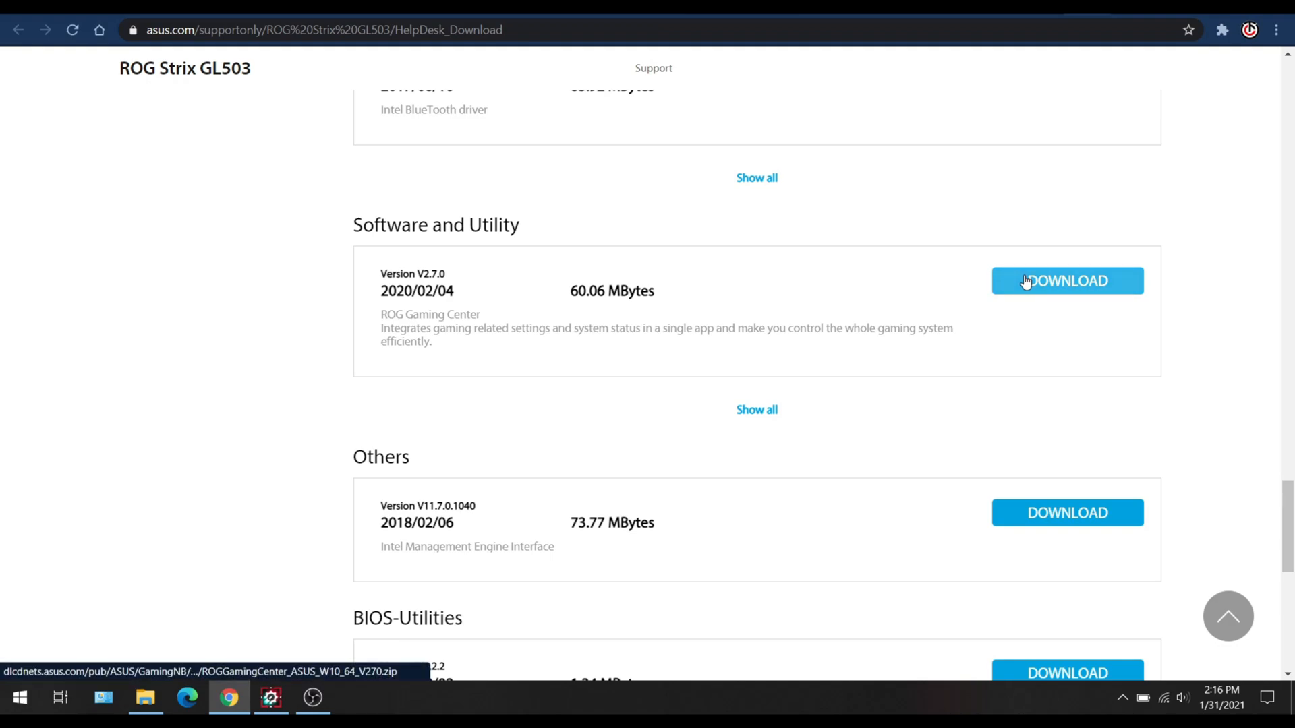
Step: Download ROG Gaming Center and open Control Panel's Uninstall a program list of 44 programs
left_click(104, 711)
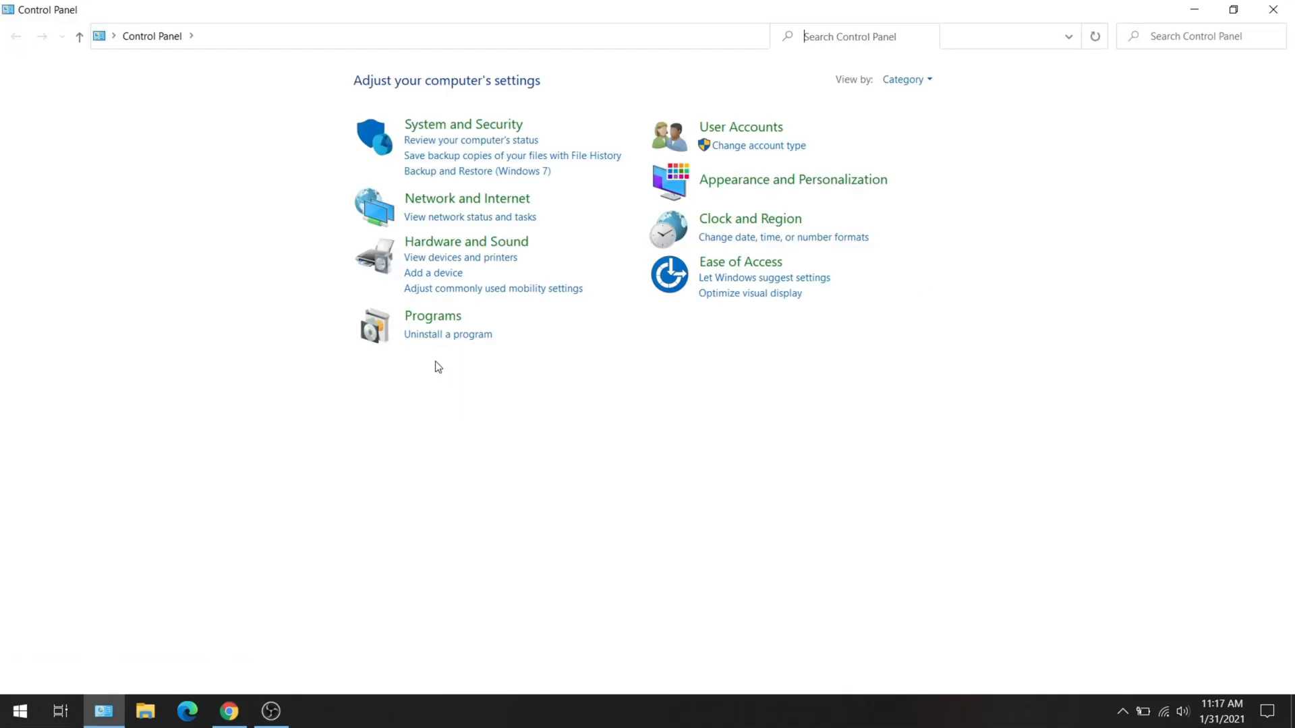
left_click(447, 335)
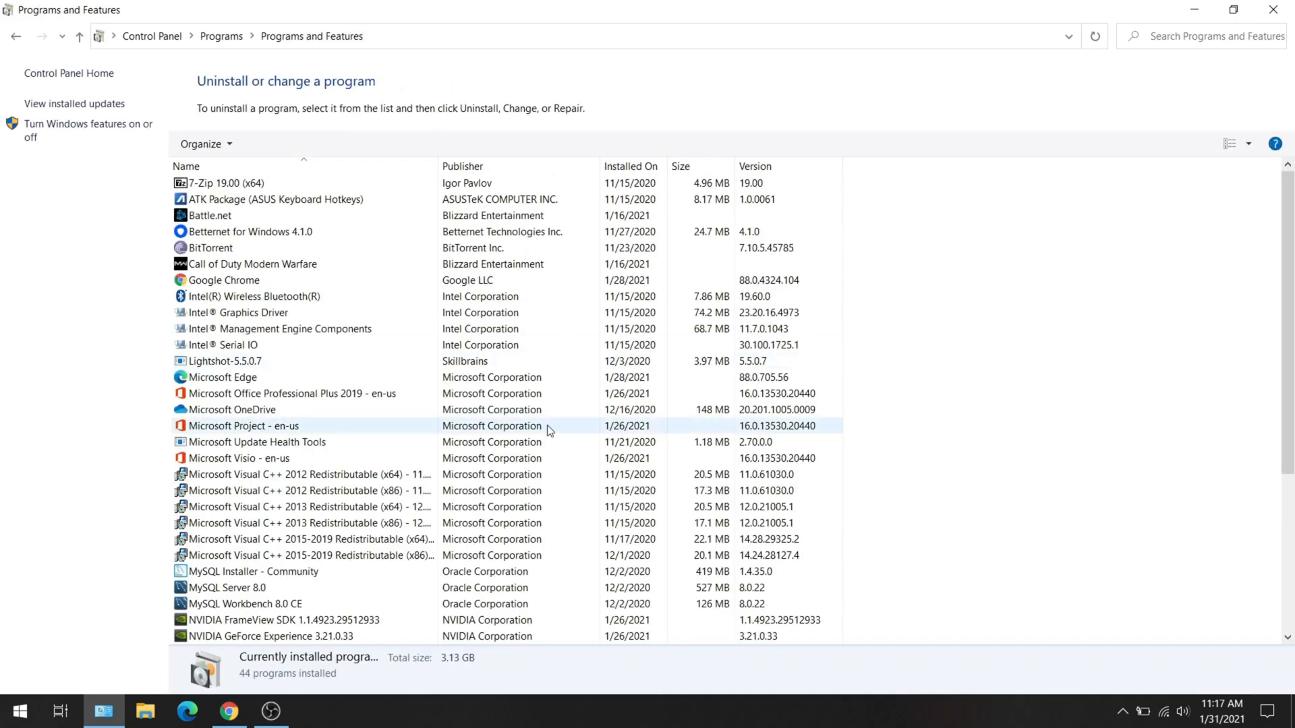
scroll("down", 3)
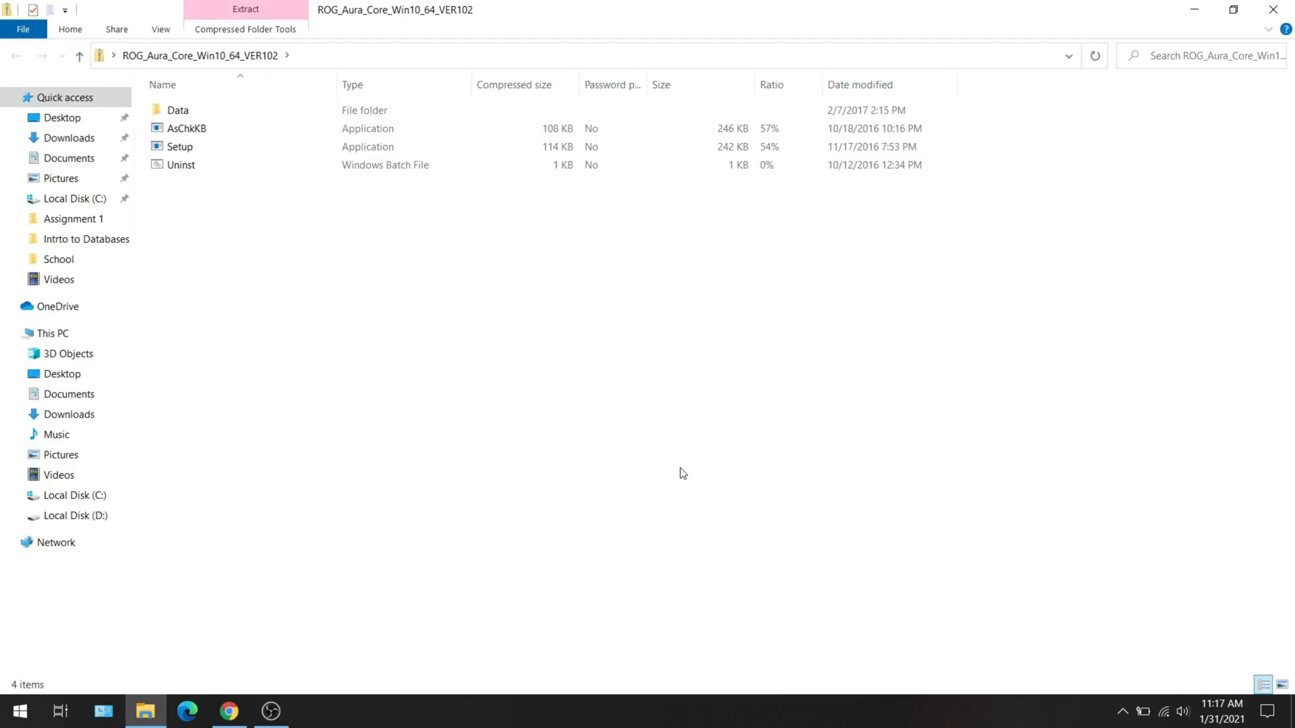
mouse_move(570, 420)
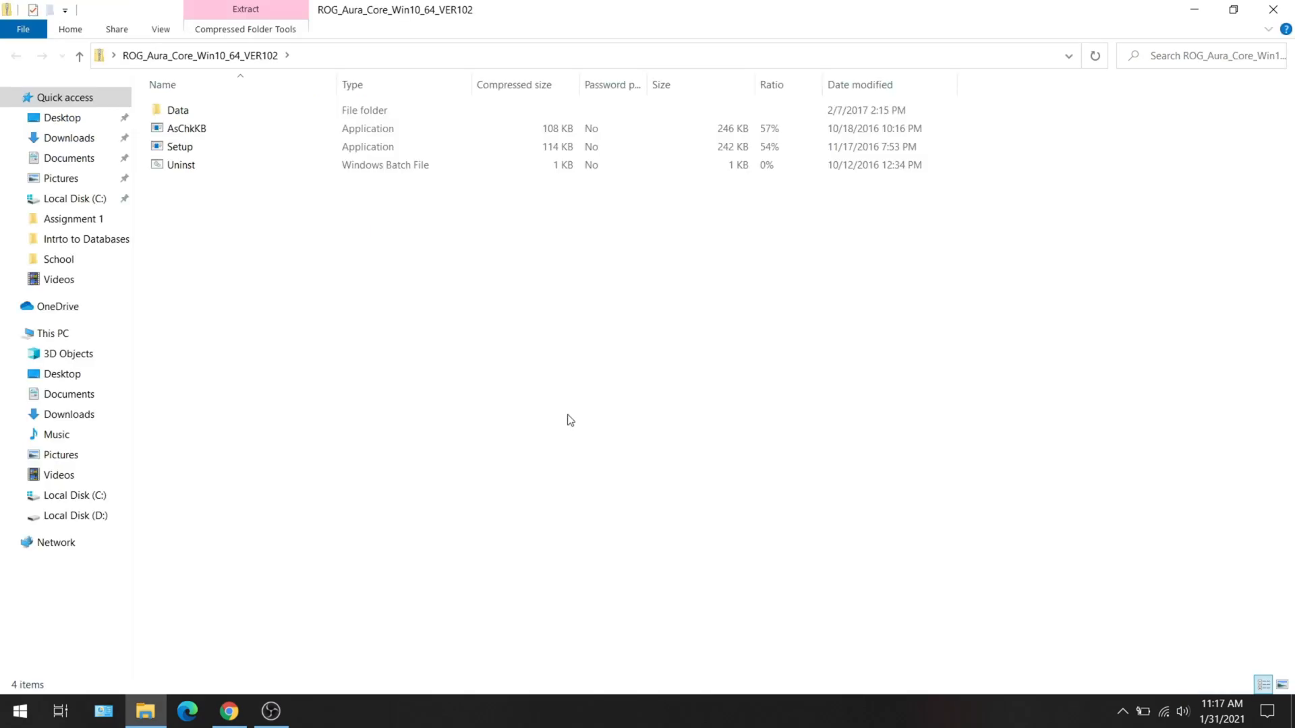
mouse_move(414, 339)
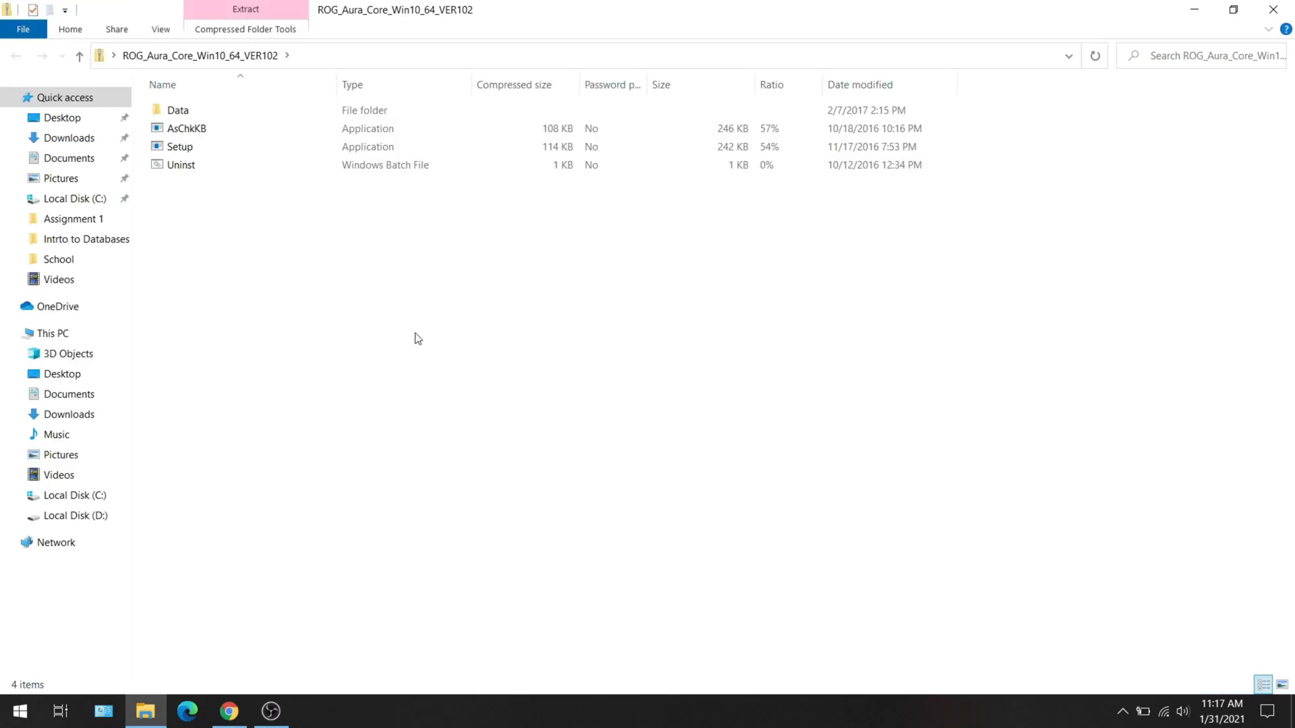
mouse_move(282, 253)
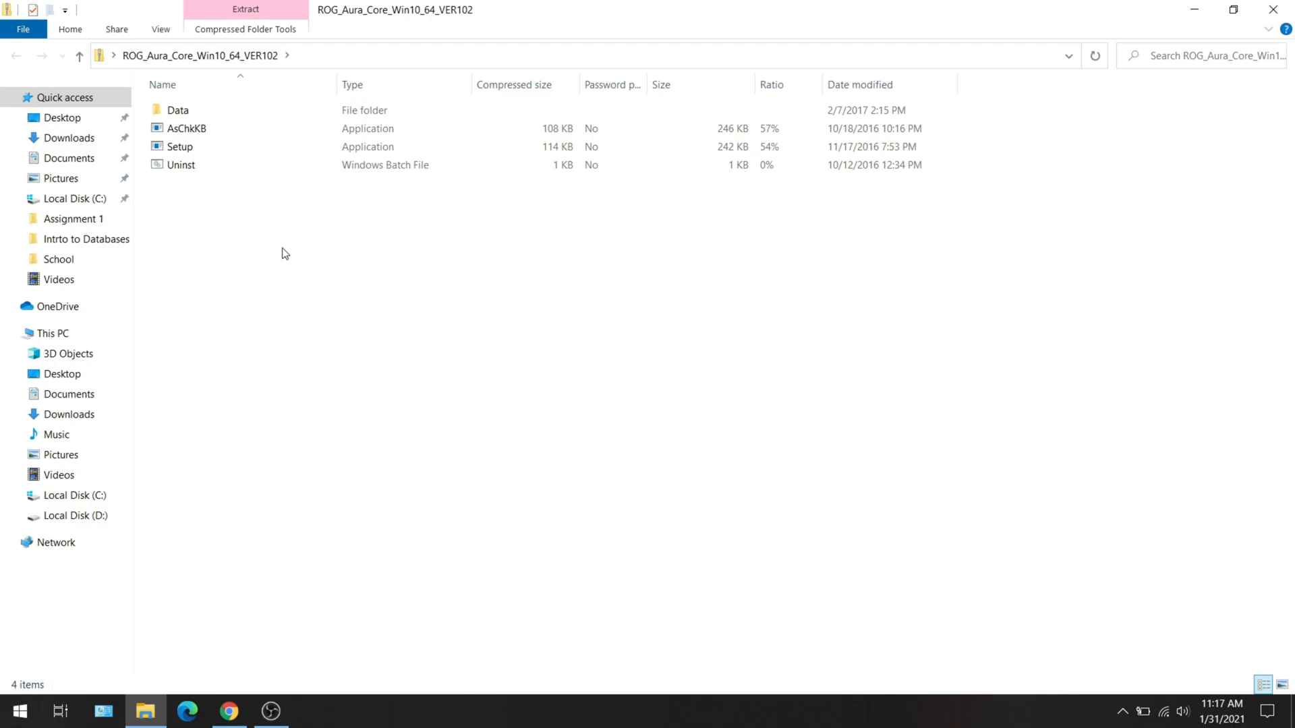
Step: Run Setup from the ROG_Aura_Core_Win10_64_VER102 zip and close the finished Aura Core installer
left_click(180, 146)
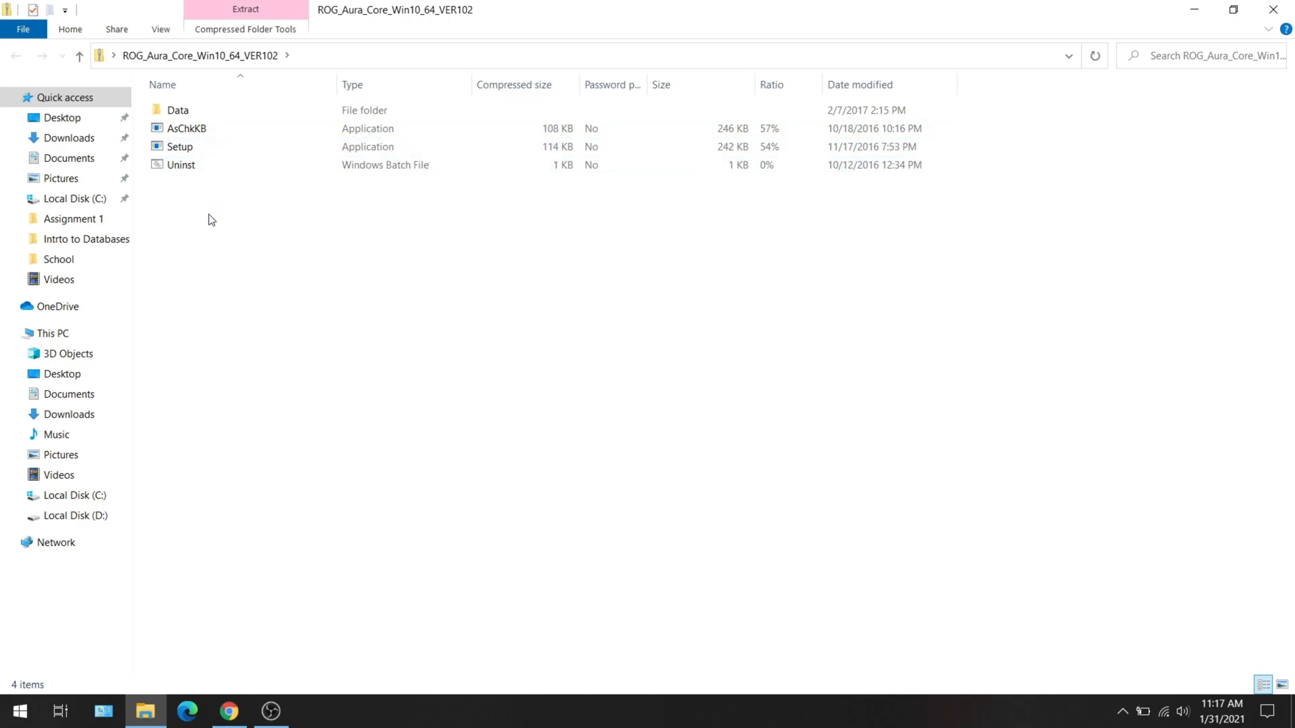
left_click(180, 146)
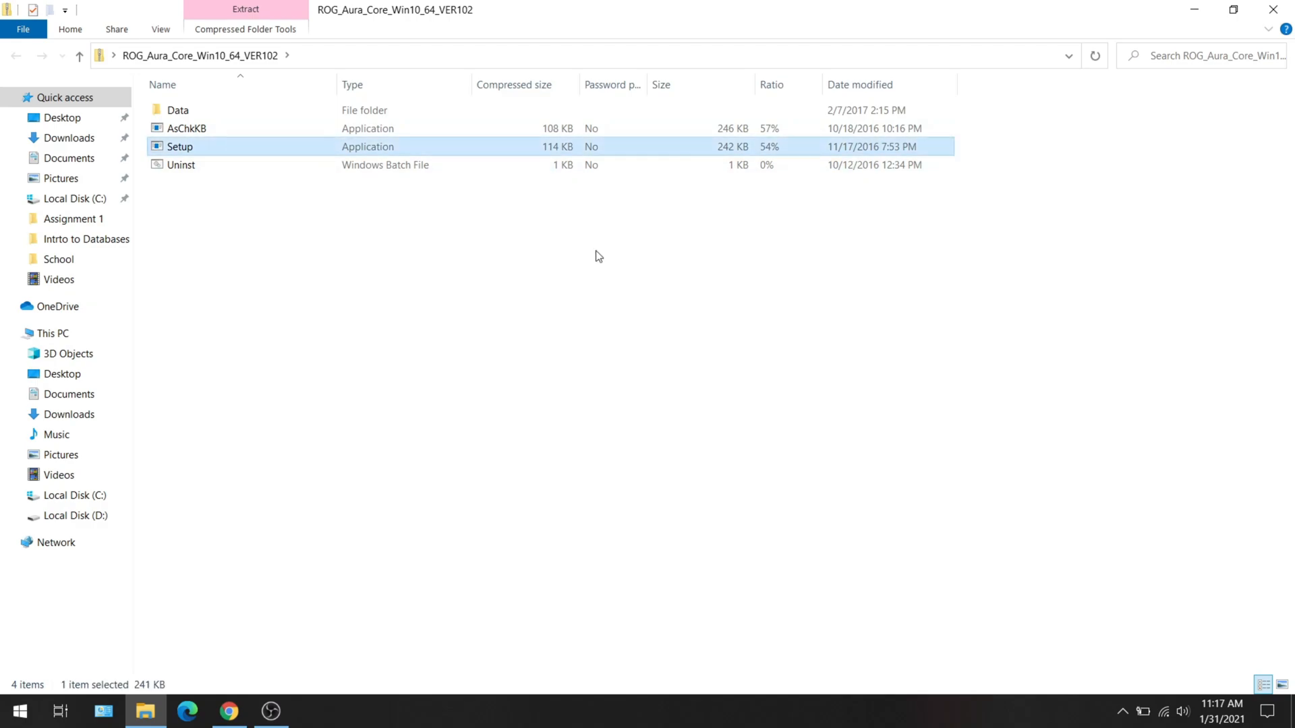
double_click(179, 145)
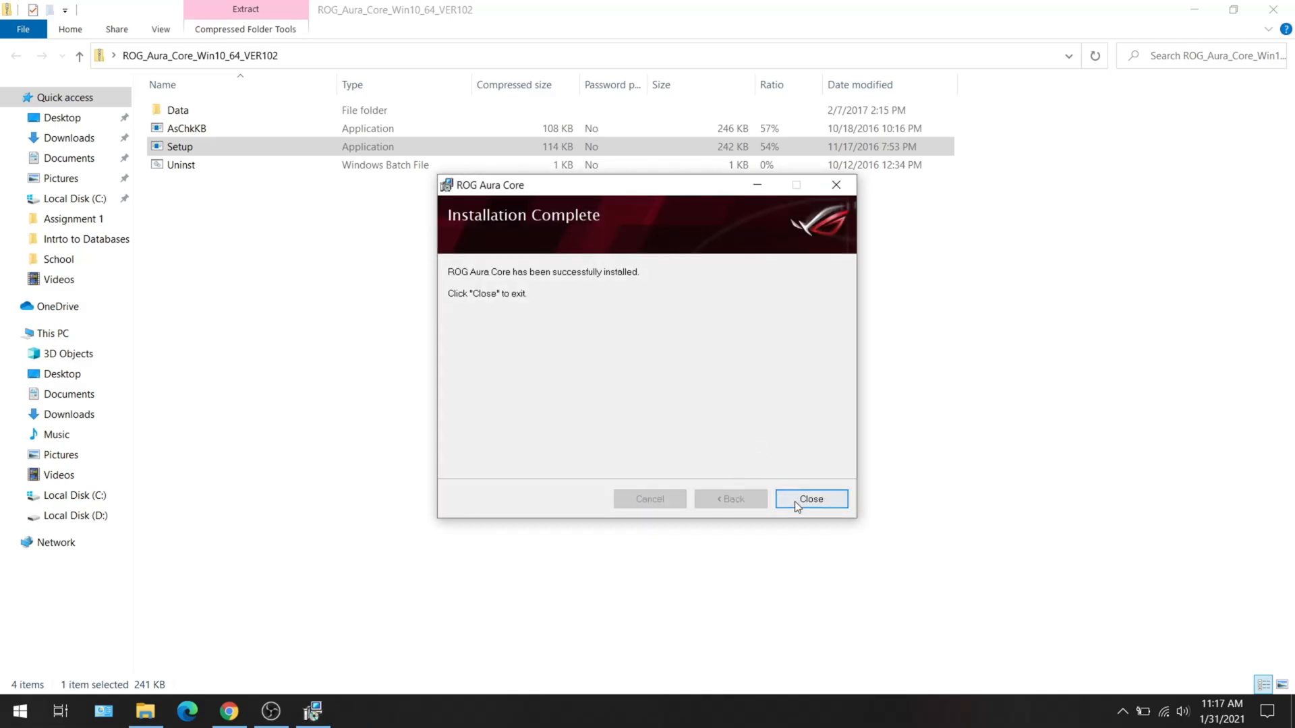
left_click(810, 499)
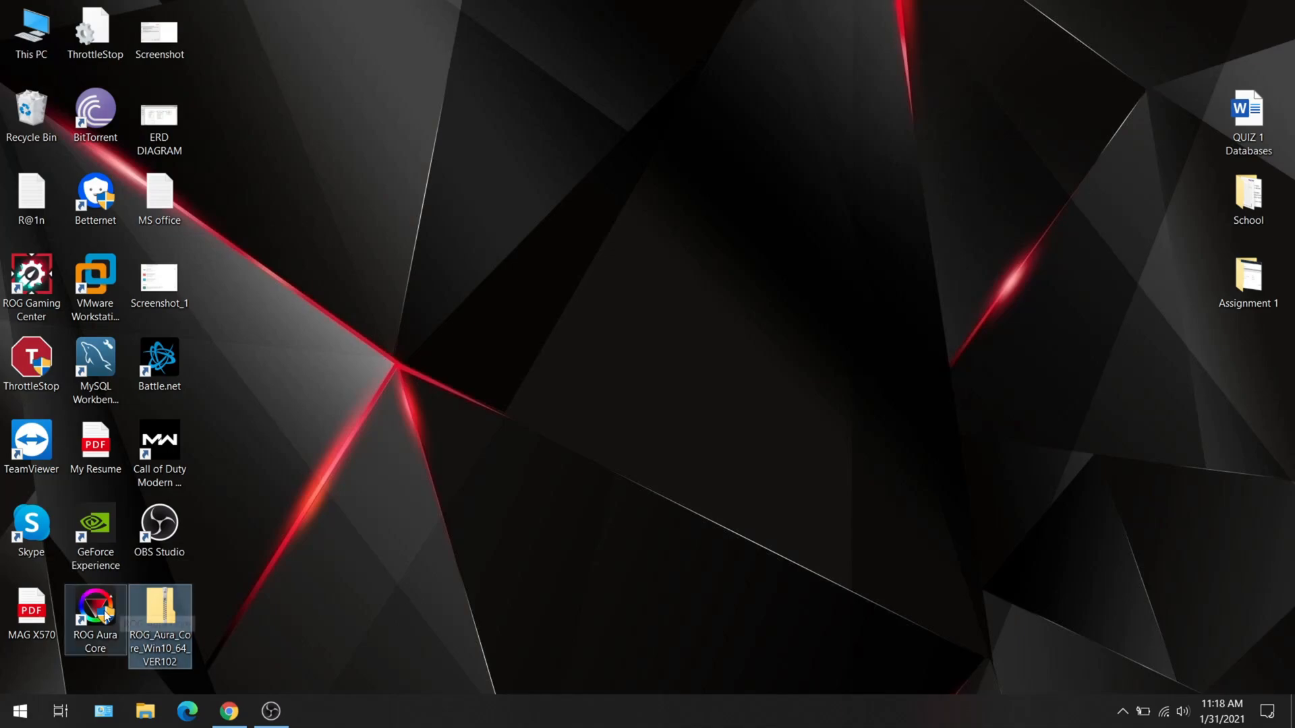
mouse_move(94, 620)
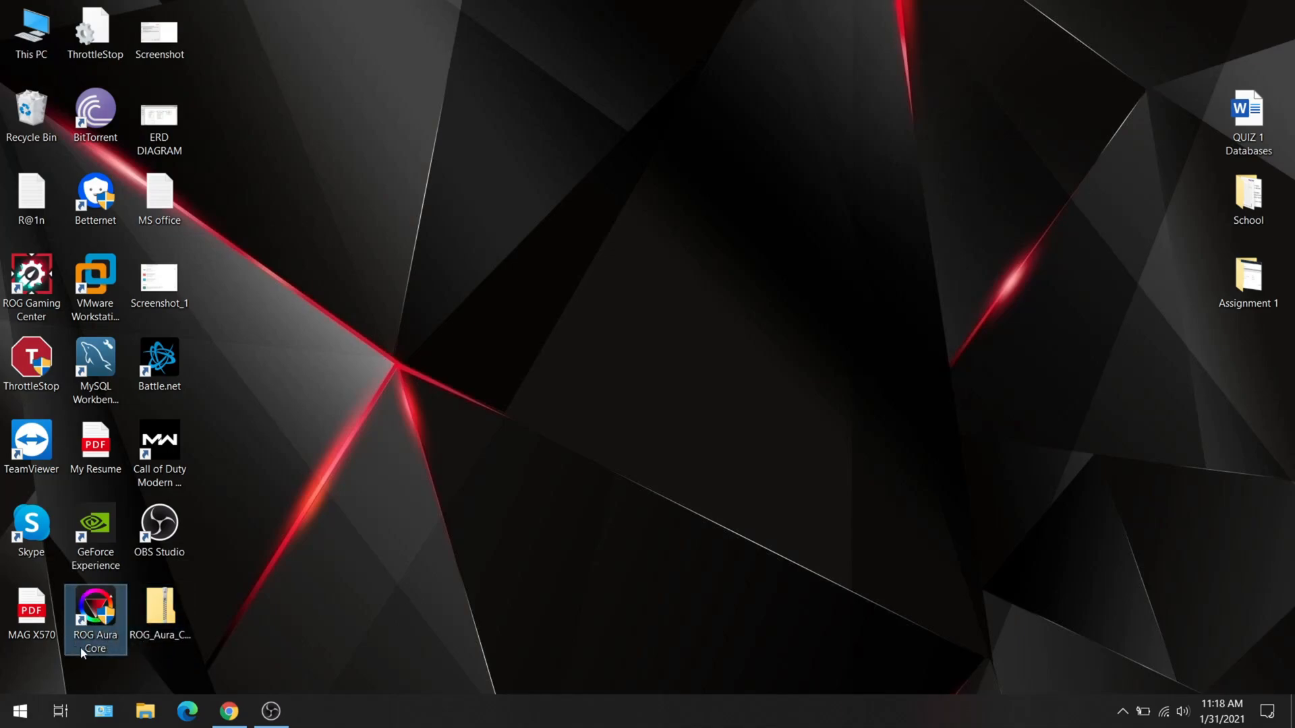
double_click(95, 618)
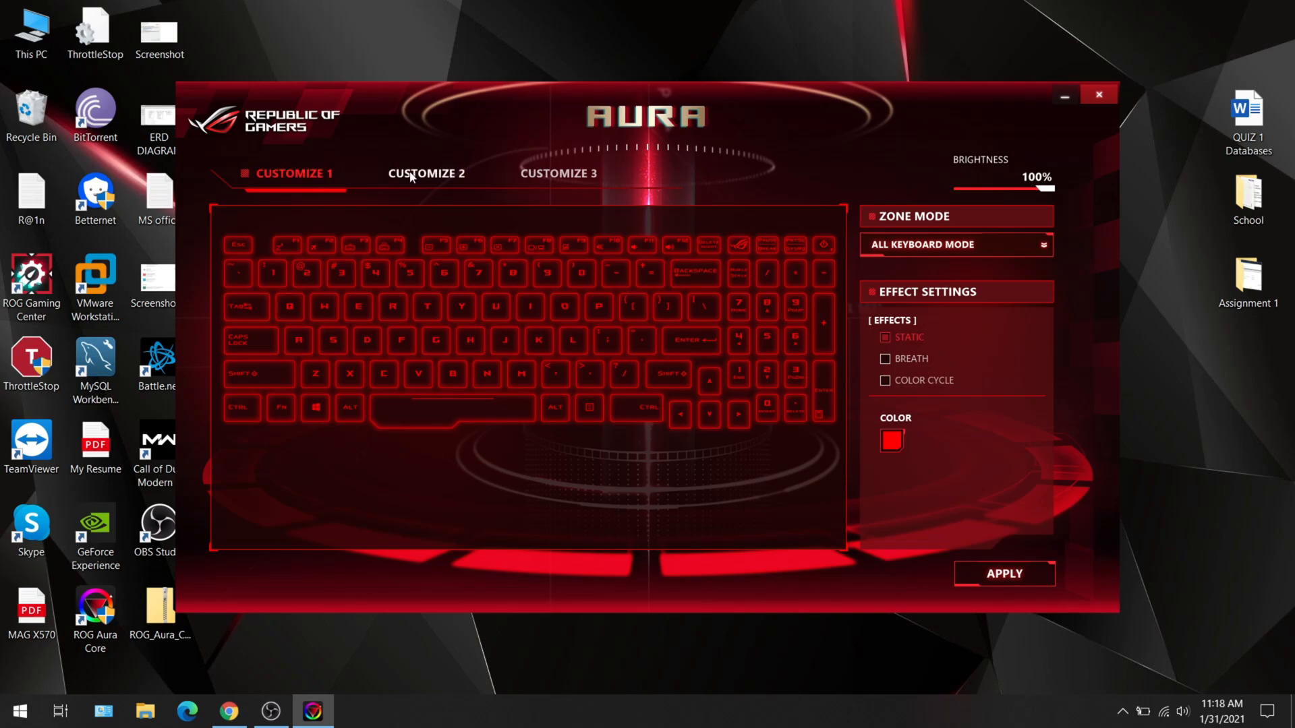
left_click(557, 174)
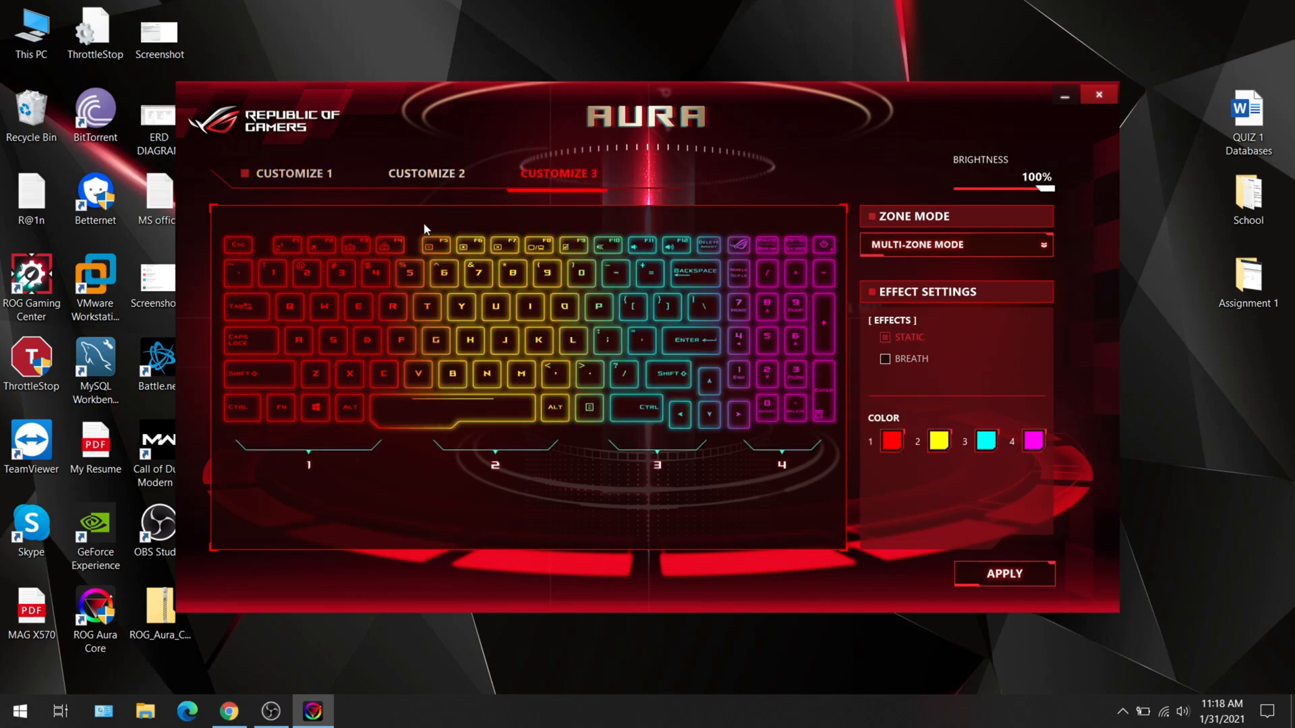
mouse_move(413, 564)
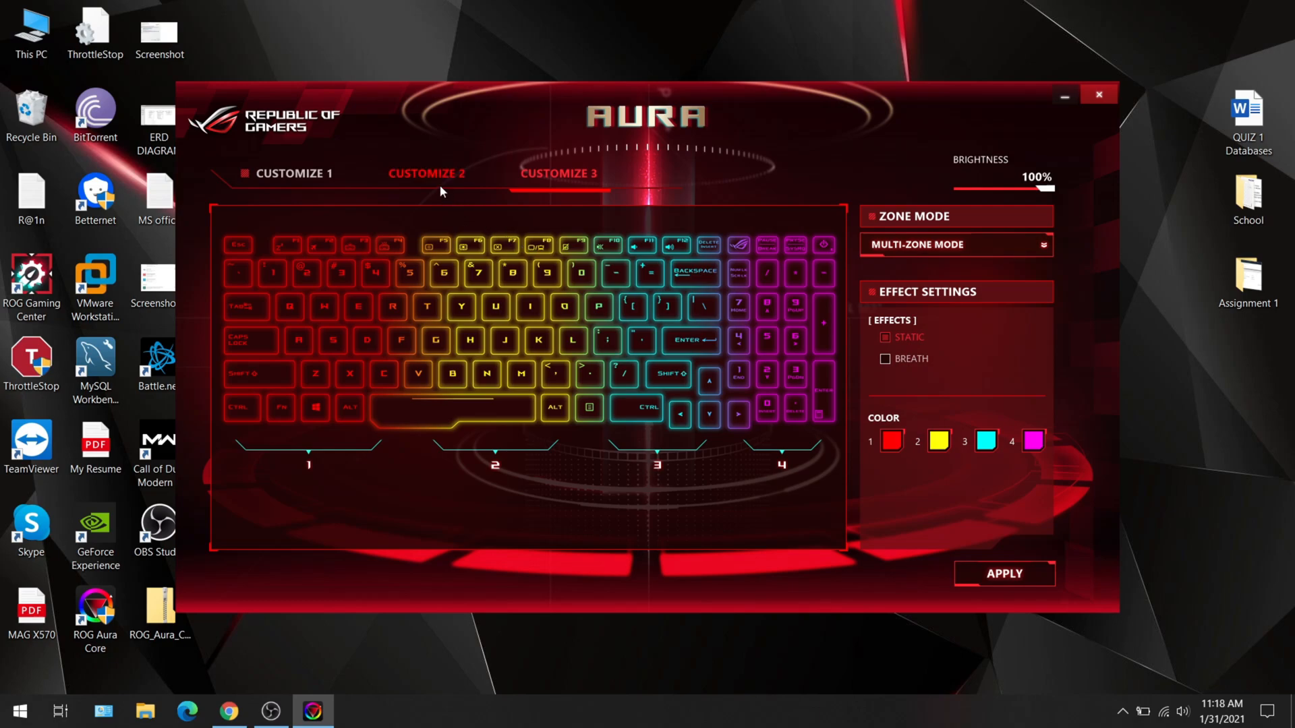
left_click(292, 174)
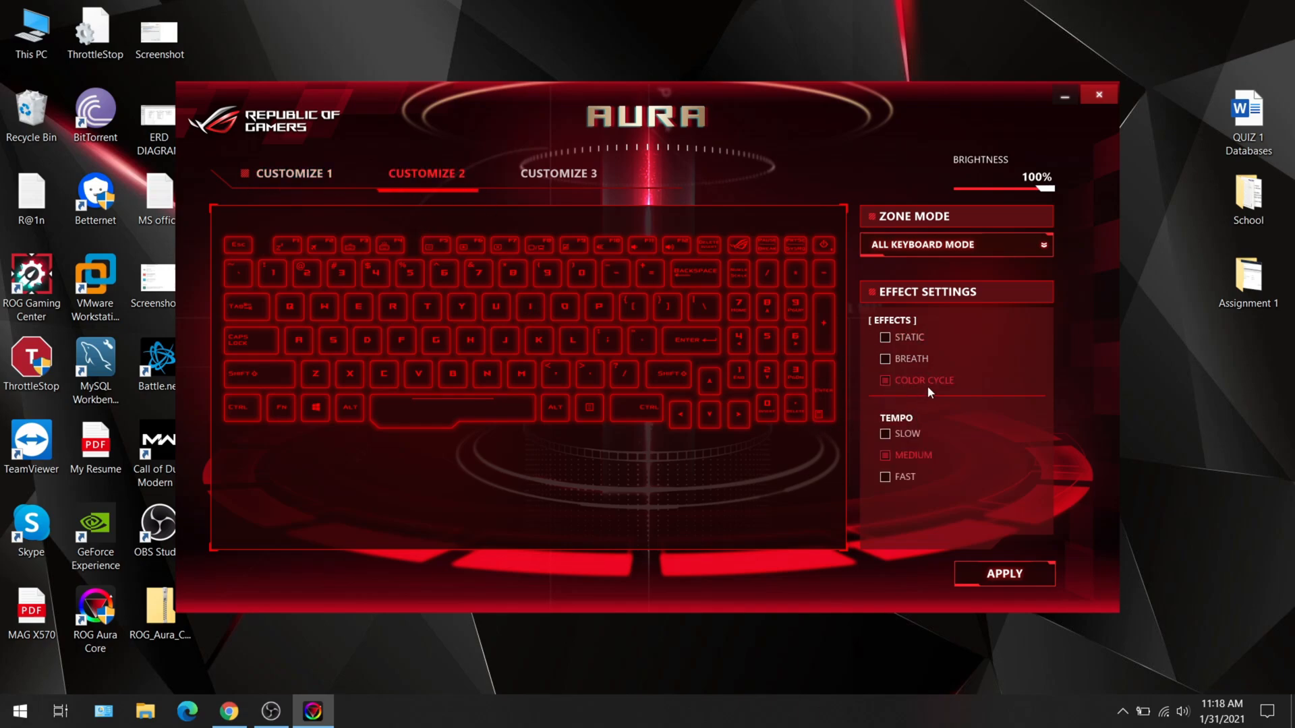
mouse_move(580, 191)
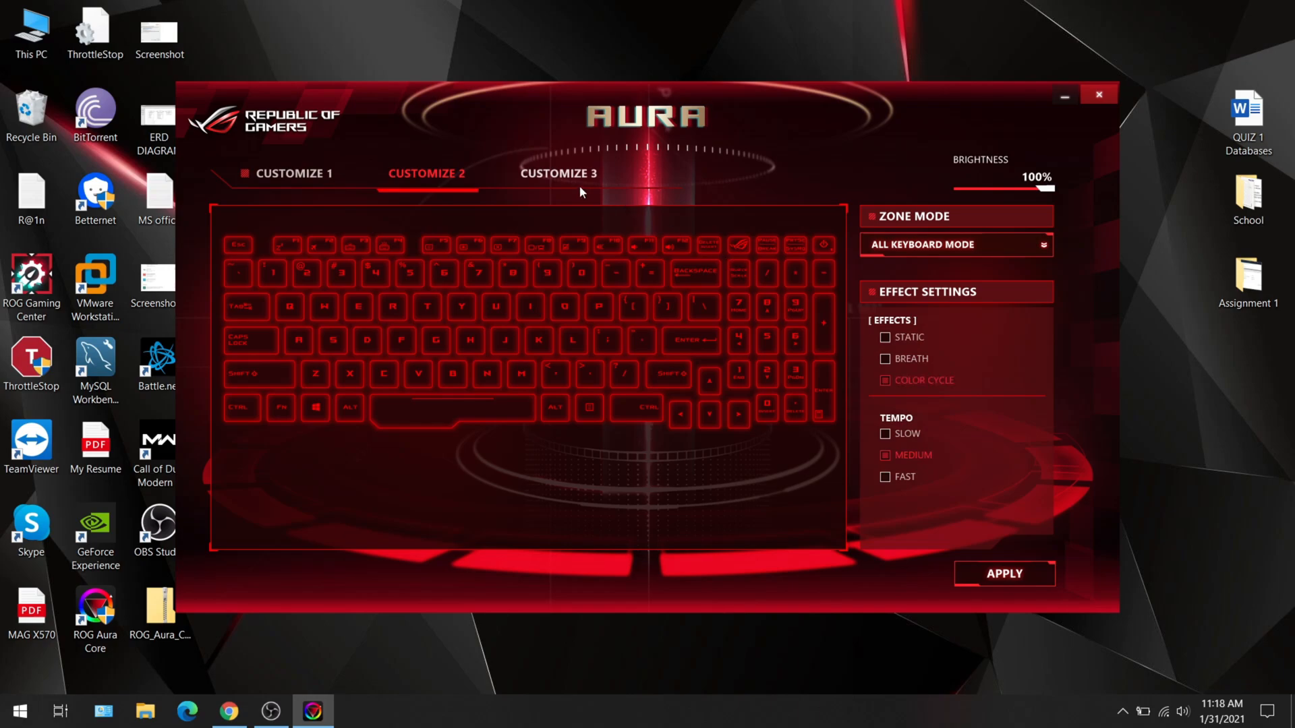
left_click(557, 174)
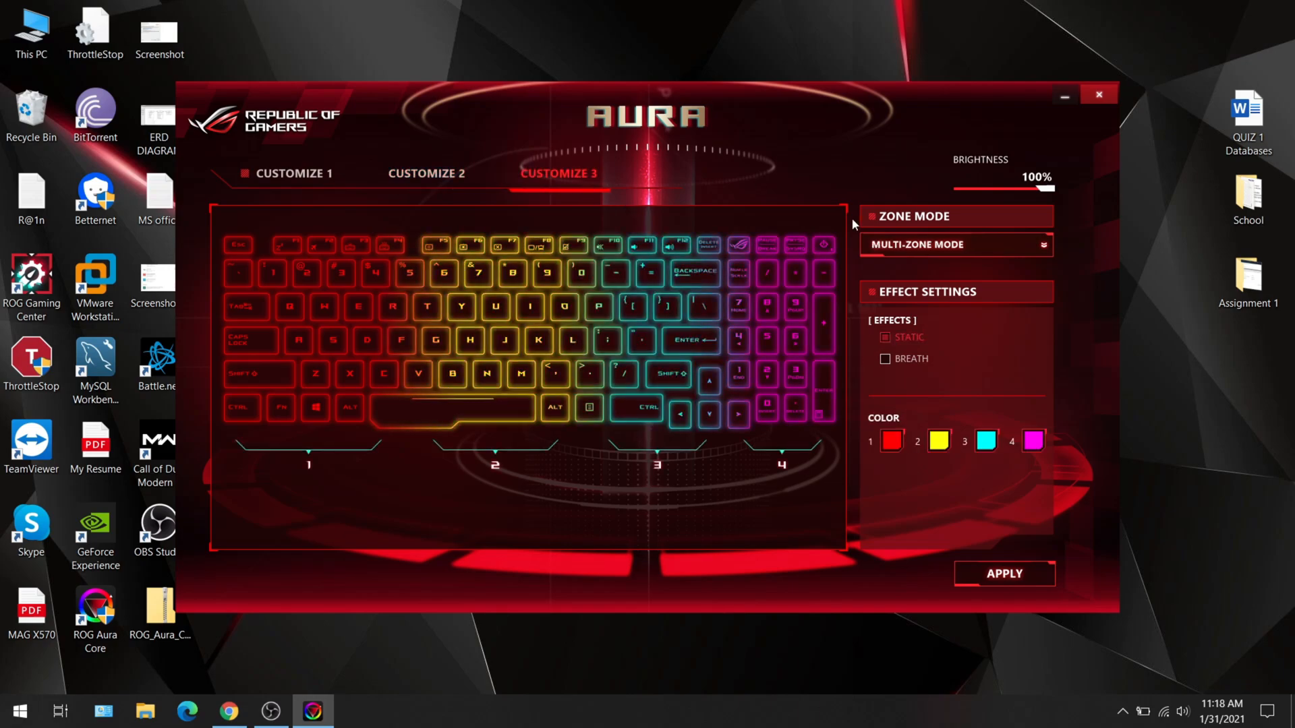
mouse_move(670, 106)
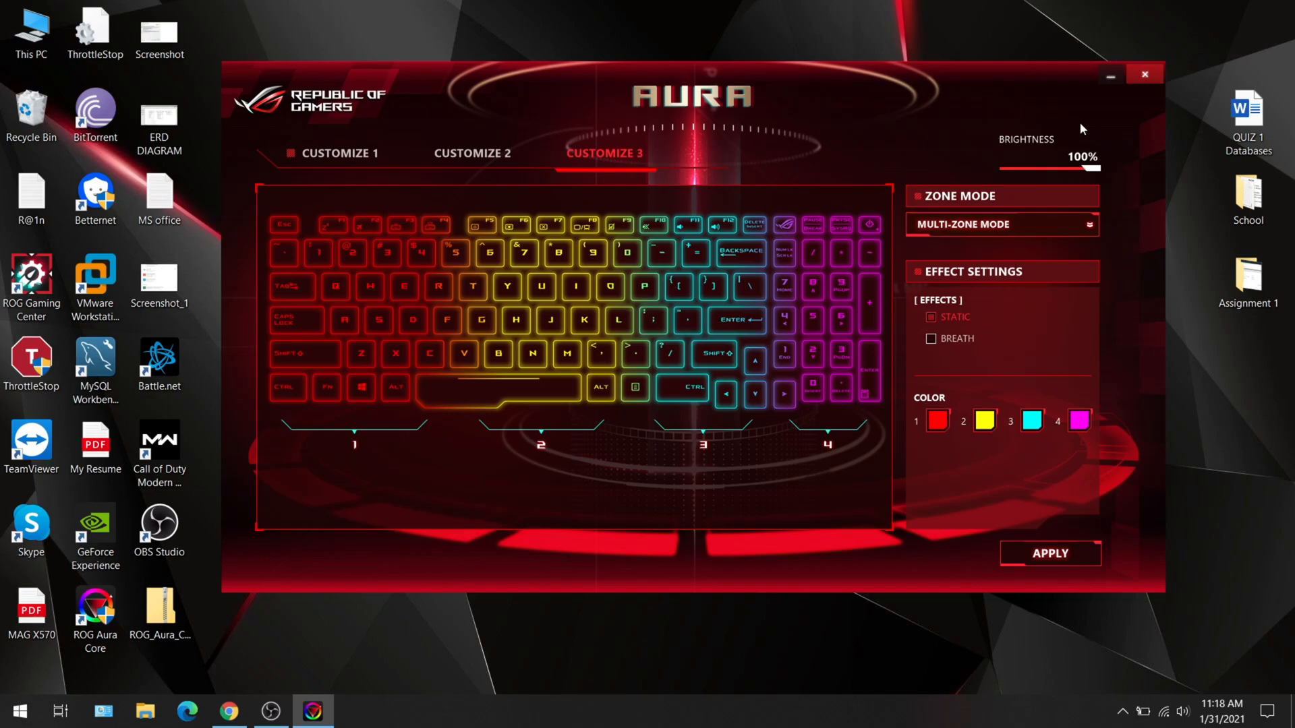
left_click(1110, 76)
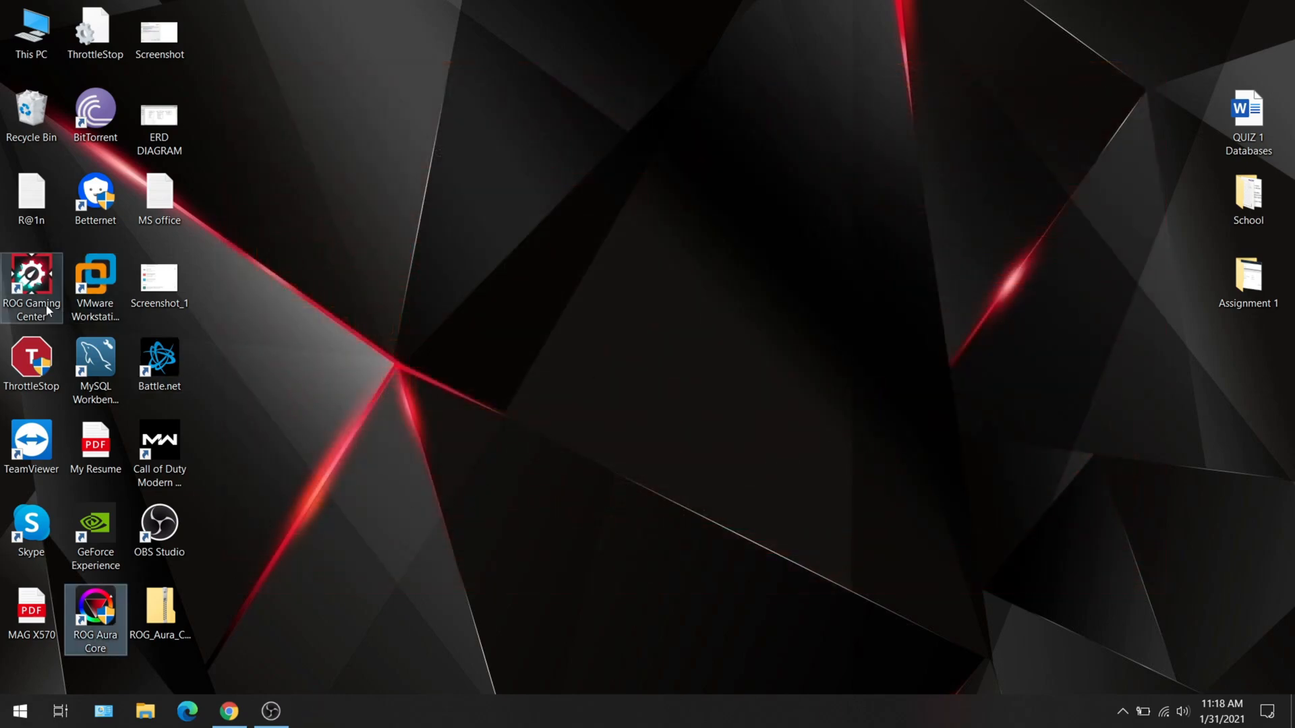
mouse_move(94, 280)
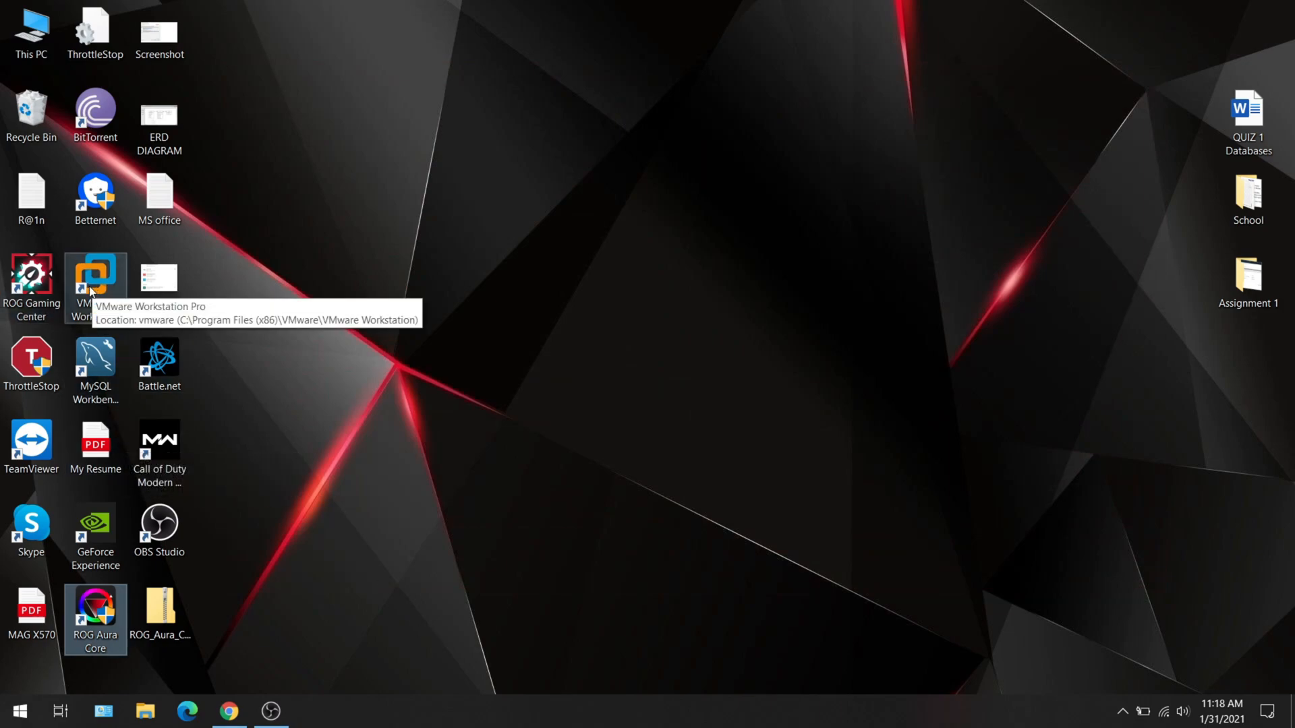
Step: Launch ROG Gaming Center from its desktop icon to show the system dashboard
double_click(31, 280)
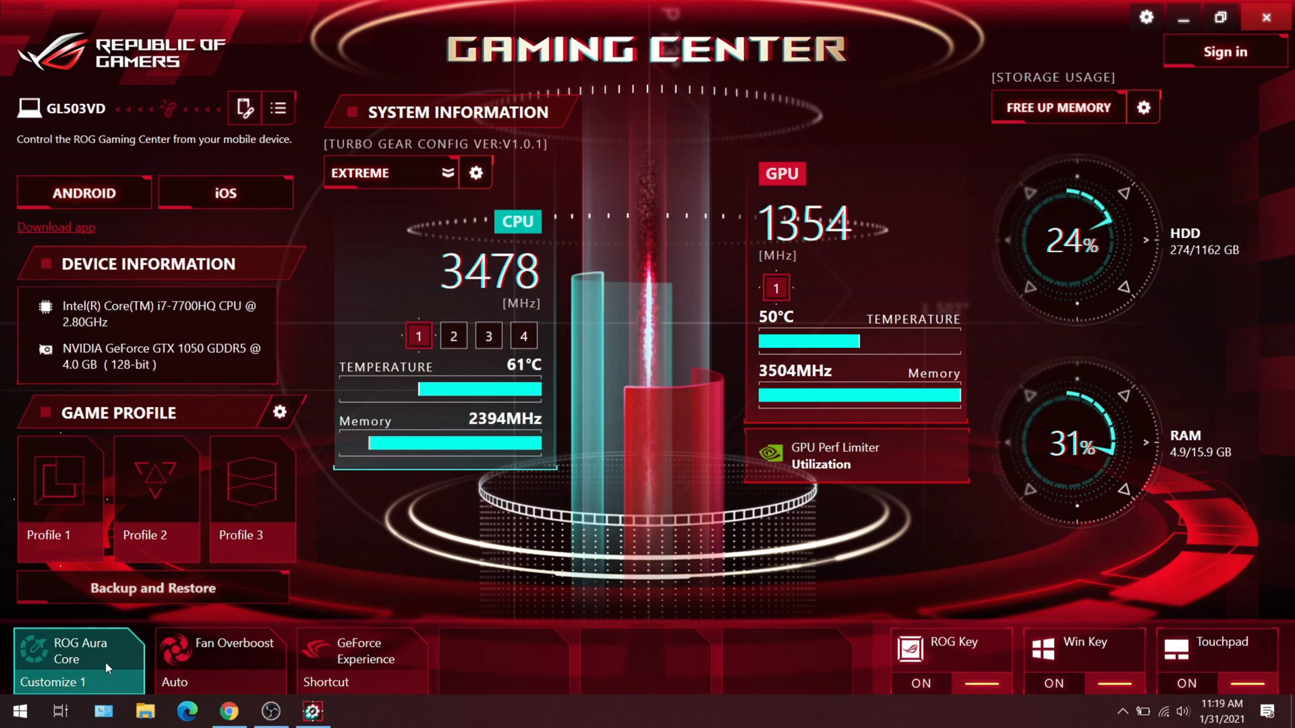
mouse_move(651, 308)
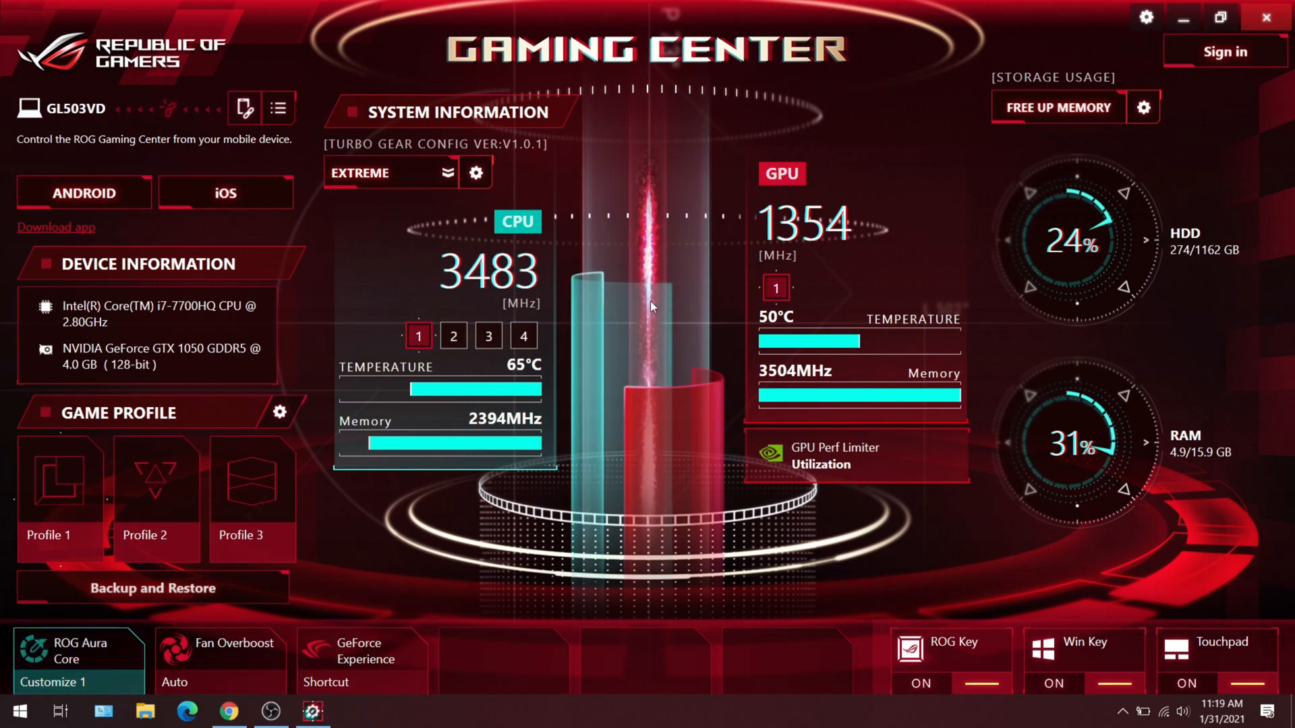
mouse_move(904, 208)
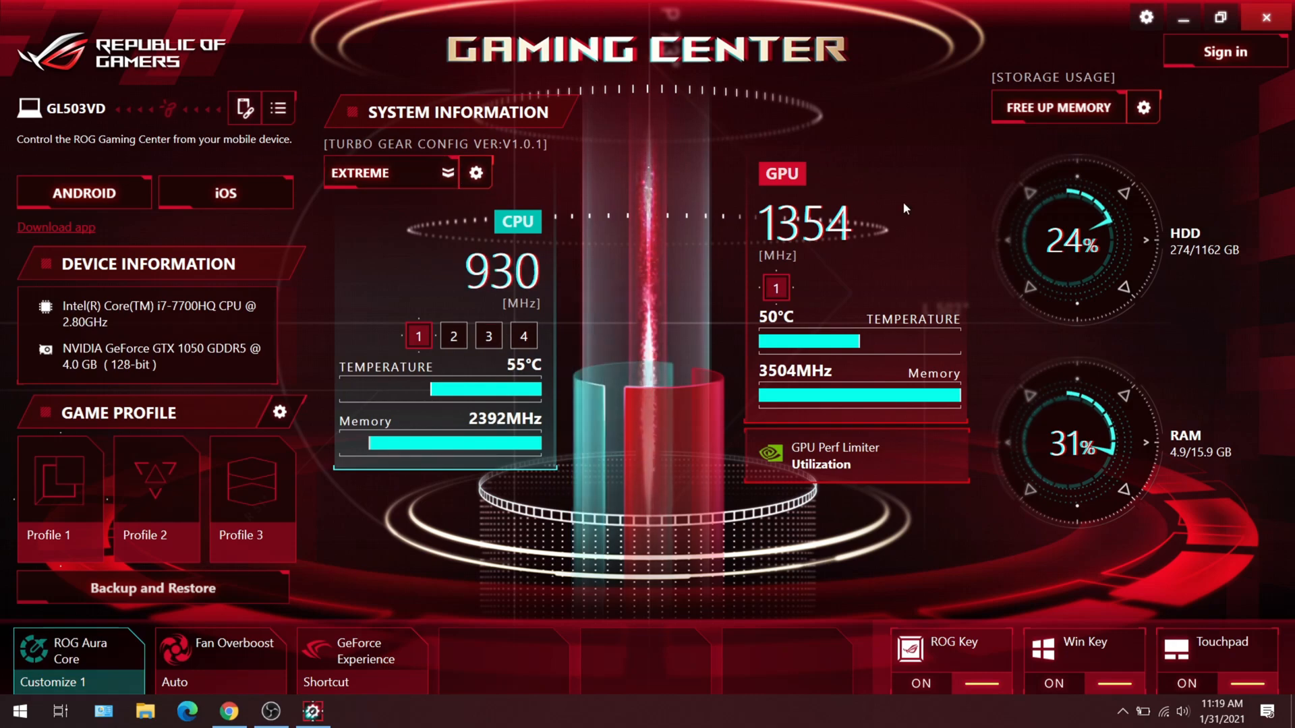
mouse_move(370, 509)
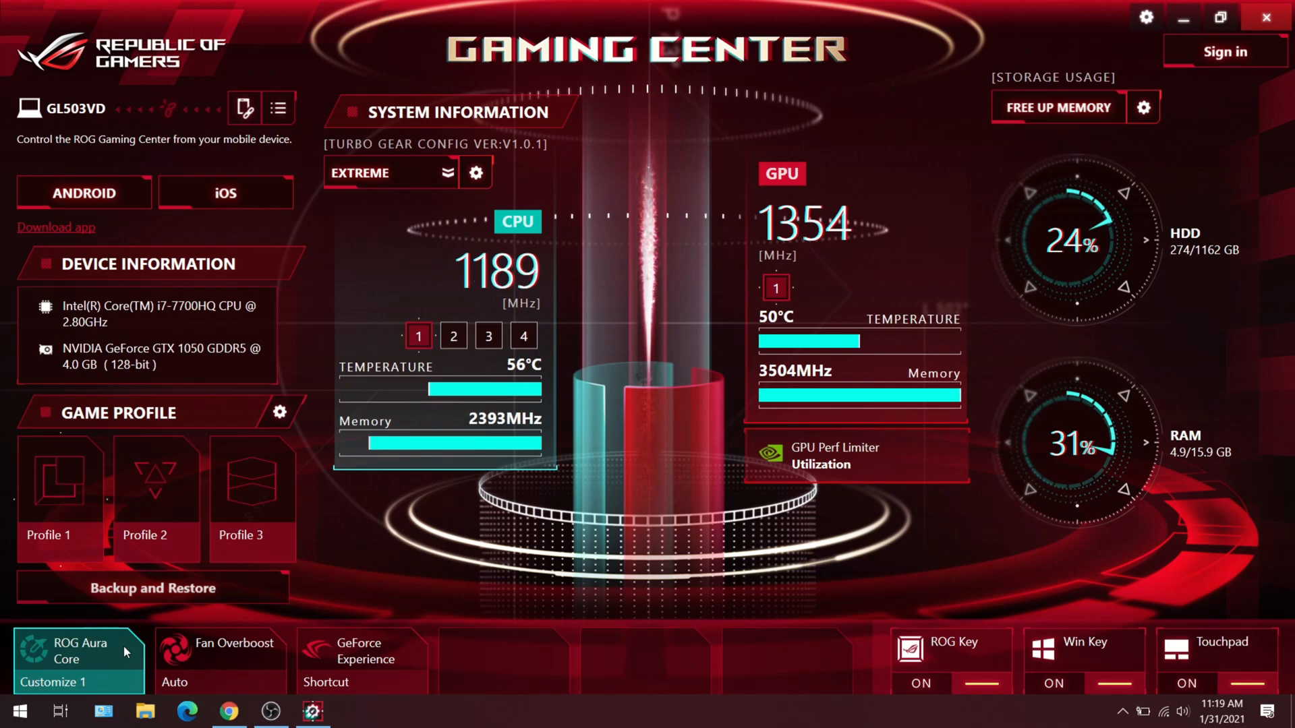
Step: Launch ROG Aura Core from within Gaming Center, showing Customize 1 with static red lighting
left_click(63, 648)
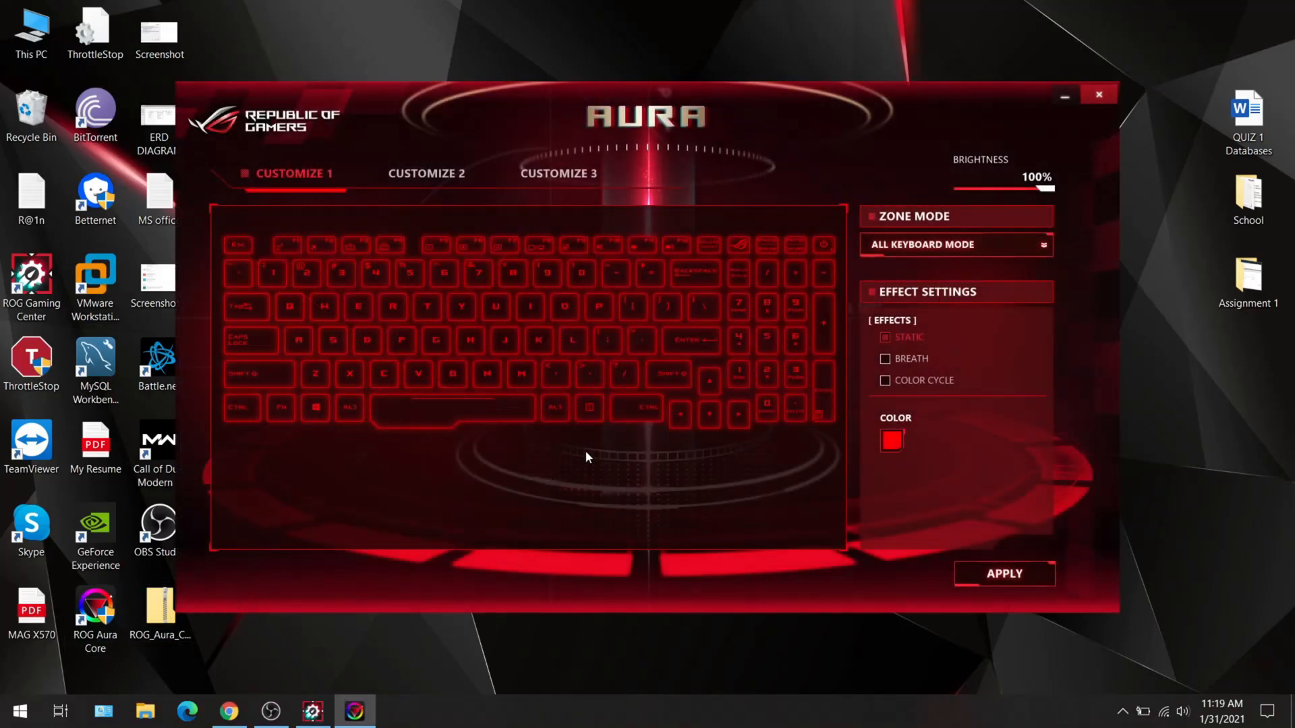
mouse_move(475, 323)
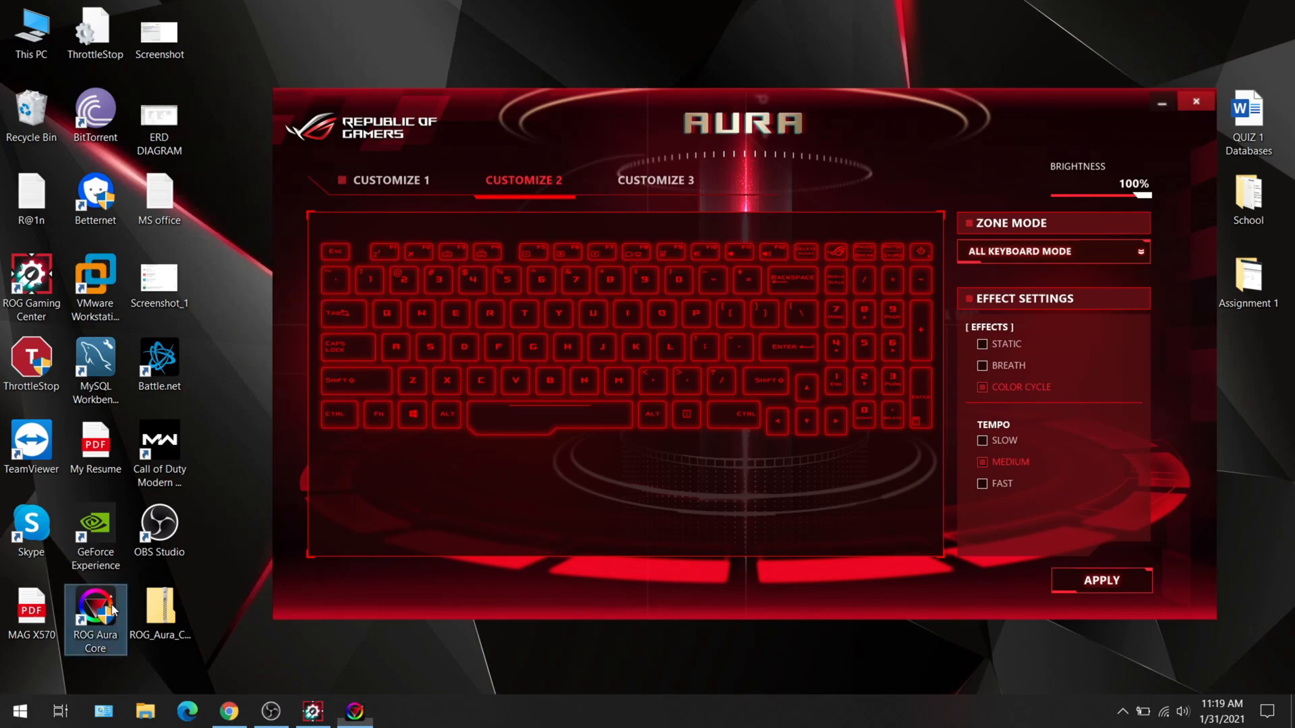
mouse_move(822, 106)
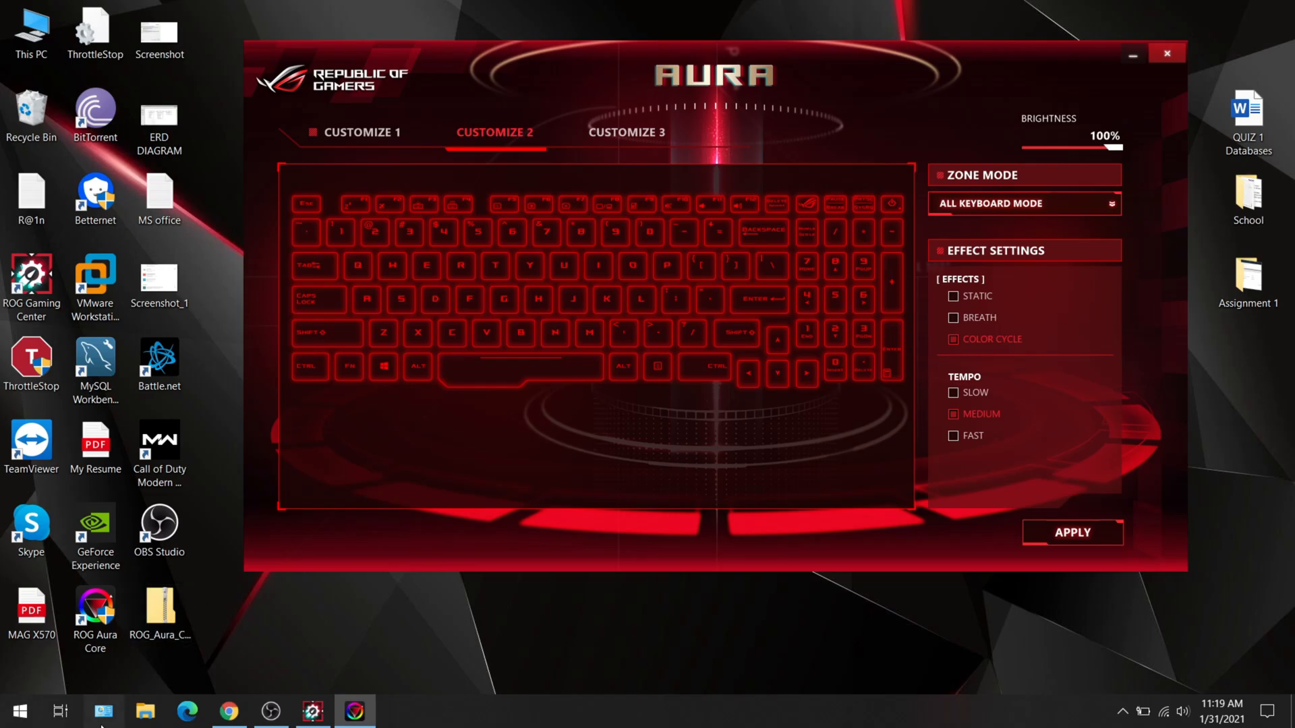
Step: In Control Panel's Programs and Features list, select ROG Aura Core among the installed programs
left_click(104, 711)
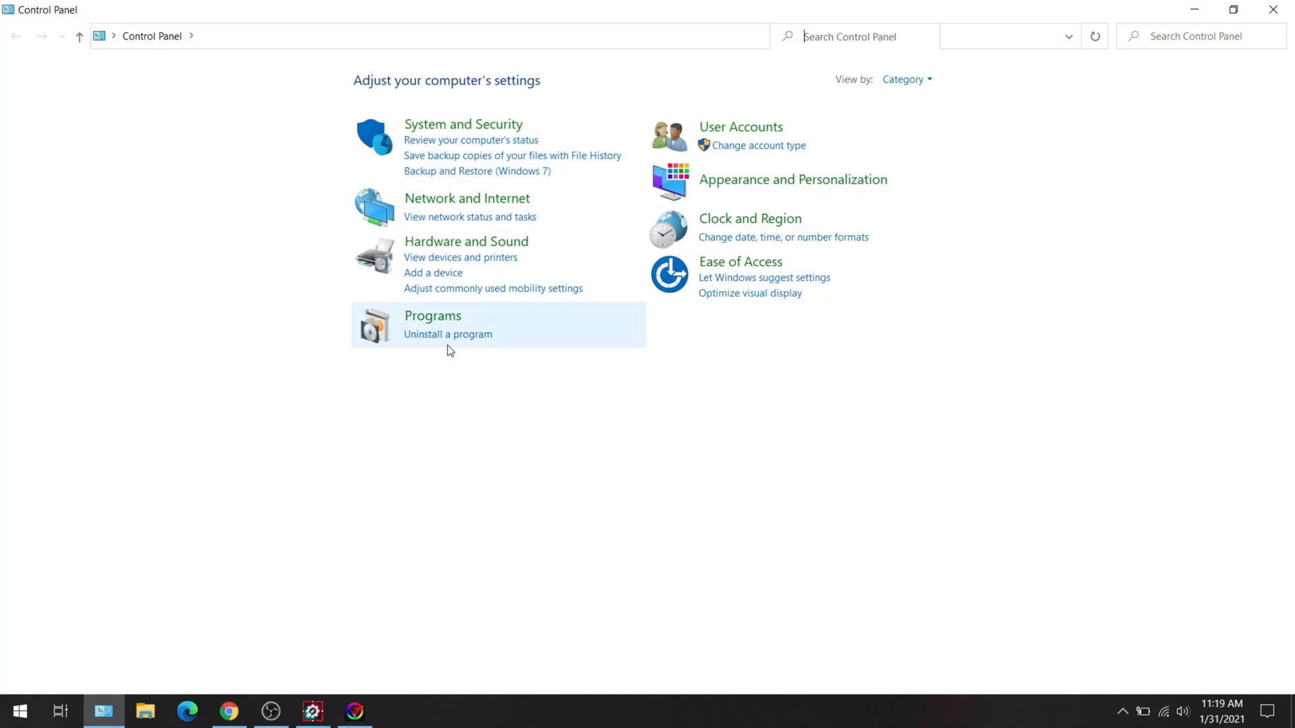
left_click(433, 315)
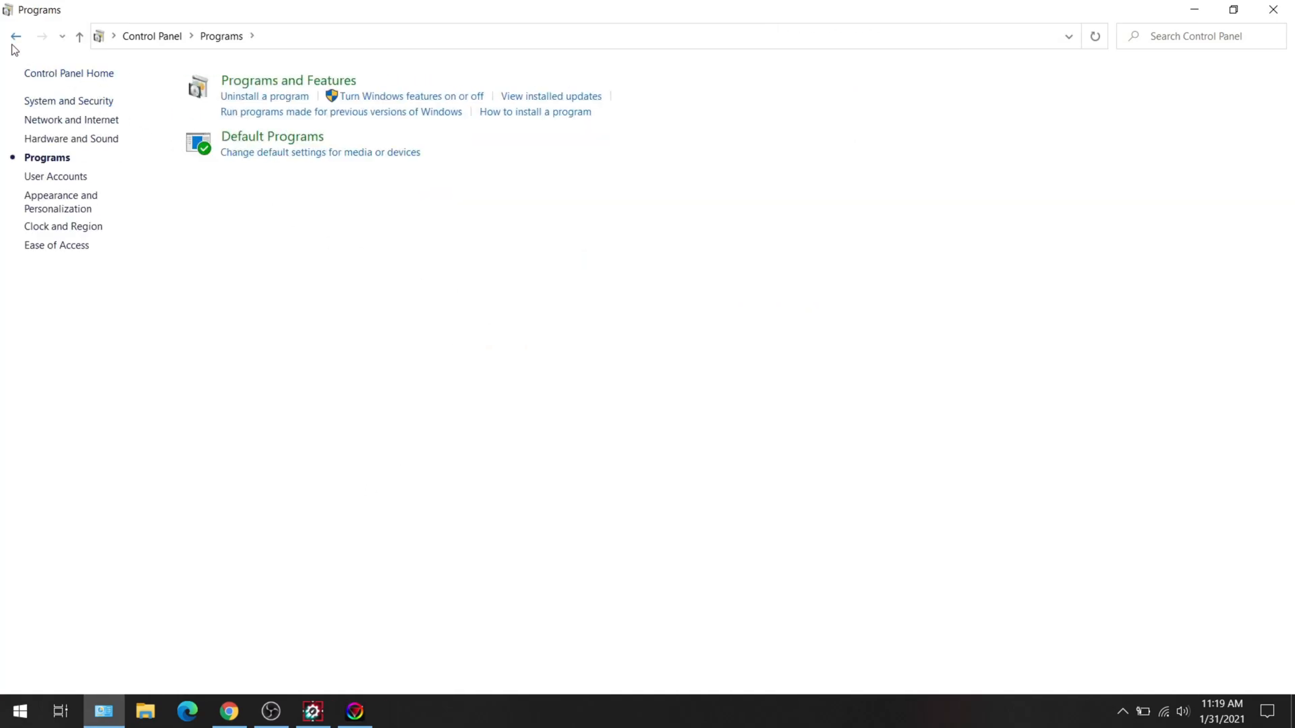
left_click(16, 35)
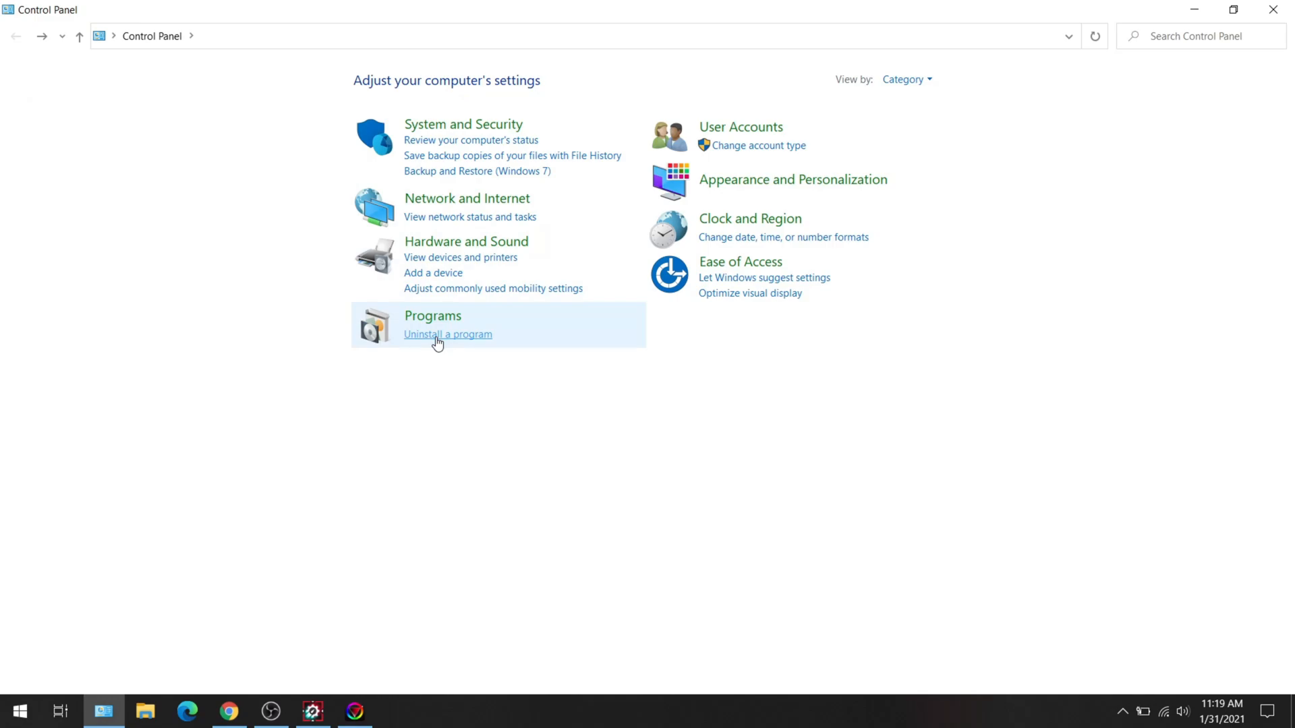
left_click(448, 335)
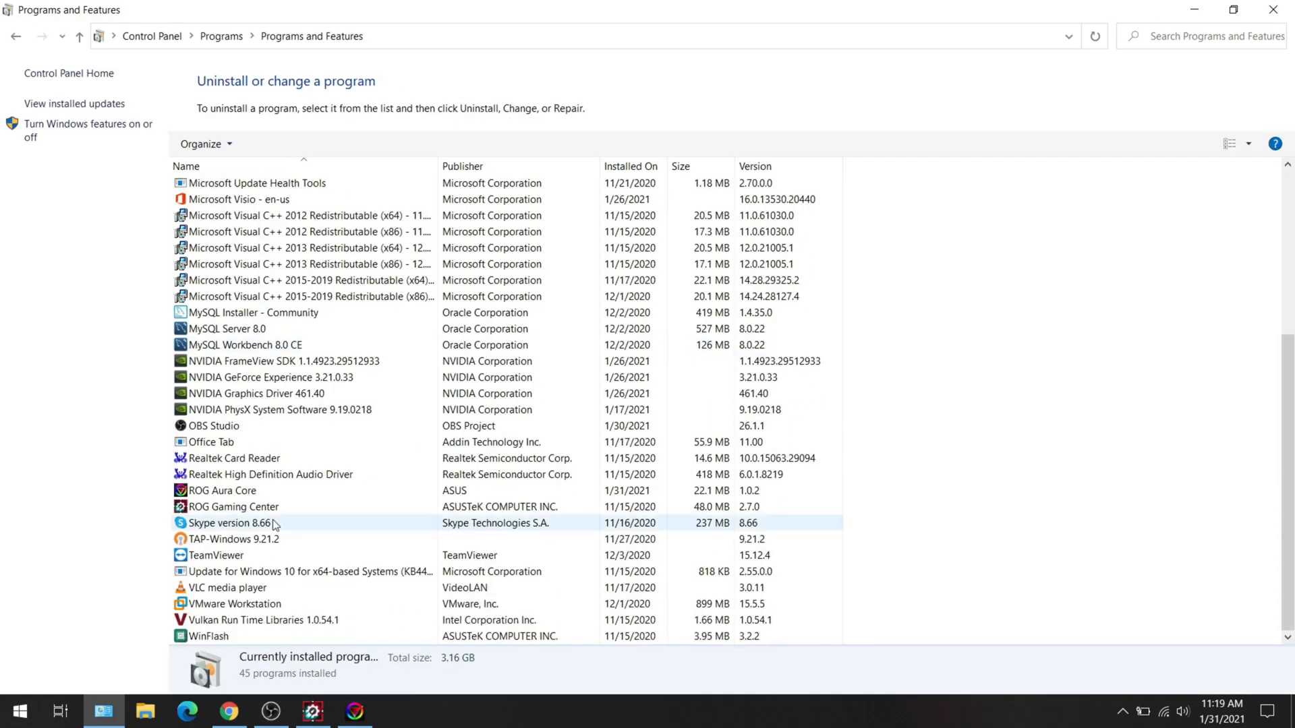
left_click(221, 491)
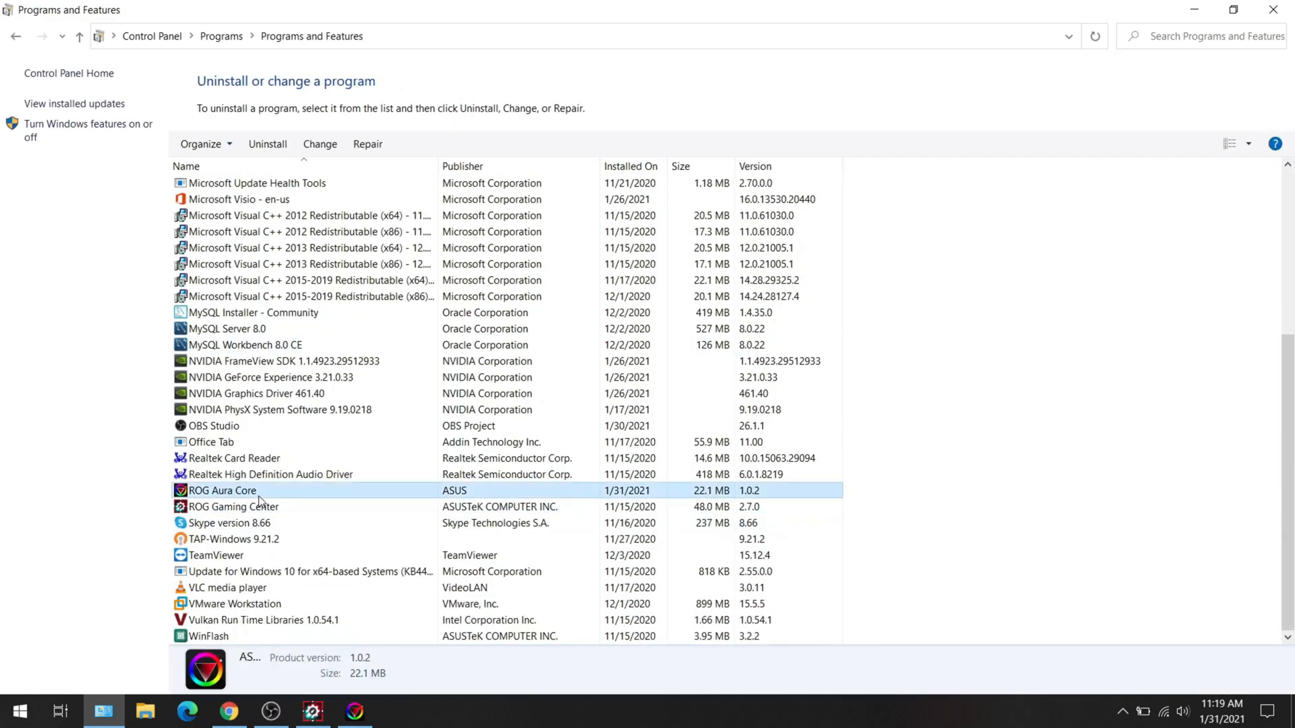
mouse_move(805, 435)
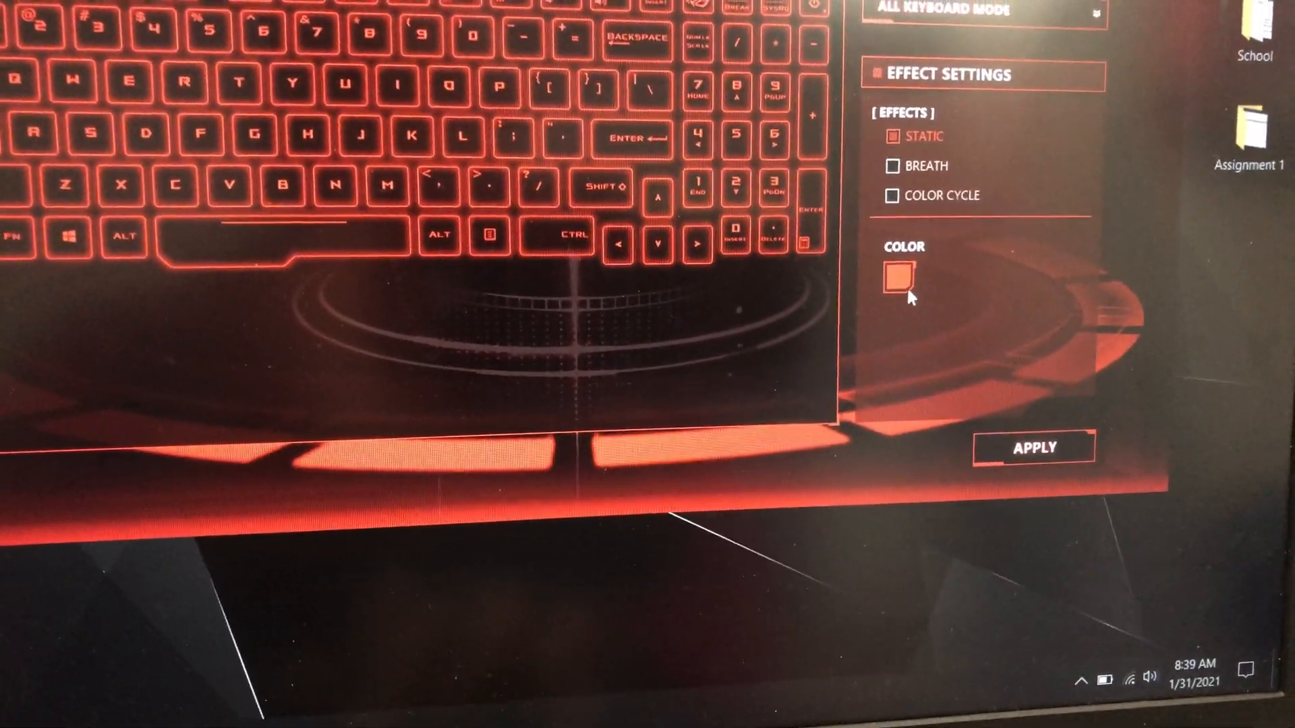
Step: Choose a single red-orange colour for the Static keyboard lighting effect
left_click(891, 281)
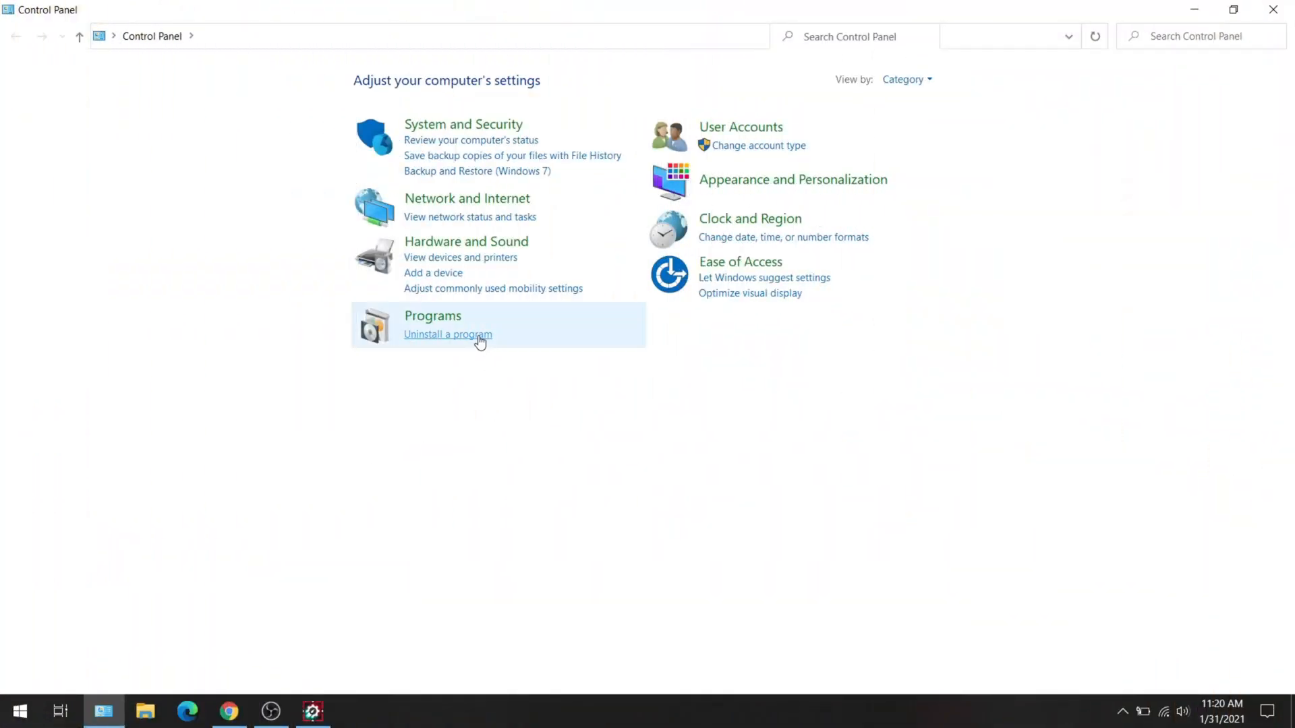
Step: Uninstall ROG Aura Core from Programs and Features and close Control Panel
left_click(447, 335)
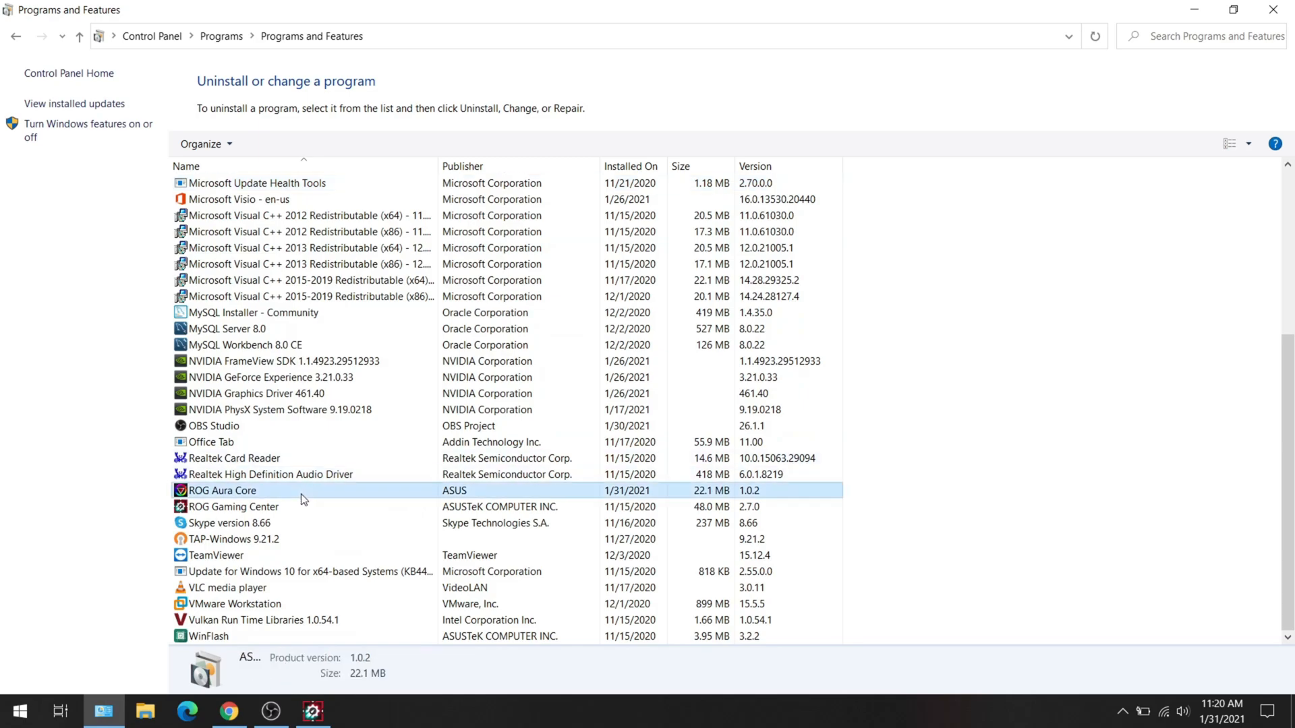
left_click(220, 490)
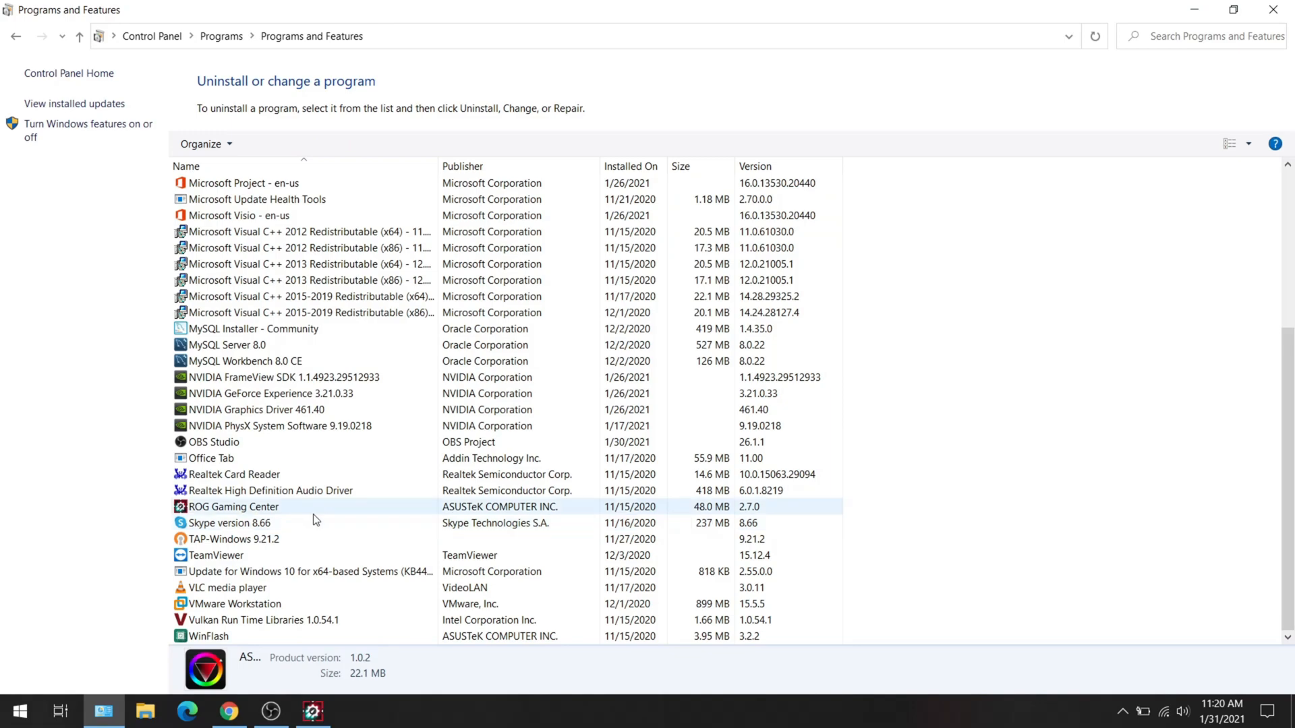
left_click(233, 506)
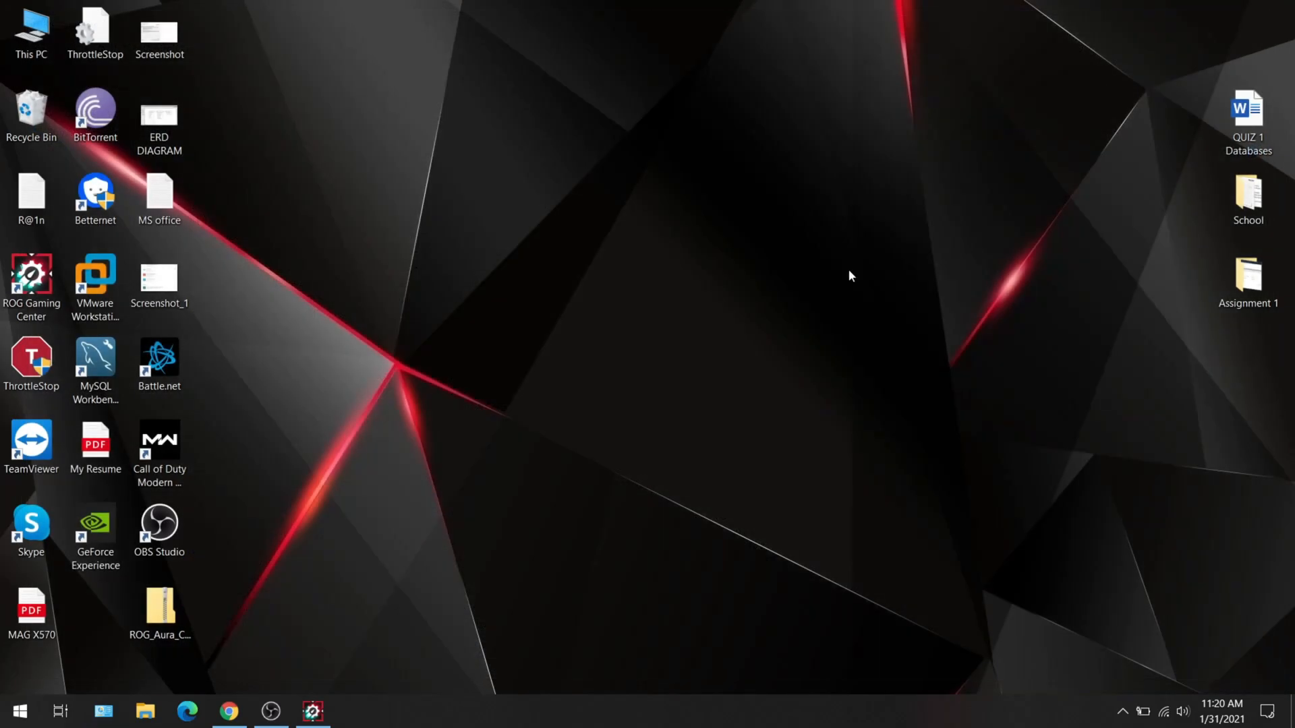
mouse_move(331, 579)
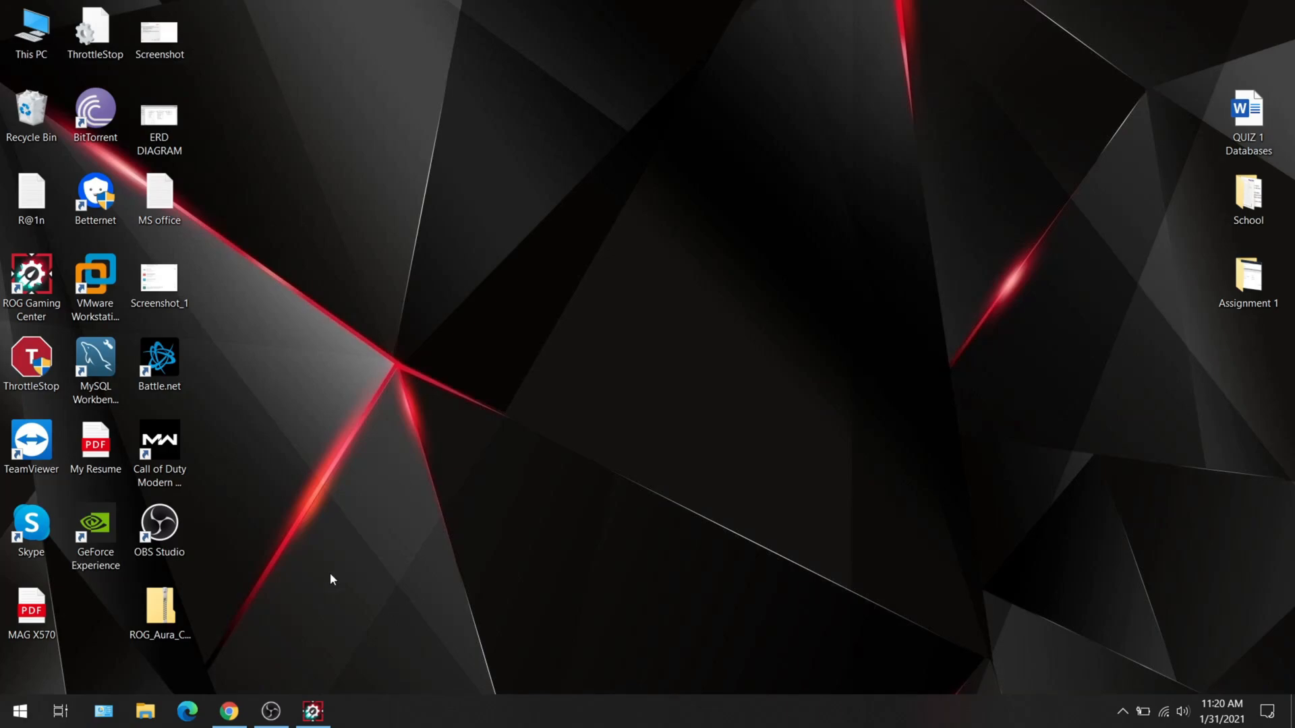
Step: Search 'st' in the Start menu and launch Microsoft Store to its Home page
left_click(16, 711)
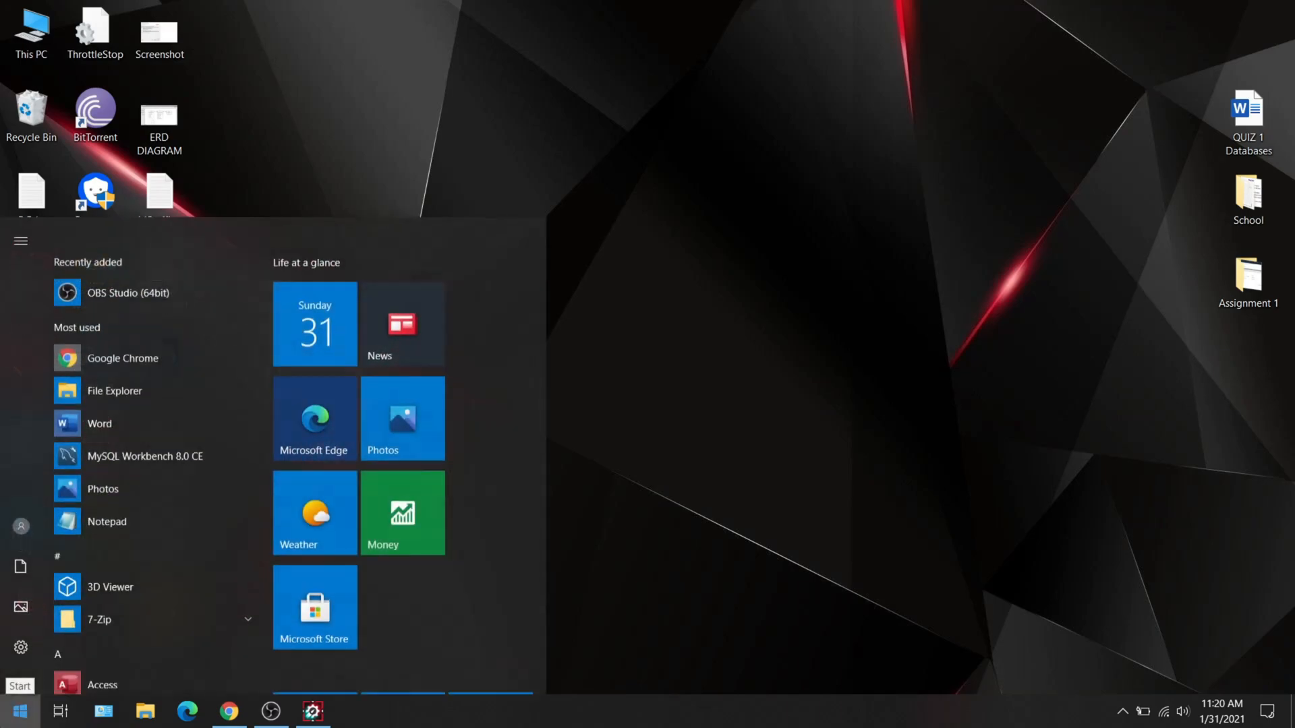
type("st")
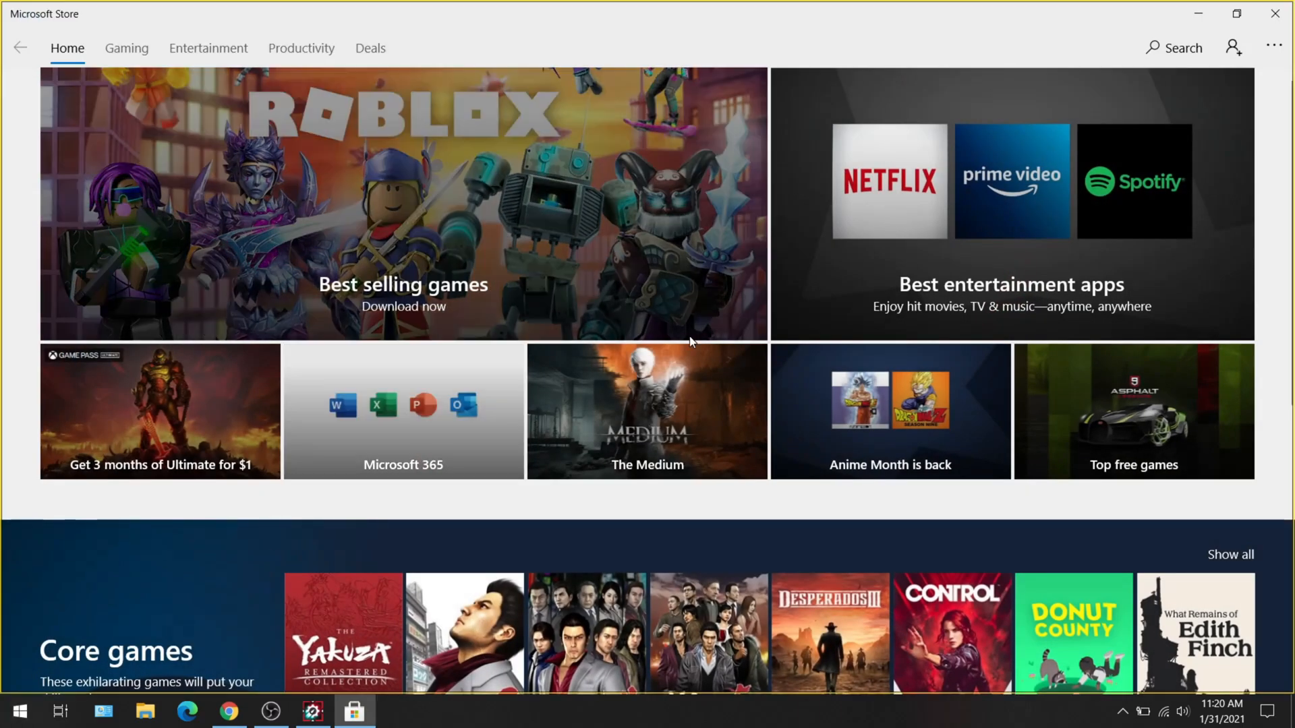
Step: Search Microsoft Store for 'ROG Aura' to list ROG Aura Core among the results
left_click(1174, 47)
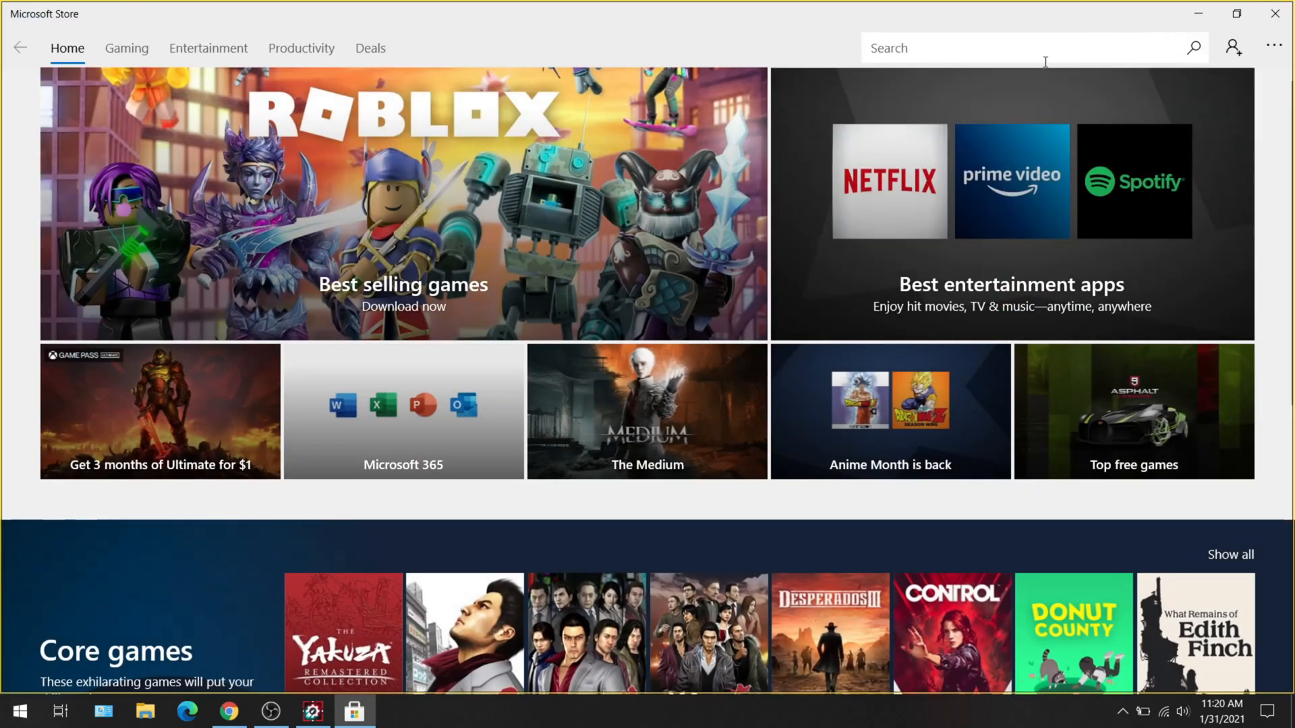
key("Return")
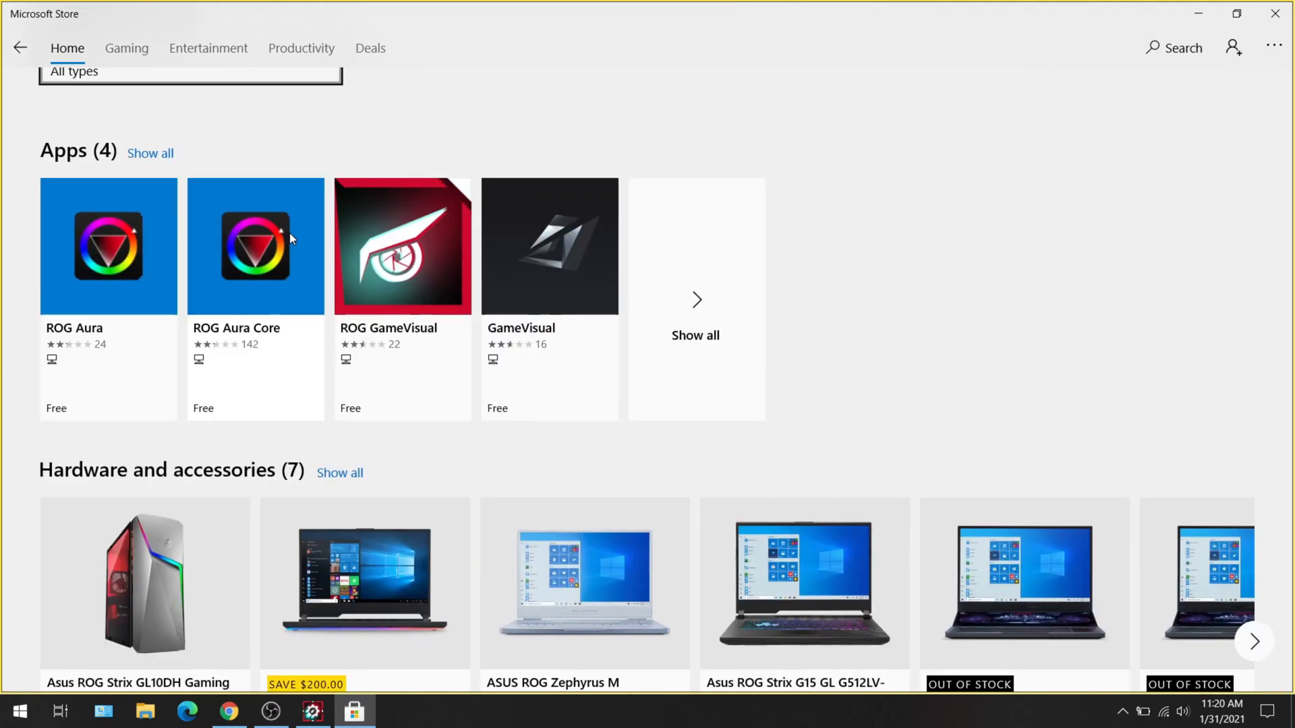
mouse_move(128, 296)
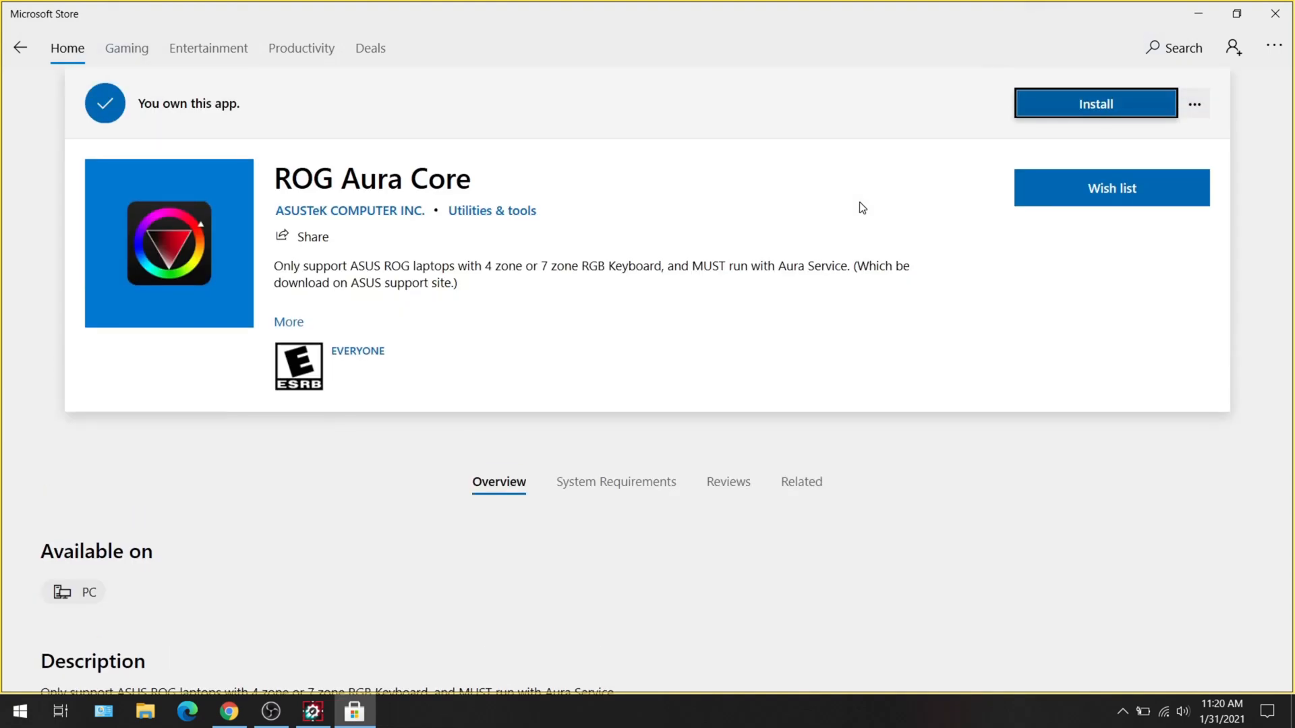
mouse_move(1060, 98)
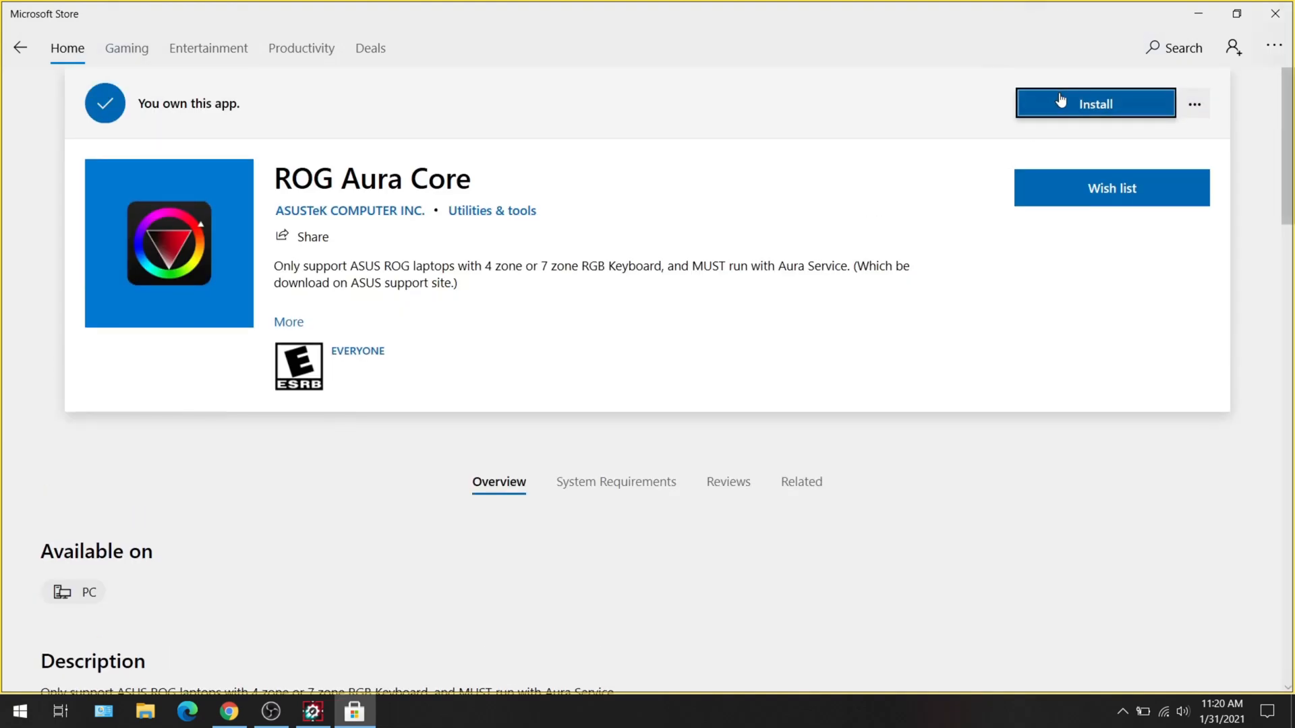
Step: Install ROG Aura Core from the Store without signing in, then launch it
left_click(1095, 104)
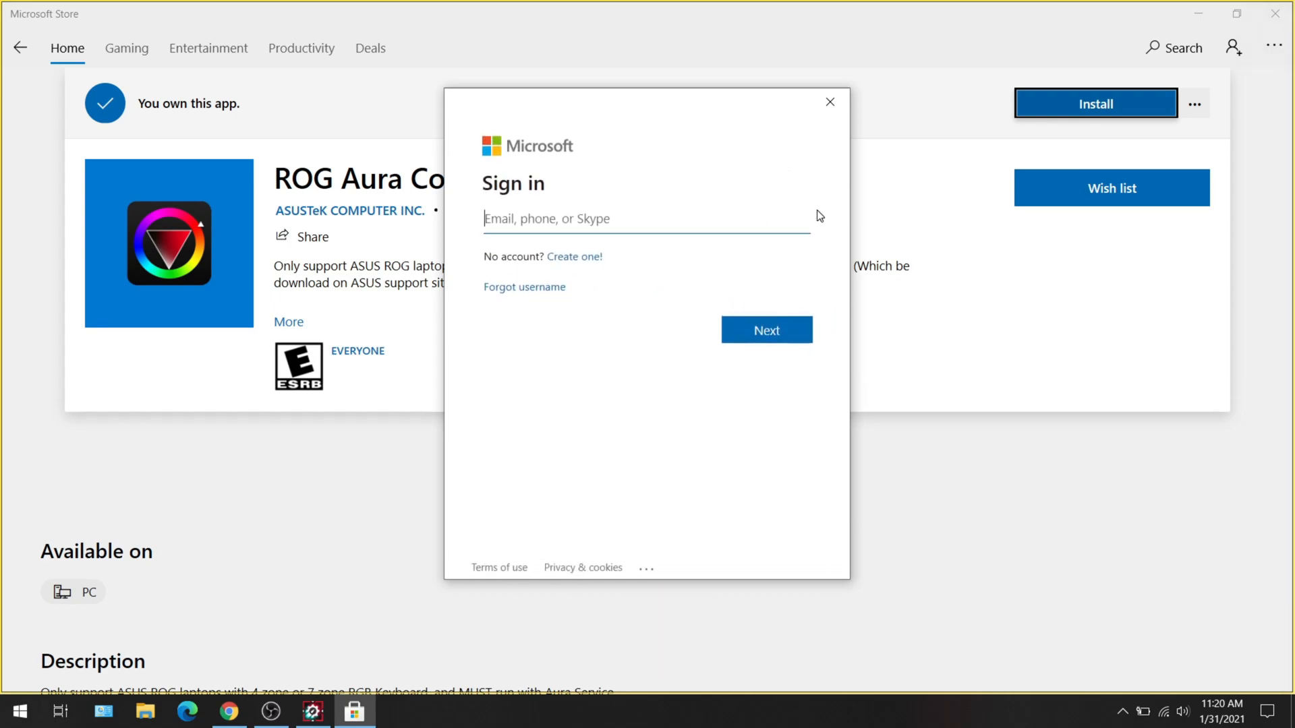
mouse_move(829, 102)
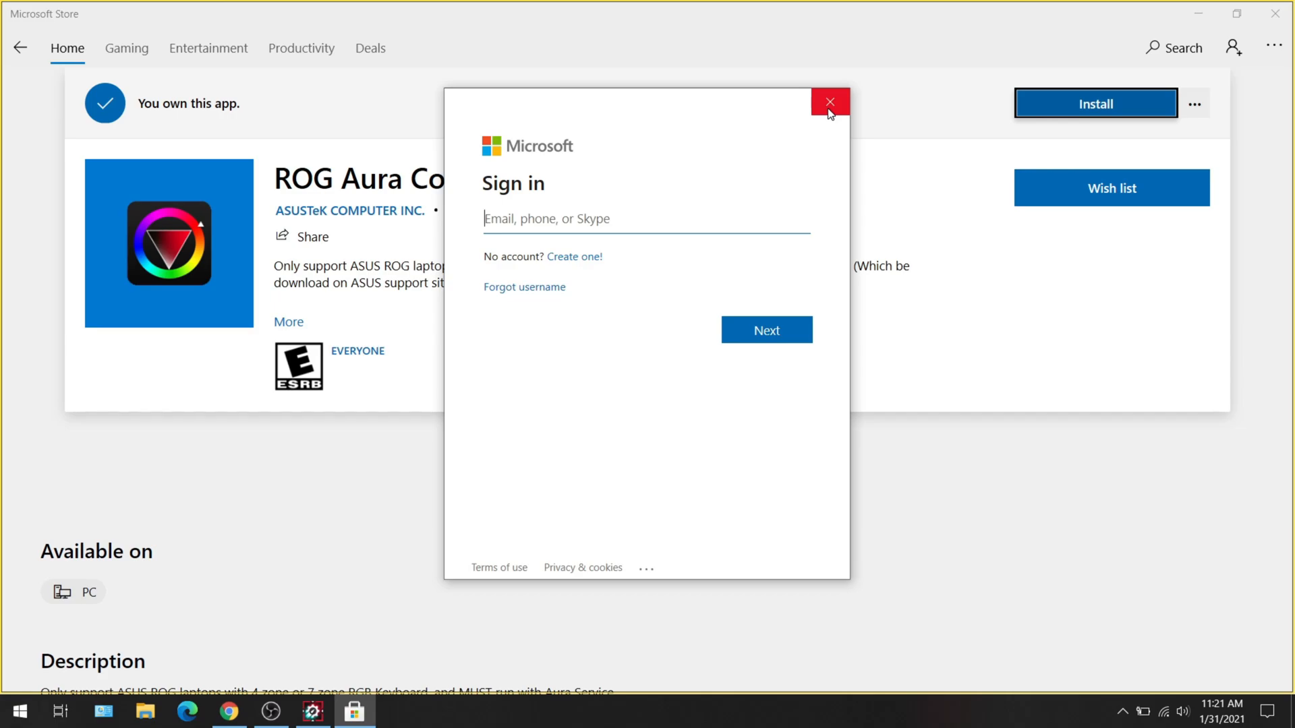
mouse_move(829, 103)
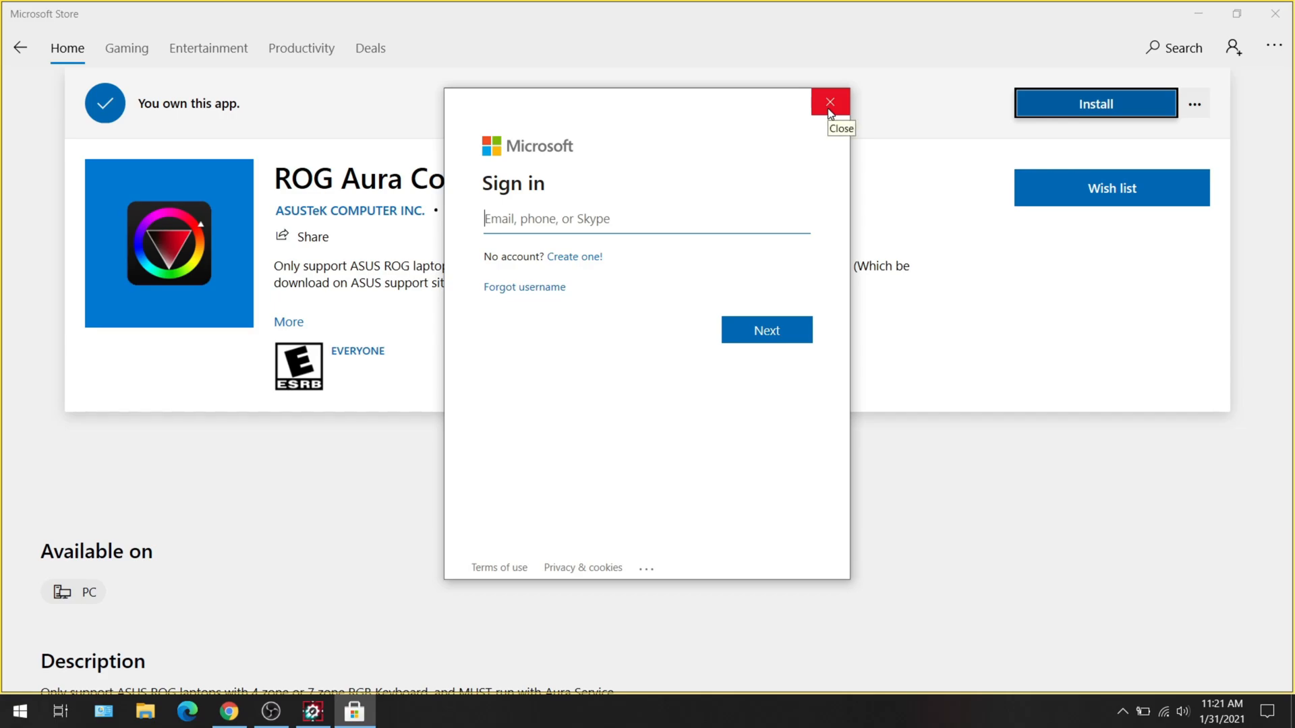
left_click(830, 102)
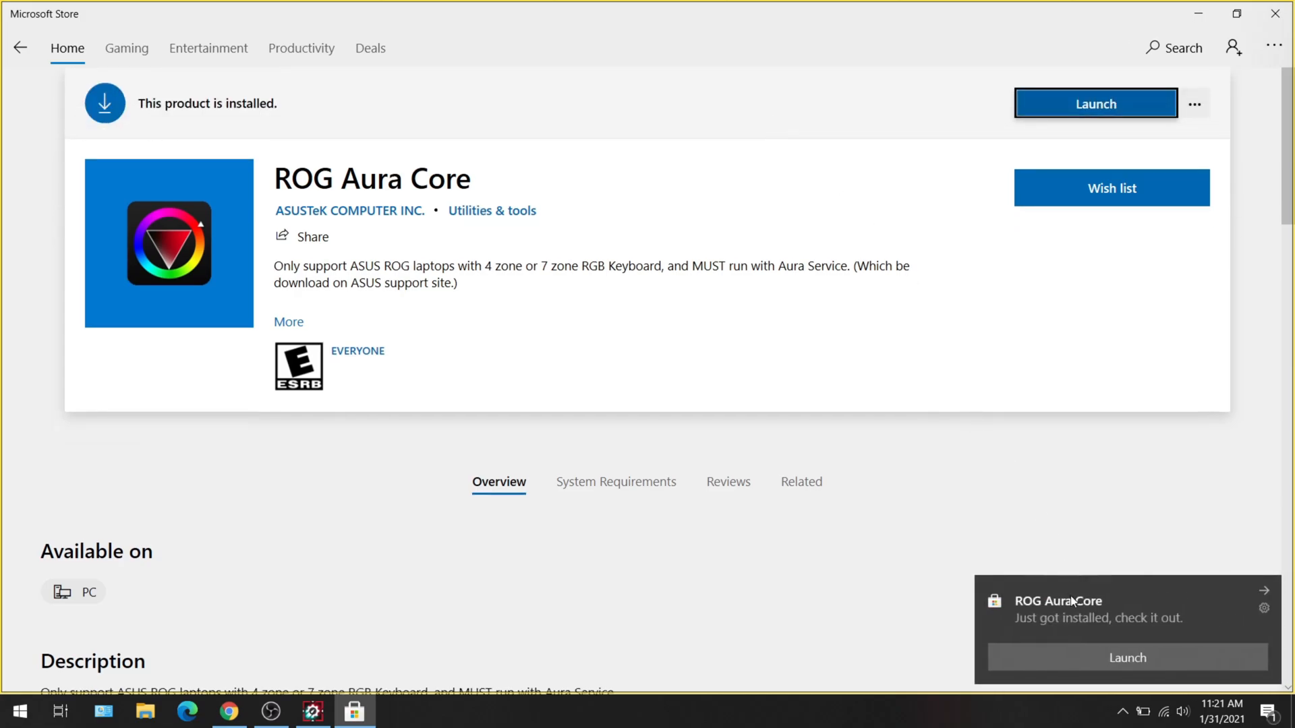
mouse_move(1172, 655)
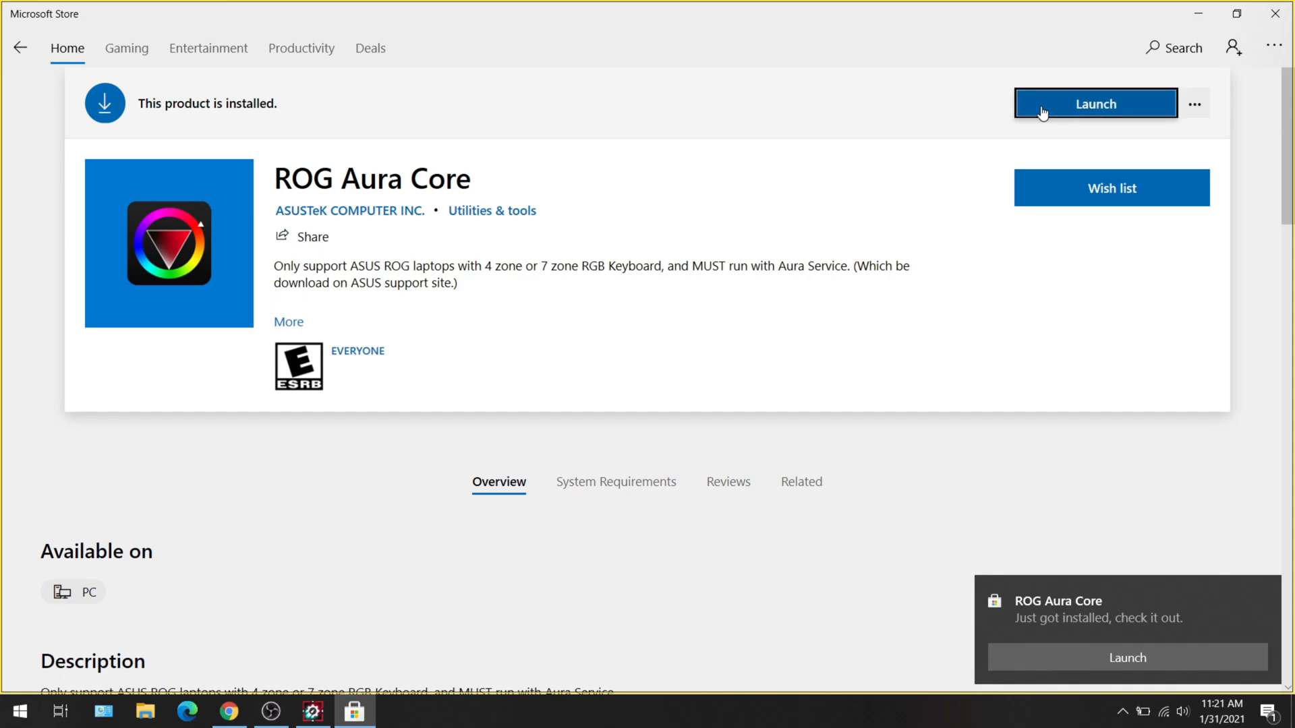
left_click(1094, 104)
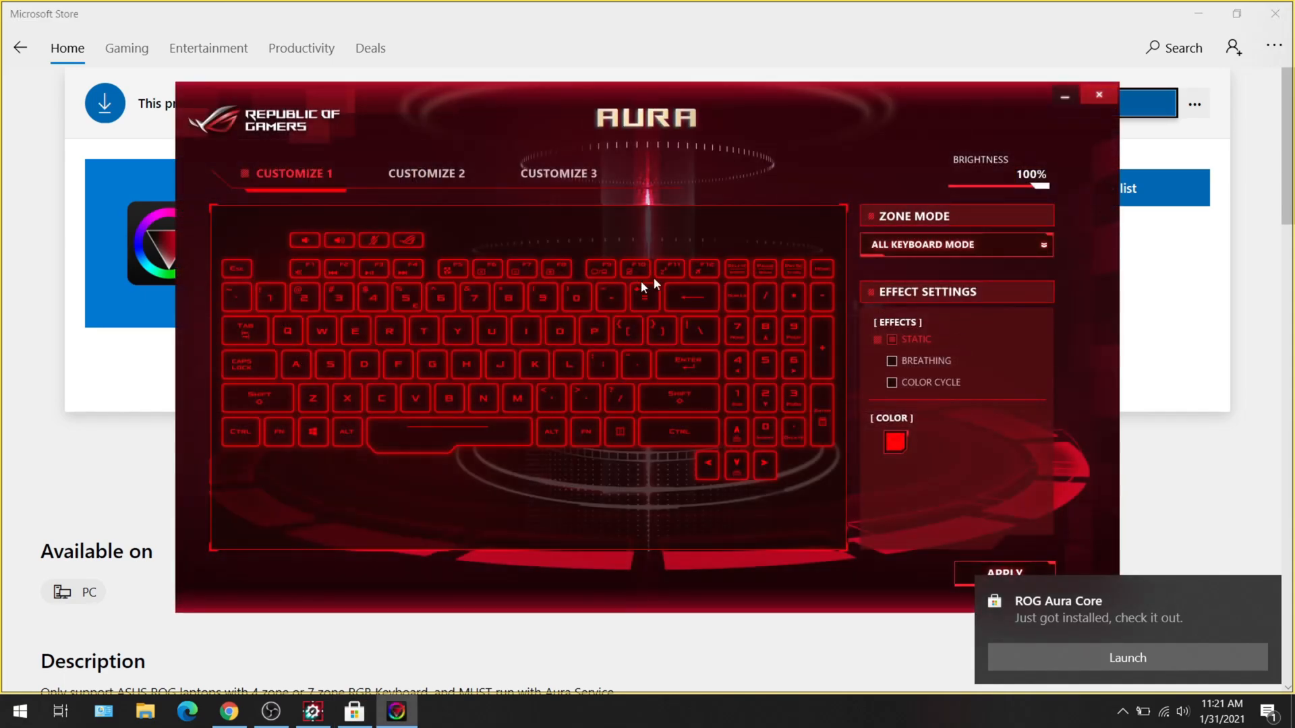